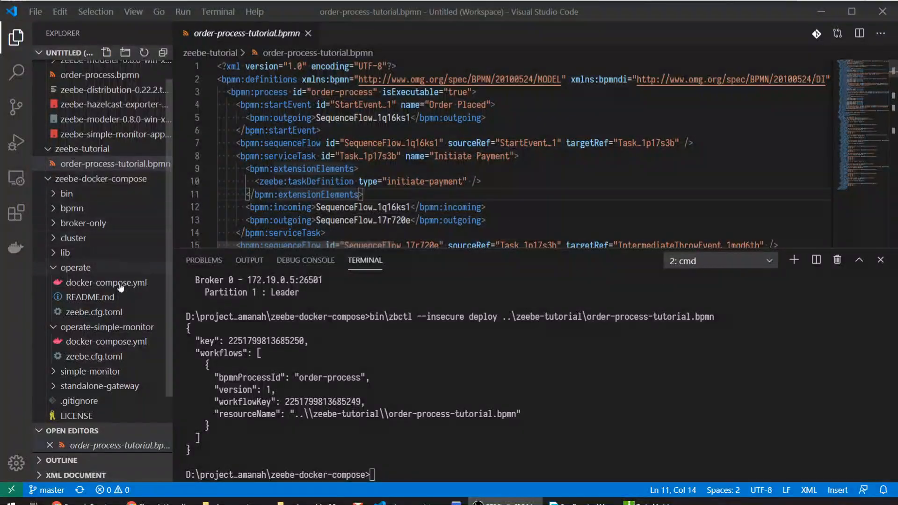
# Open operate/docker-compose.yml and scroll through its contents.
pyautogui.click(106, 282)
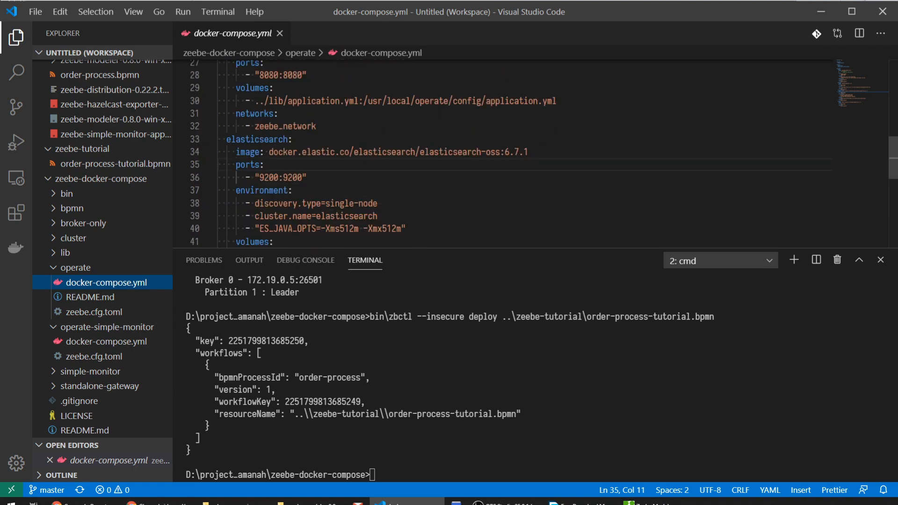
pyautogui.scroll(-3)
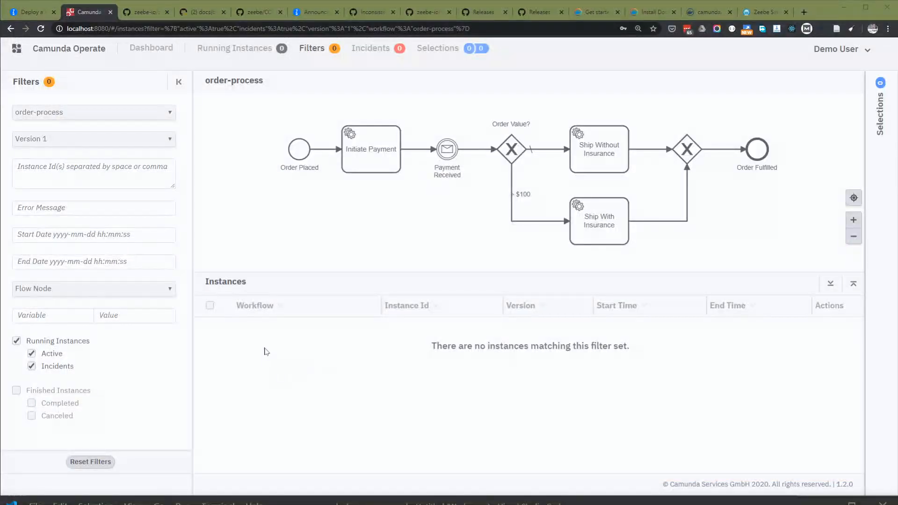
# View the empty order-process Instances list, then return to the Zeebe docs tab.
pyautogui.click(371, 149)
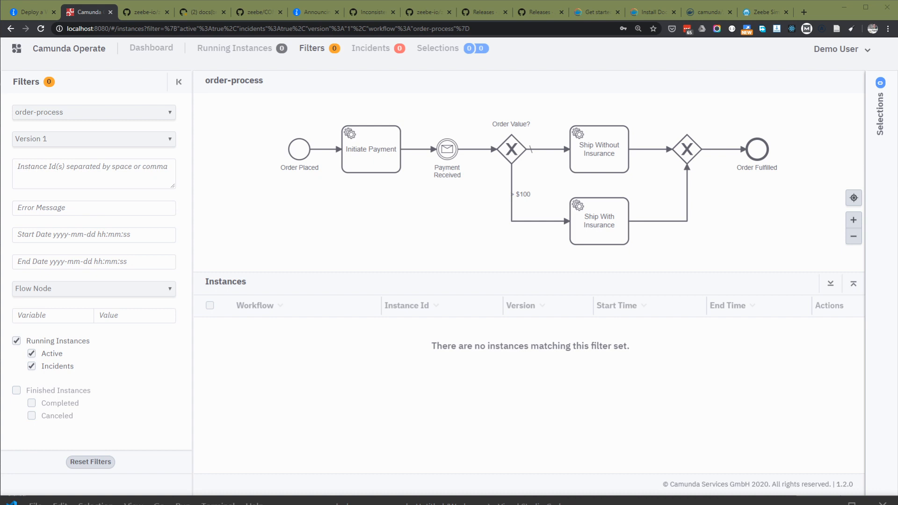
pyautogui.click(30, 12)
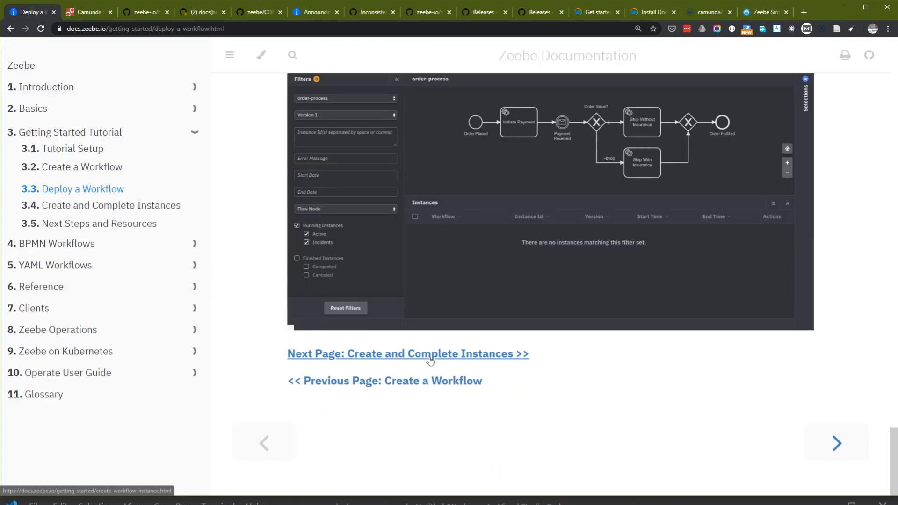
# Go to the Create and Complete Instances page, read it, and switch to Camunda Operate.
pyautogui.click(408, 354)
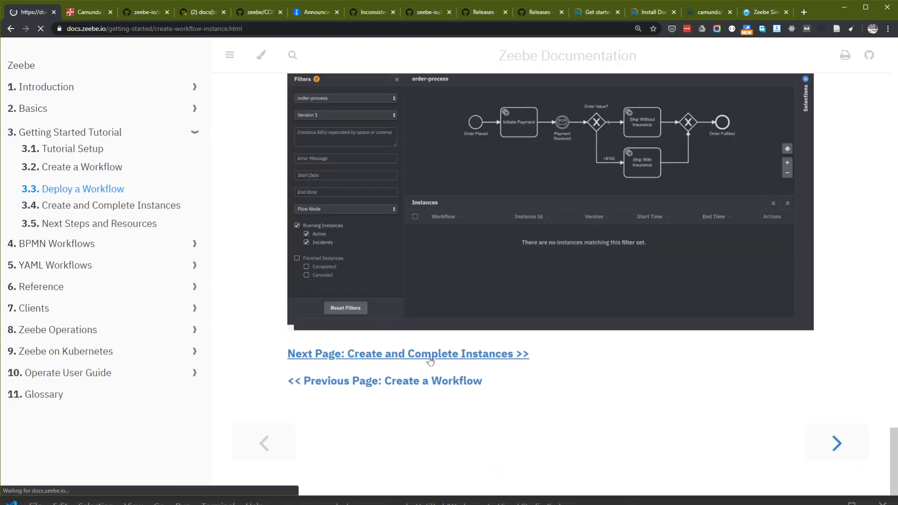
pyautogui.click(407, 354)
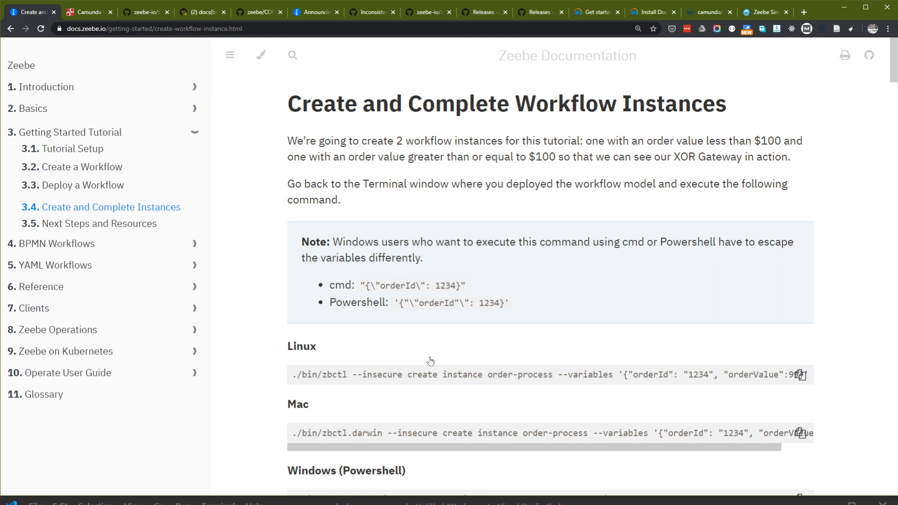
pyautogui.moveTo(539, 197)
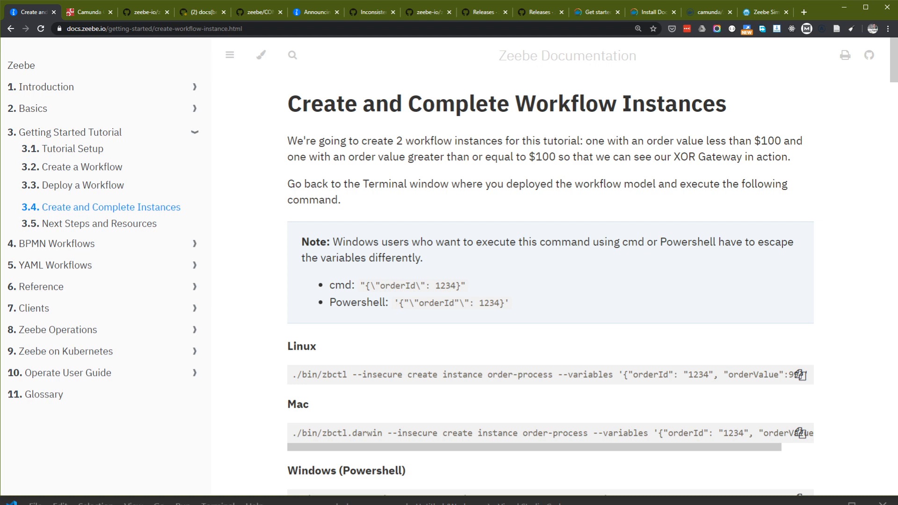
pyautogui.click(87, 11)
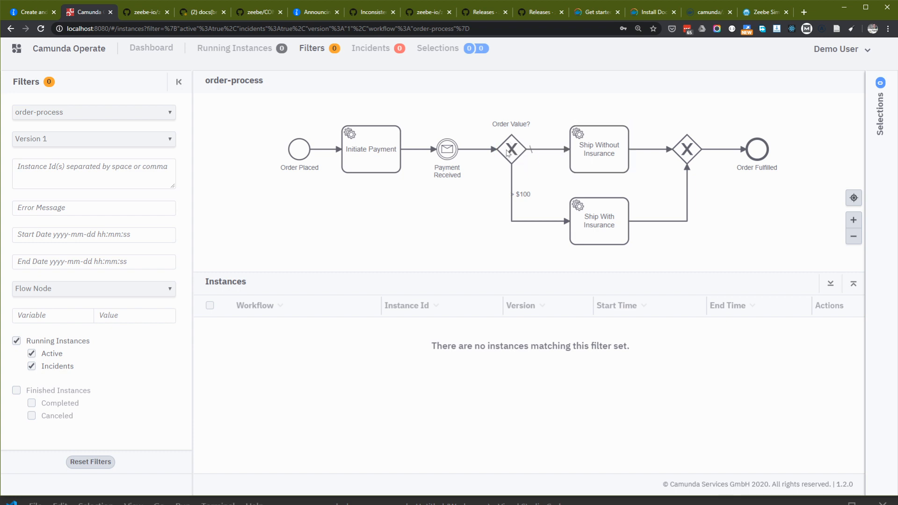
# Inspect the Order Value? gateway and Ship With Insurance task, then return to the docs.
pyautogui.click(510, 149)
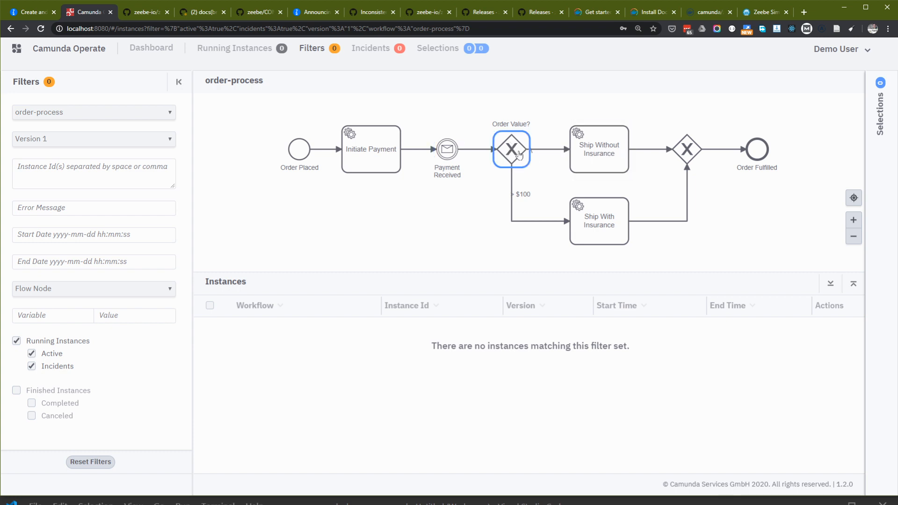
pyautogui.moveTo(509, 154)
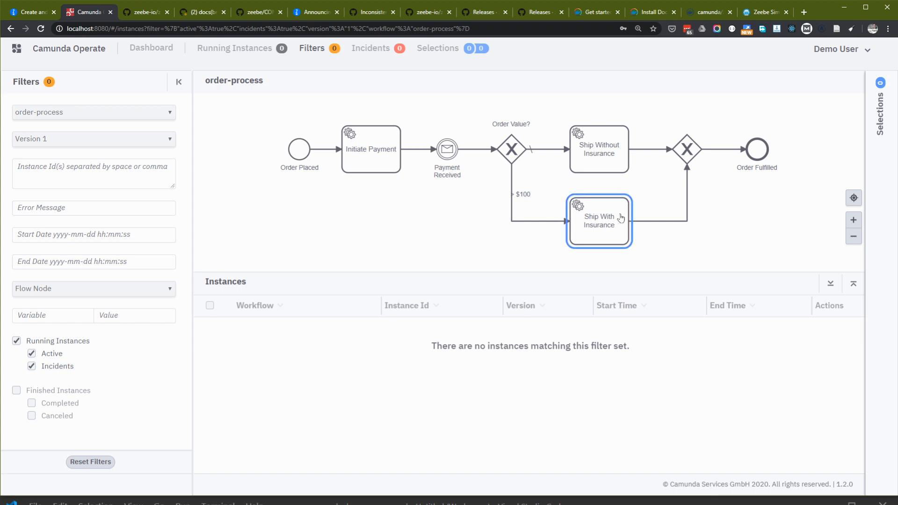
pyautogui.click(29, 11)
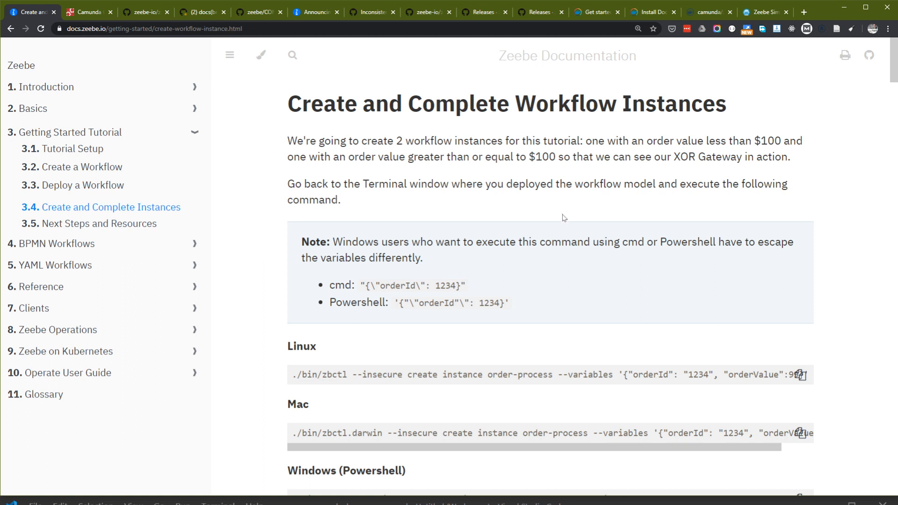
# Scroll down to the Windows (Powershell) zbctl create-instance command.
pyautogui.scroll(-3)
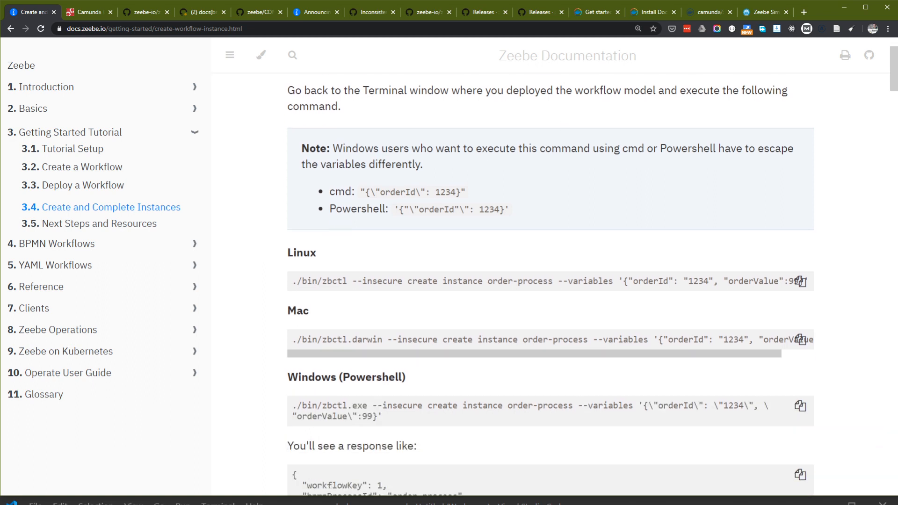
pyautogui.moveTo(314, 191)
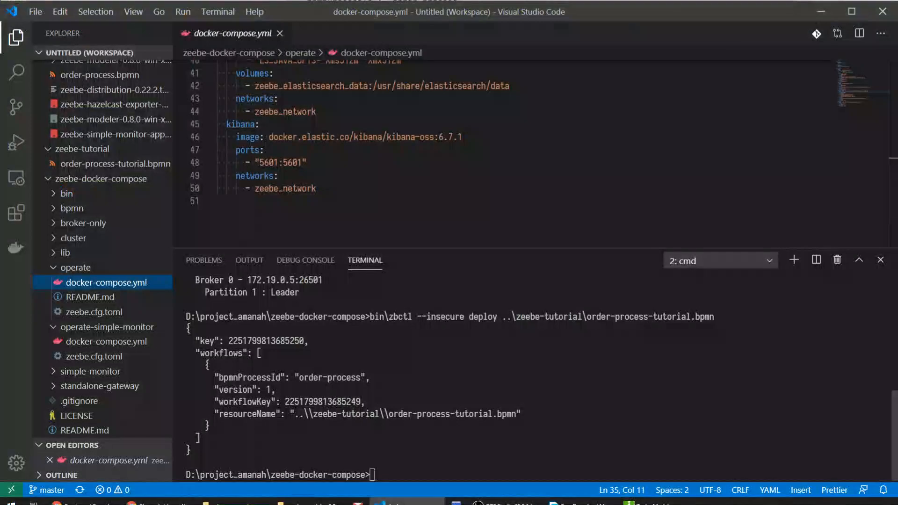
# Run bin\zbctl --insecure create instance order-process with orderId 1234 and orderValue 99.
pyautogui.write('bin')
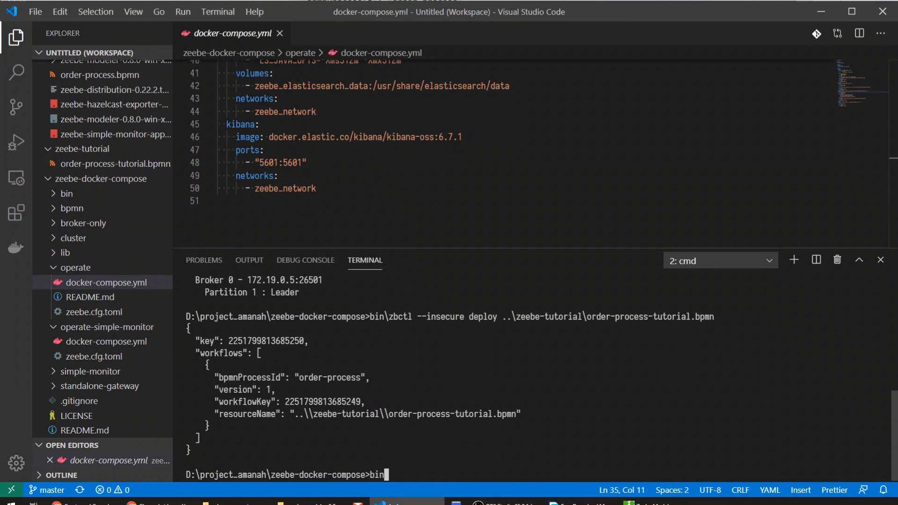
pyautogui.write('\\zbctl')
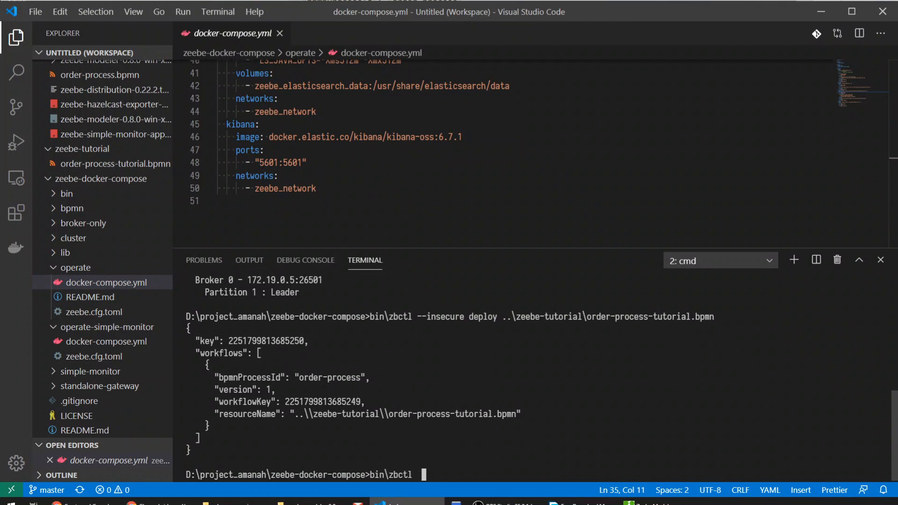
pyautogui.write('--insecure create')
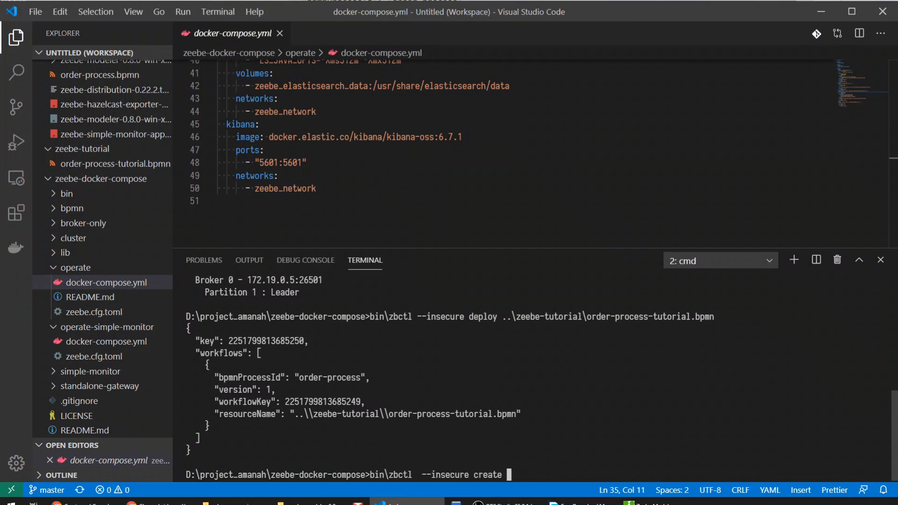
pyautogui.write('instance order-process --varai')
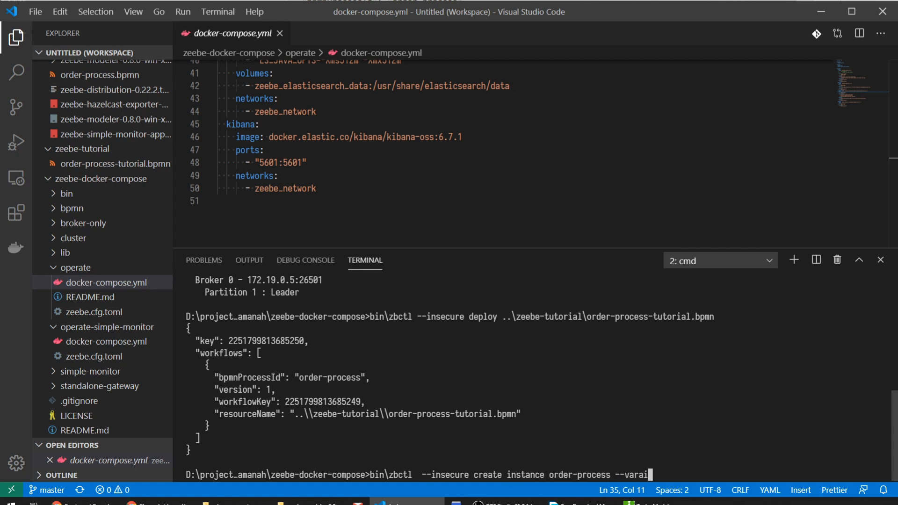
pyautogui.write('ables')
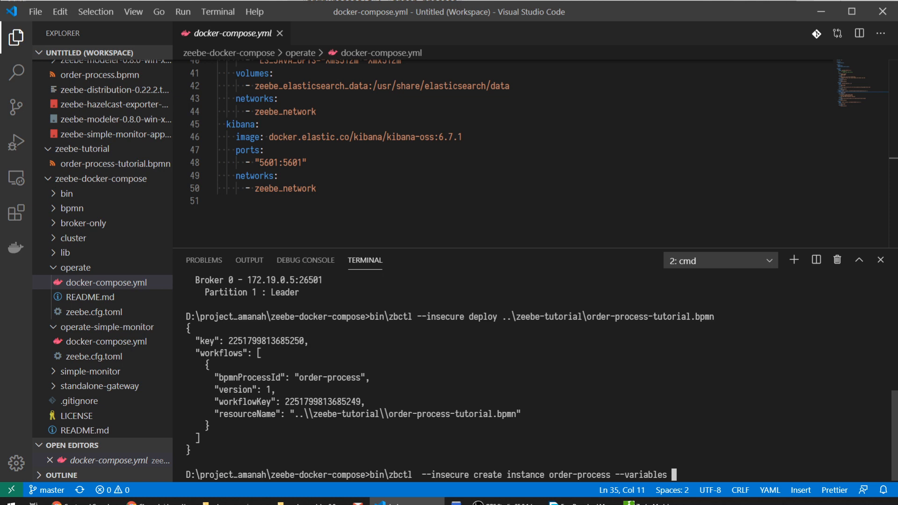
pyautogui.write('"')
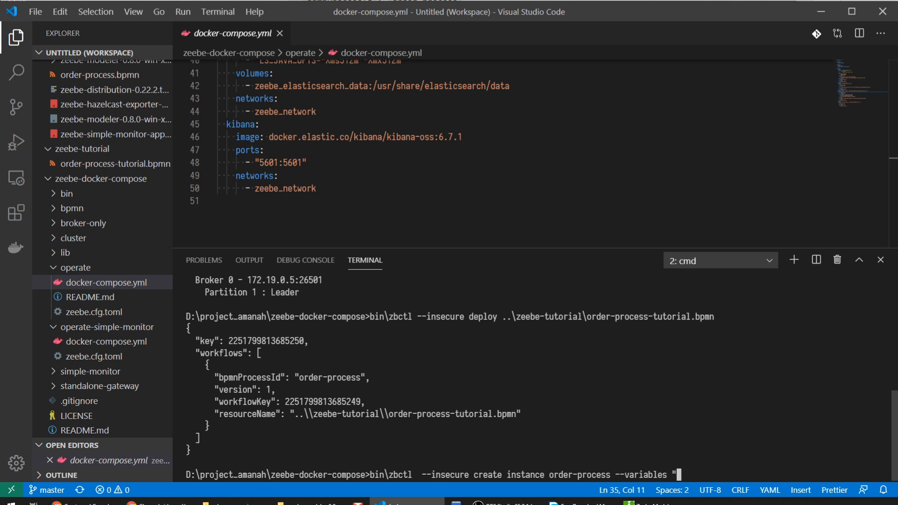
pyautogui.write('{\\')
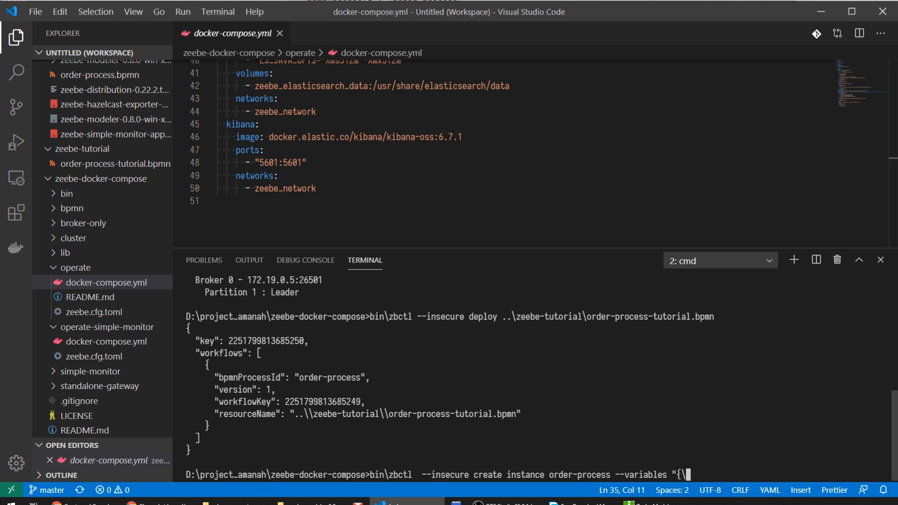
pyautogui.write('orderId')
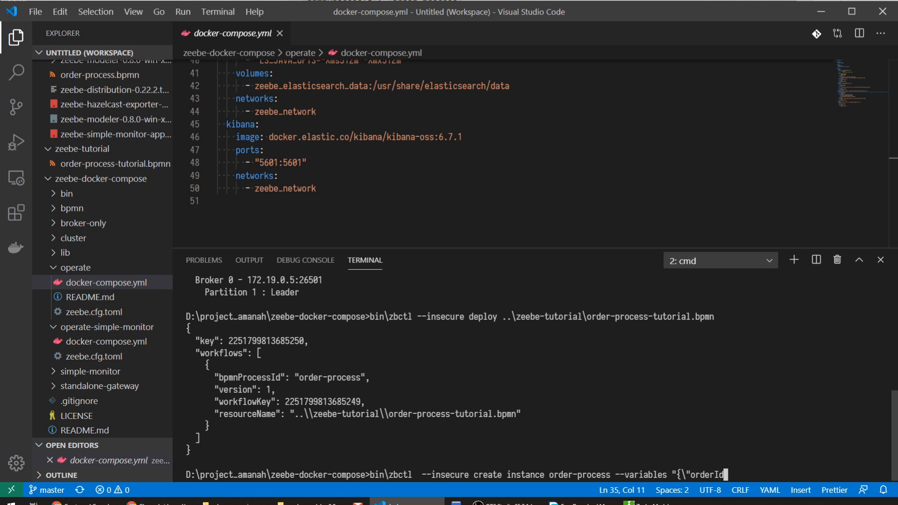
pyautogui.write('\\": \\"1234\\",')
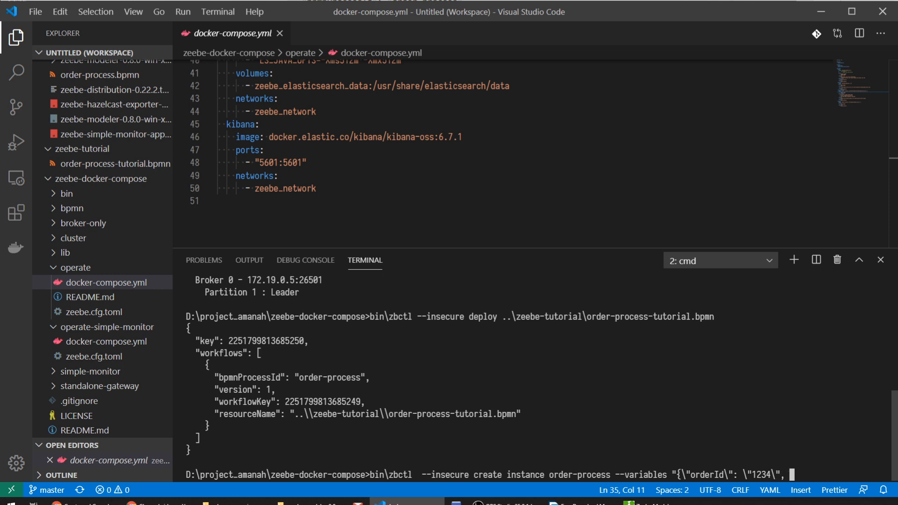
pyautogui.write('\\"orderValue\\')
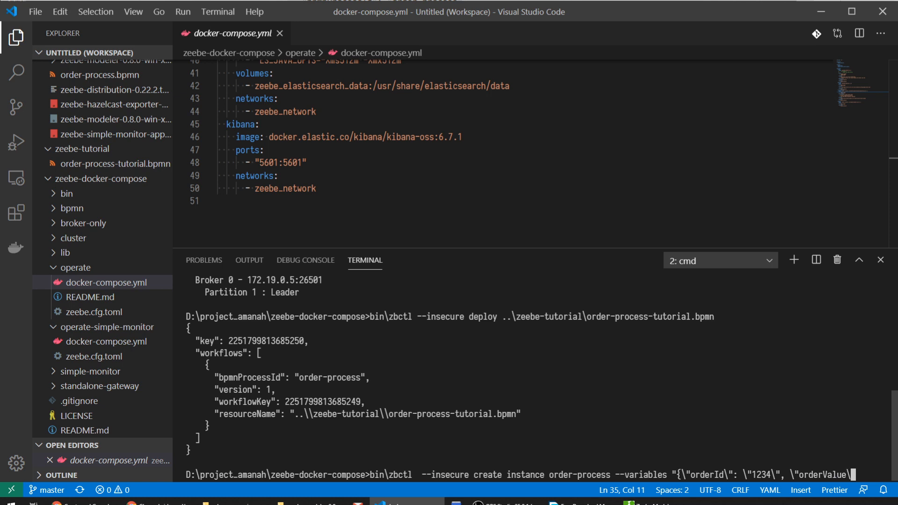
pyautogui.write('99')
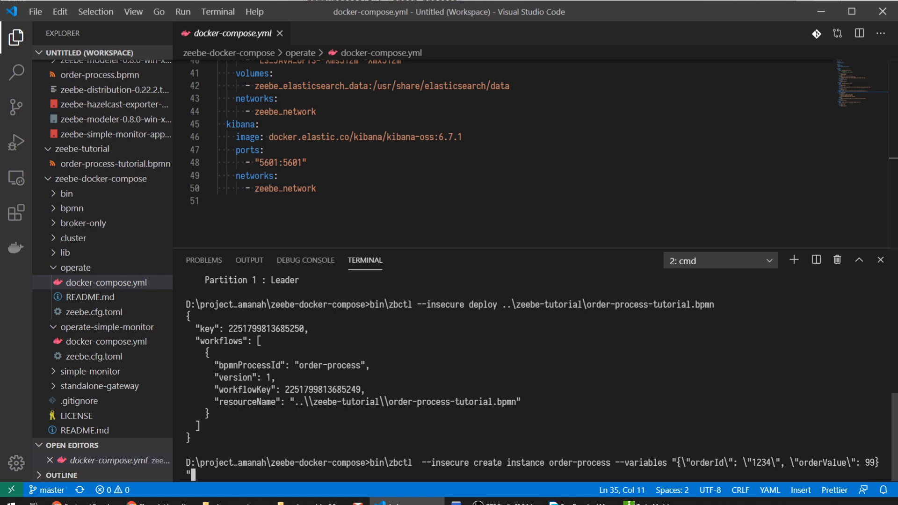
pyautogui.press('Enter')
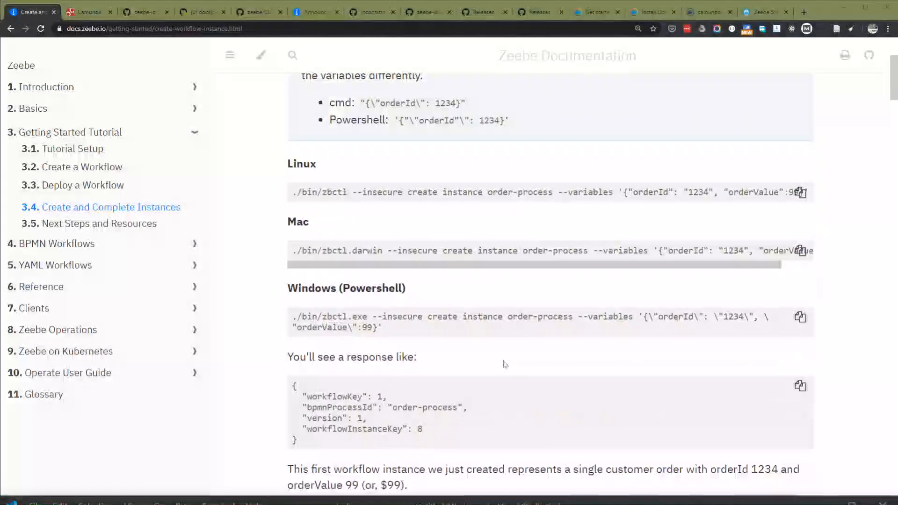
# Scroll to the tutorial's second-instance command with orderId 2345 and orderValue 100.
pyautogui.scroll(-3)
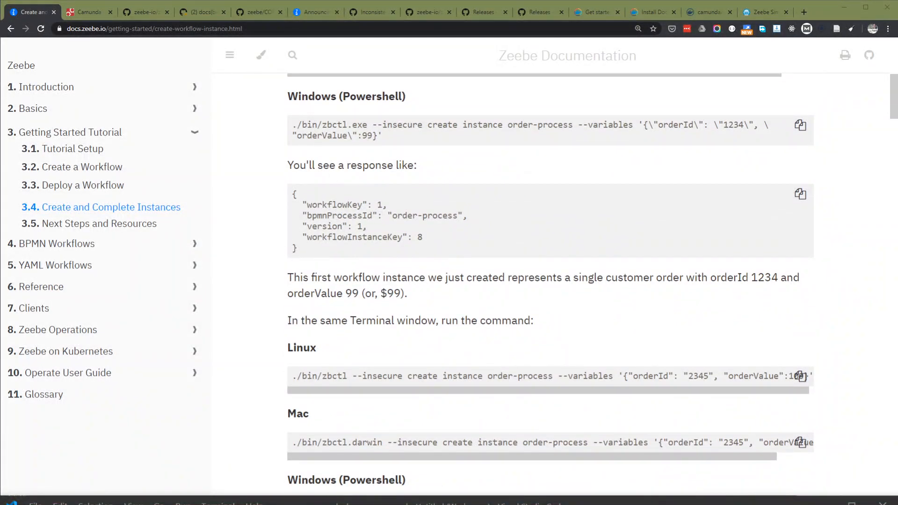
pyautogui.scroll(-3)
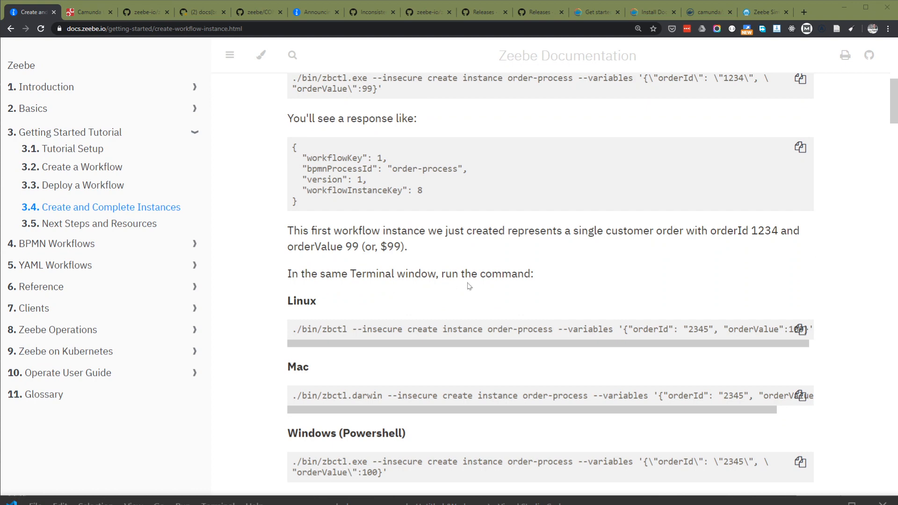
pyautogui.scroll(-3)
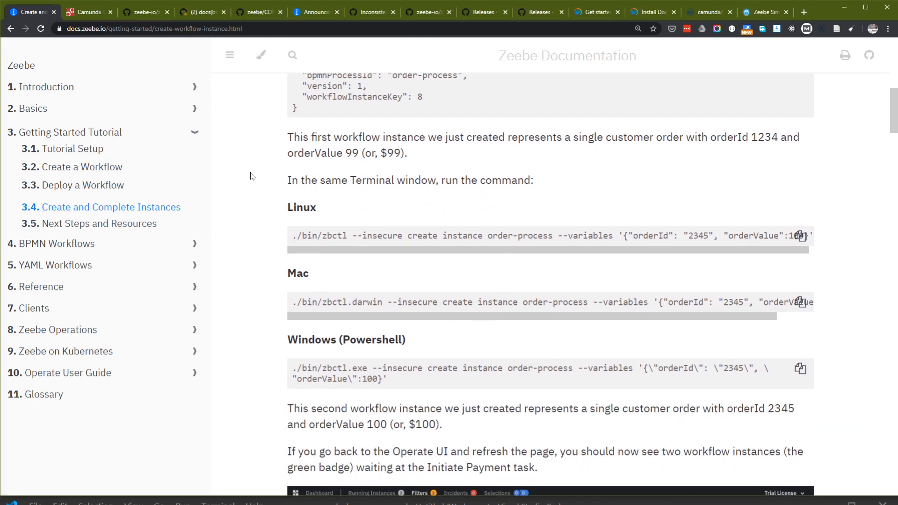
pyautogui.scroll(-3)
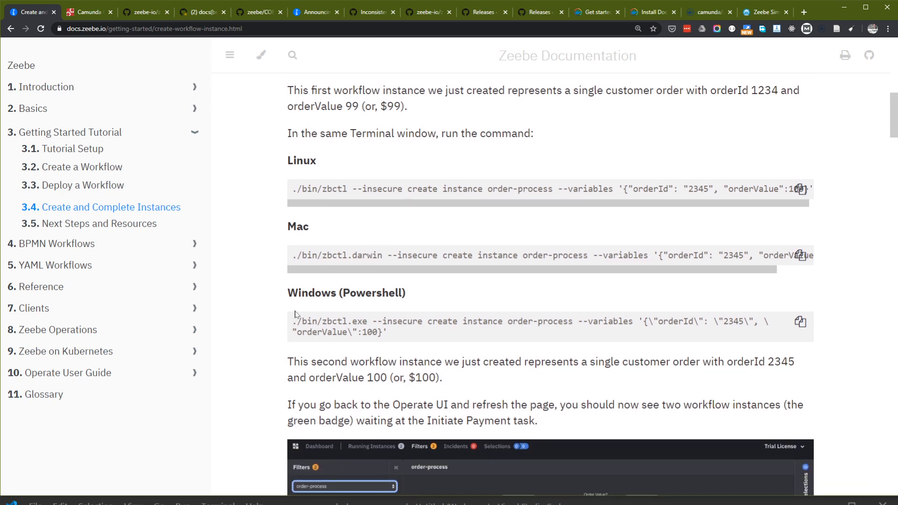
# Return to the Operate Instances page filtered to order-process Version 1.
pyautogui.click(88, 11)
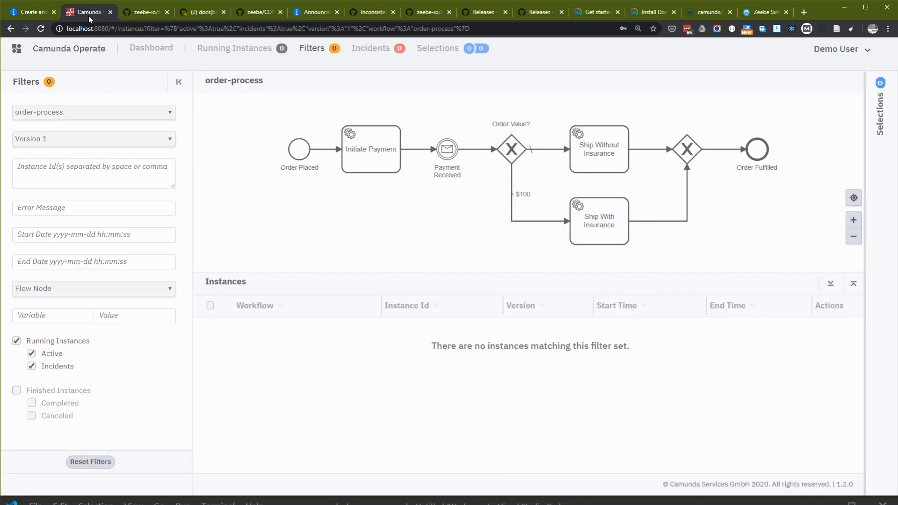
pyautogui.moveTo(32, 12)
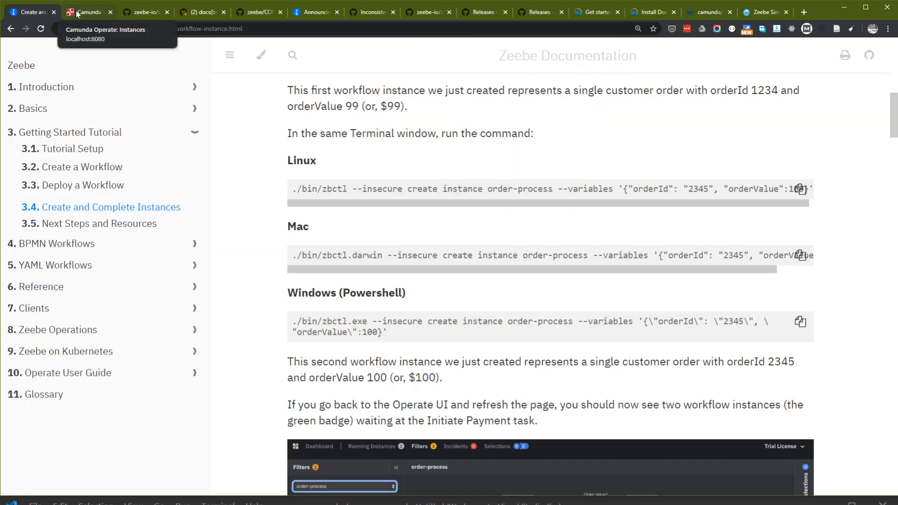
pyautogui.click(88, 11)
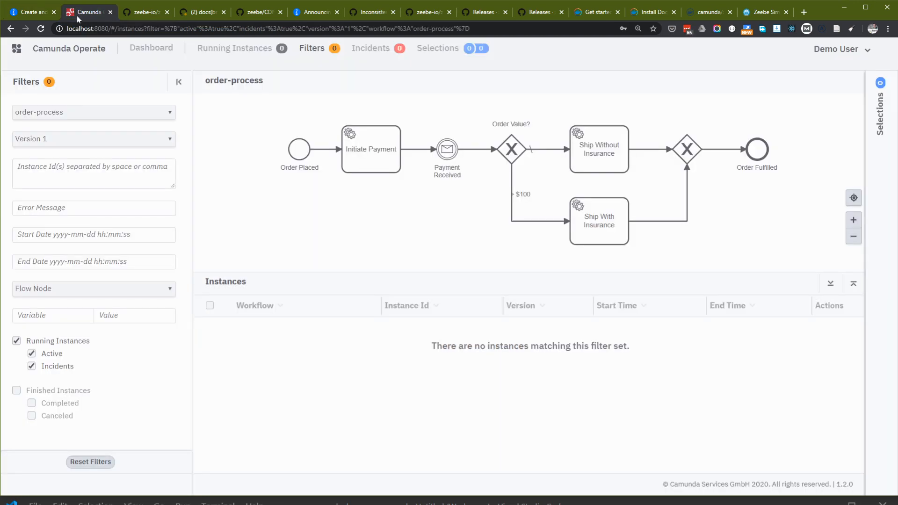
pyautogui.moveTo(527, 197)
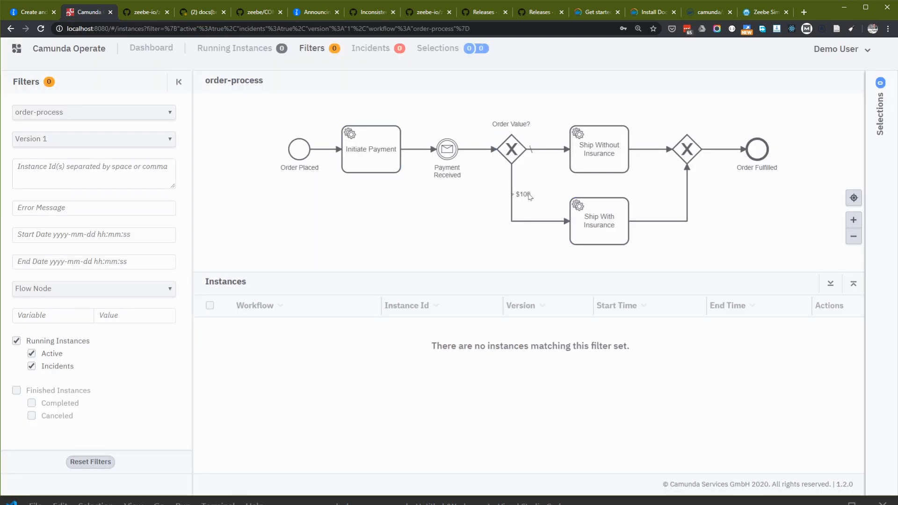
pyautogui.moveTo(520, 200)
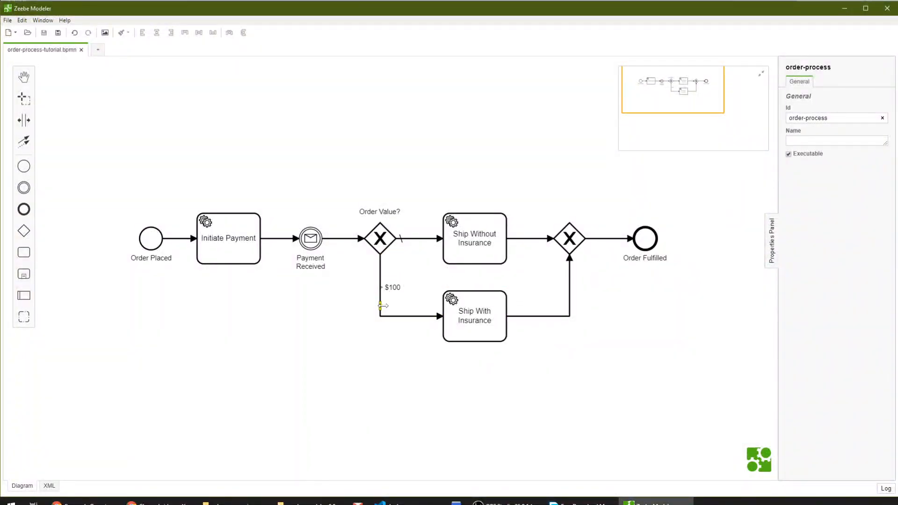
# Rename the Ship With Insurance sequence flow to '>= $100' after checking its orderValue >= 100 condition.
pyautogui.click(407, 317)
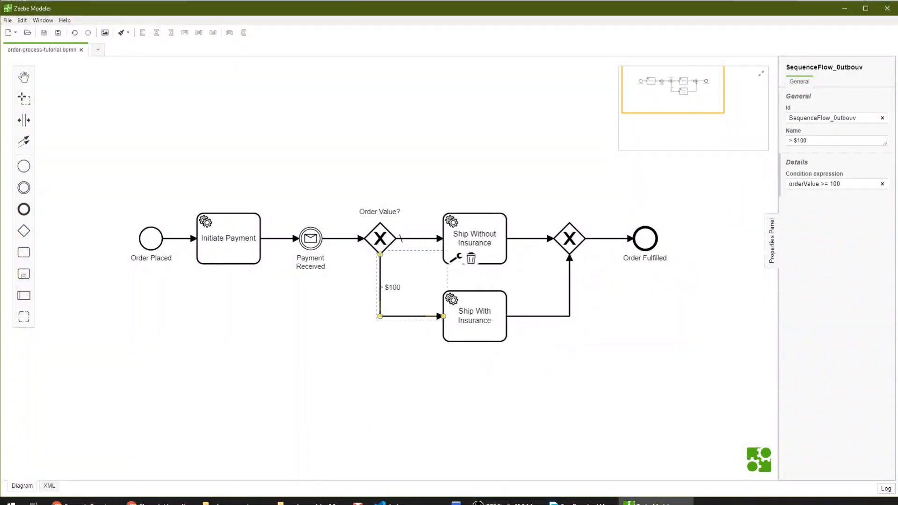
pyautogui.click(392, 287)
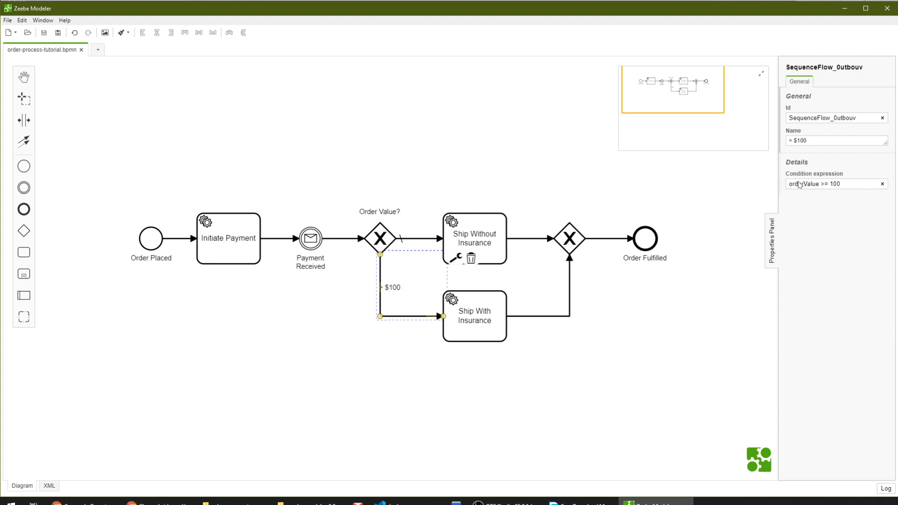
pyautogui.doubleClick(820, 184)
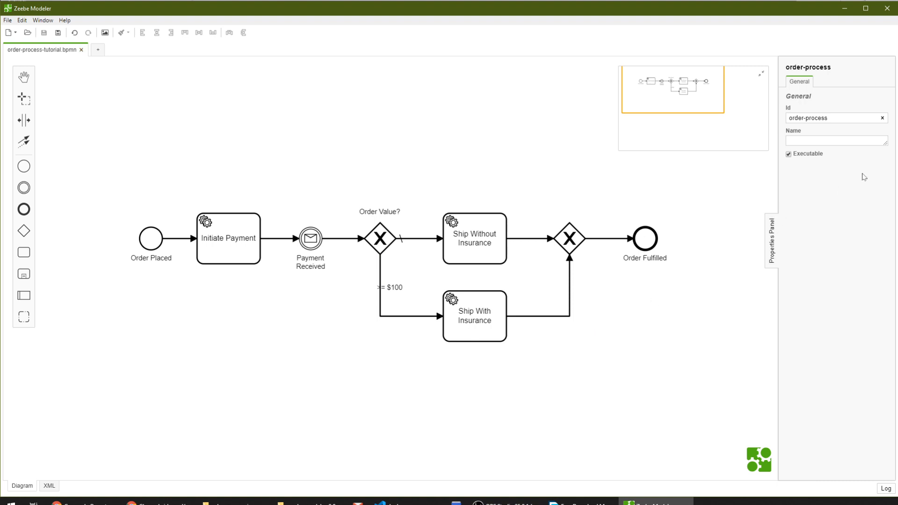
pyautogui.click(7, 20)
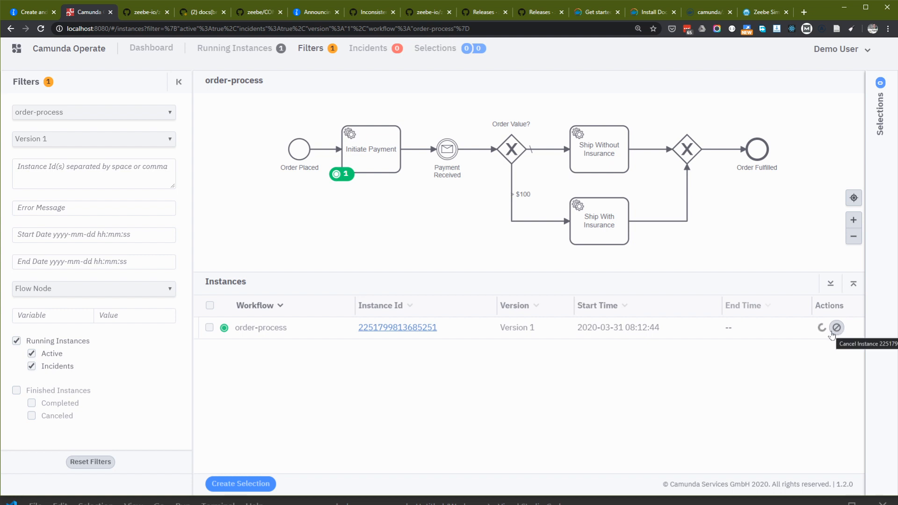
# Cancel the running Version 1 instance and list the available workflow versions.
pyautogui.click(837, 327)
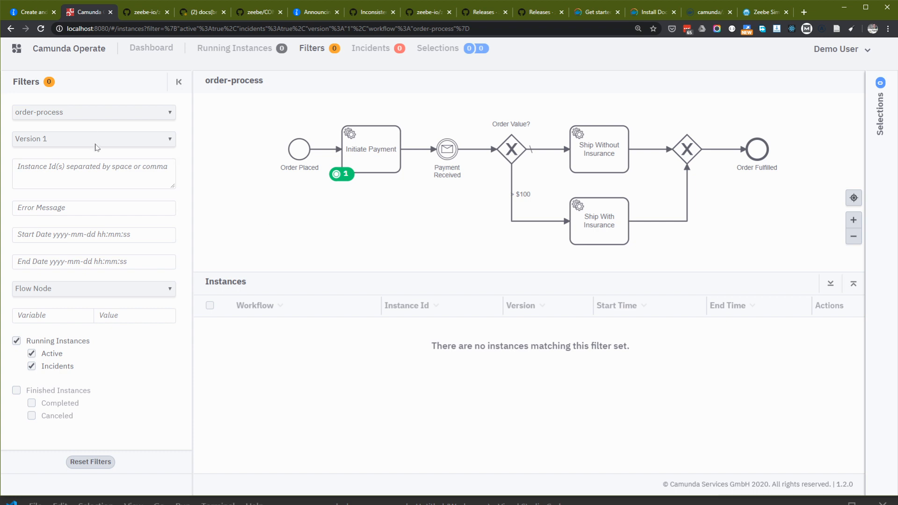
pyautogui.click(93, 139)
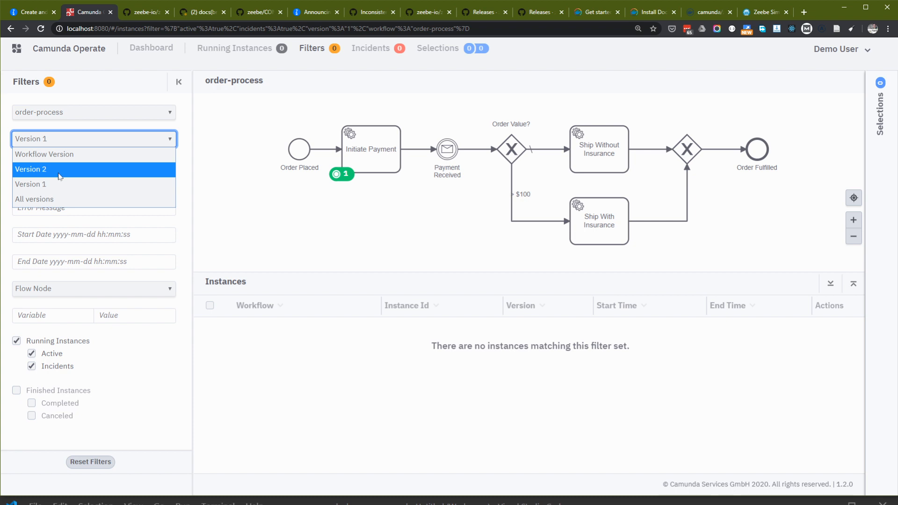
pyautogui.moveTo(44, 154)
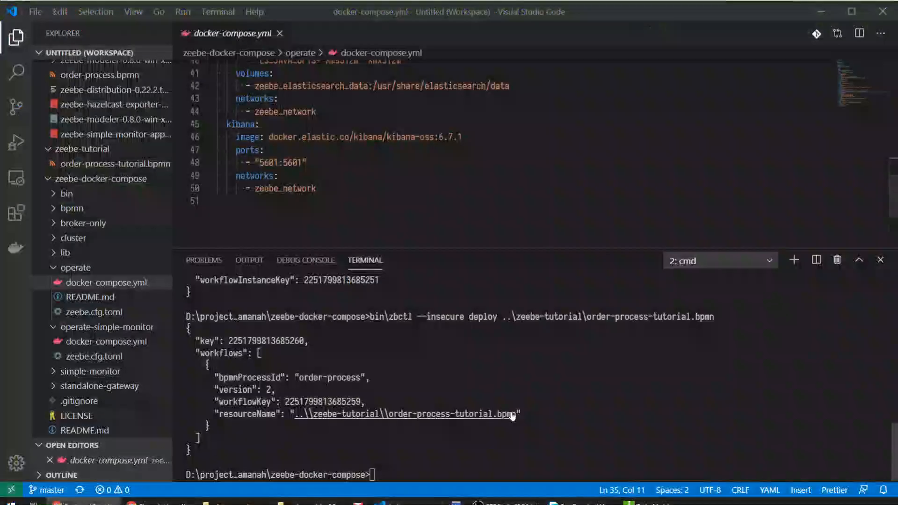
# Run the zbctl create-instance command for orderId 1234, orderValue 99, then switch to Operate.
pyautogui.write('bin\\zbctl --insecure status')
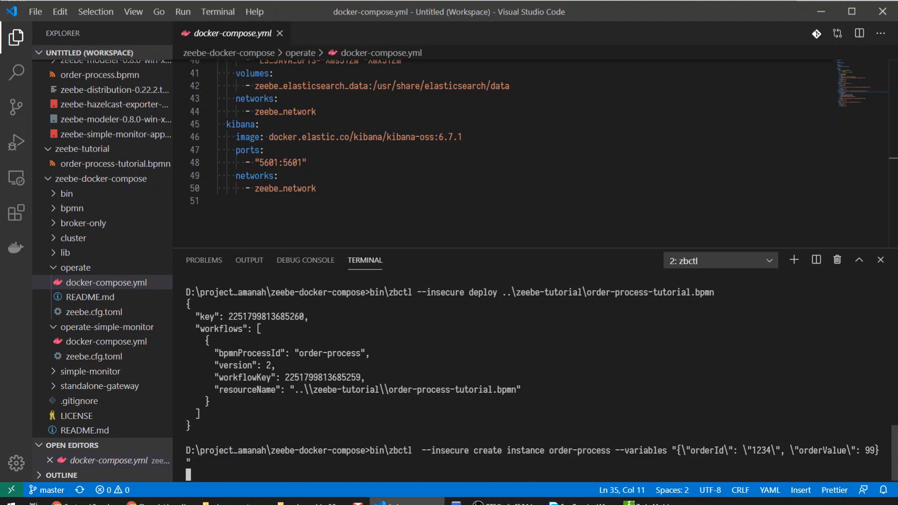
pyautogui.press('enter')
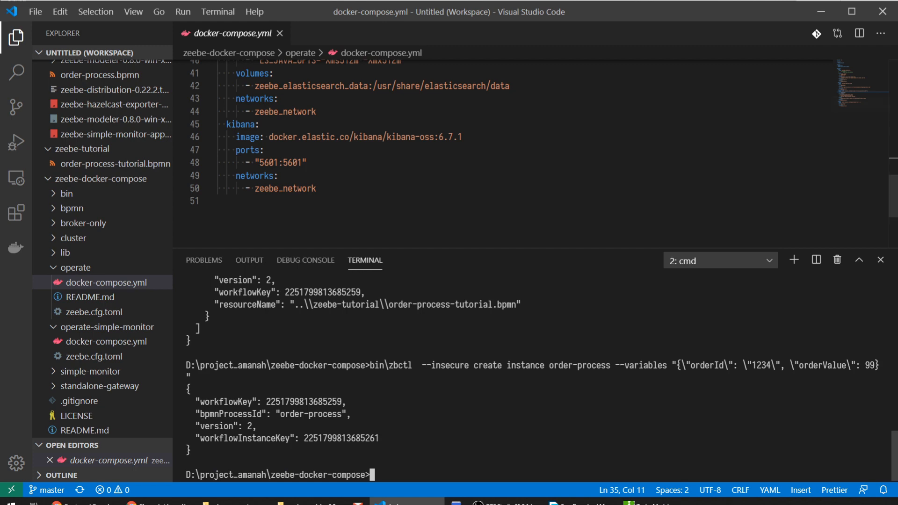
pyautogui.click(86, 12)
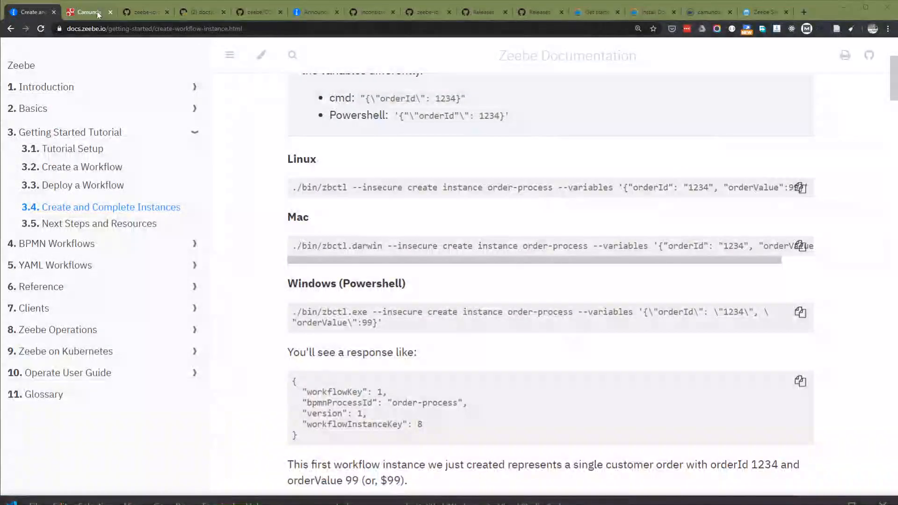
pyautogui.click(86, 11)
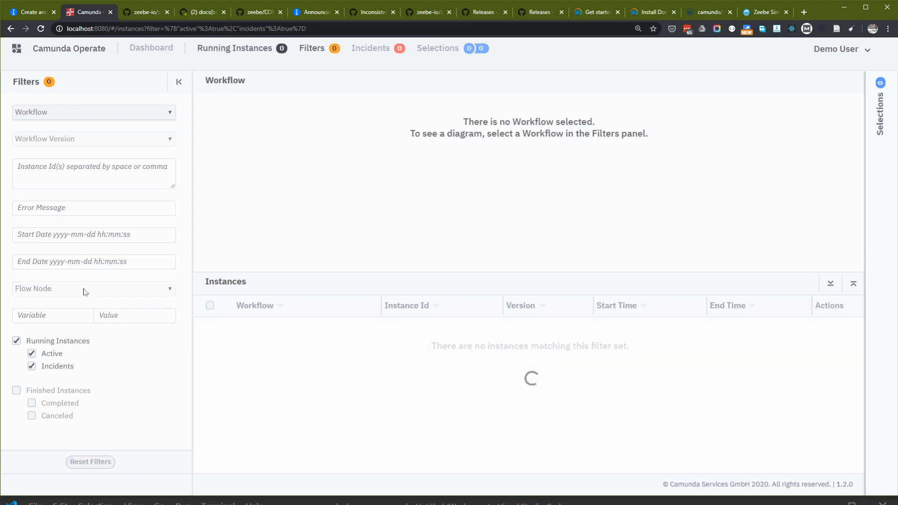
# Filter Operate to order-process Version 2 showing the instance at Initiate Payment, then return to the tutorial.
pyautogui.click(93, 112)
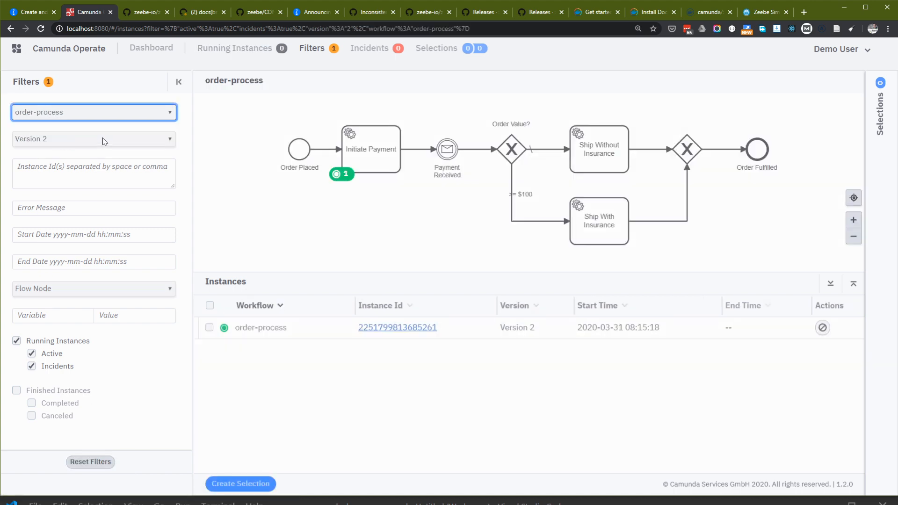
pyautogui.moveTo(312, 320)
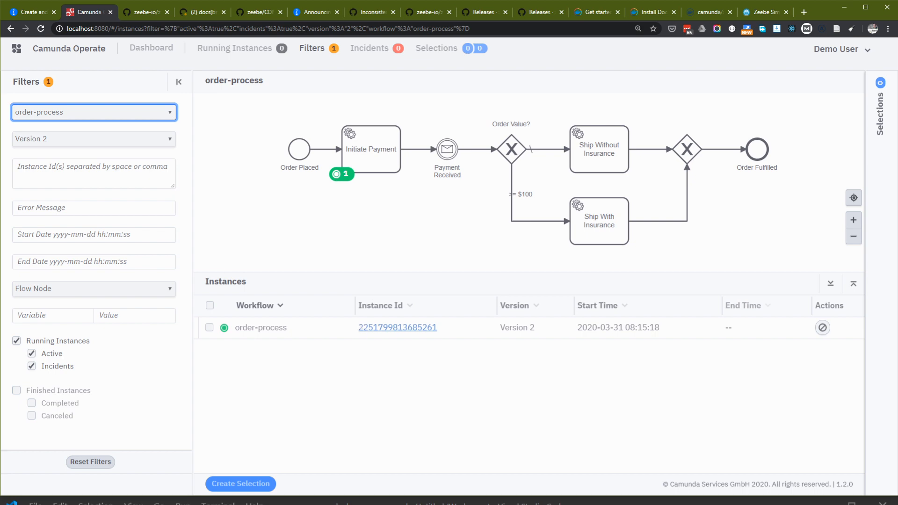
pyautogui.click(31, 11)
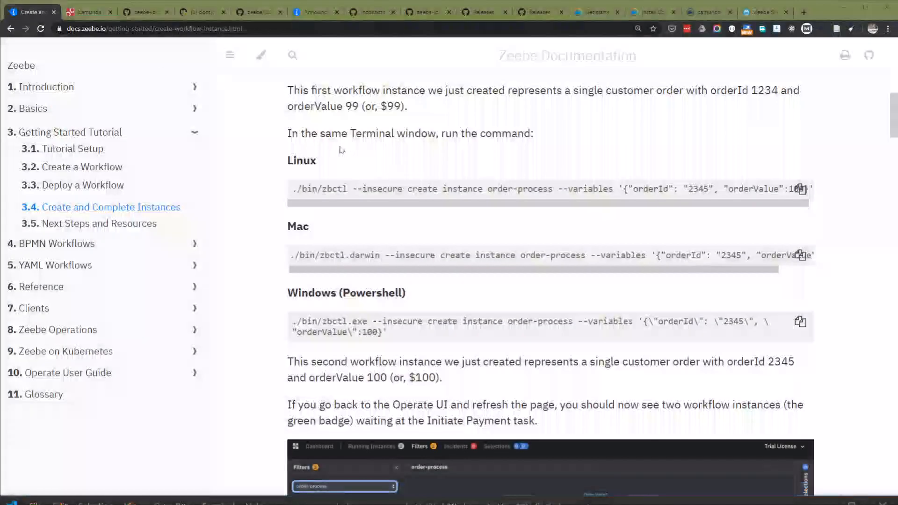
# Check Operate lists two running Version 2 instances at Initiate Payment, then return to the tutorial.
pyautogui.click(87, 11)
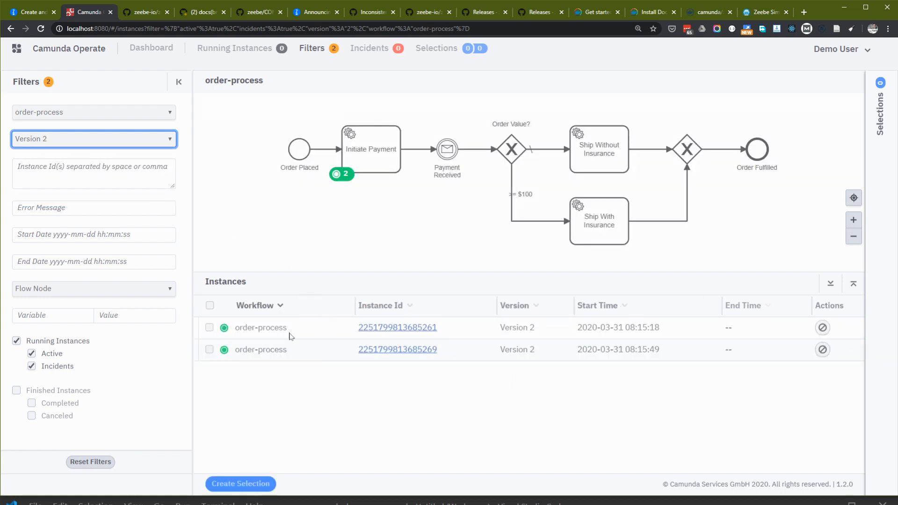
pyautogui.moveTo(499, 351)
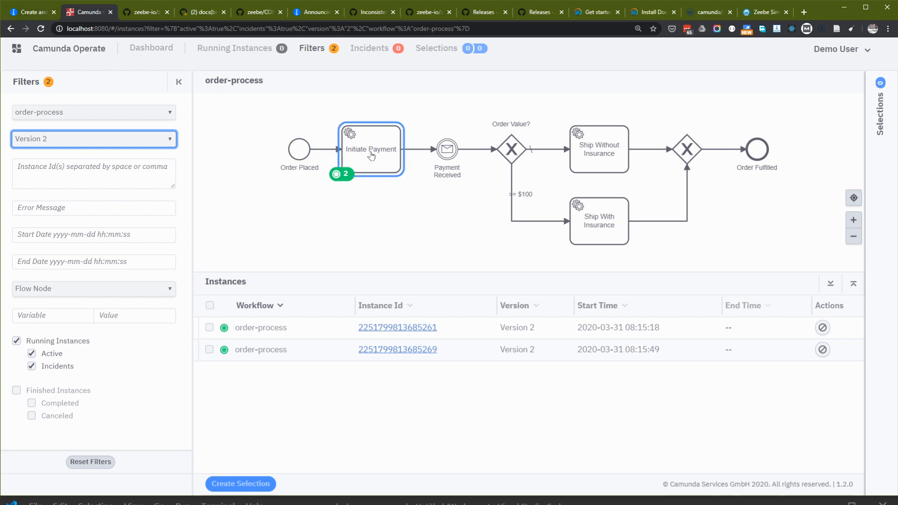
pyautogui.click(371, 148)
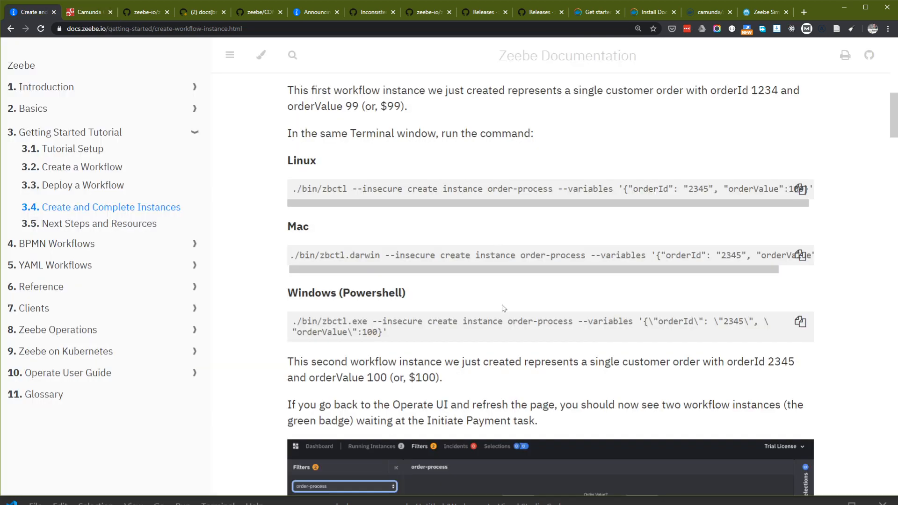
# Scroll the tutorial to the zbctl create worker initiate-payment commands and expected output.
pyautogui.scroll(-3)
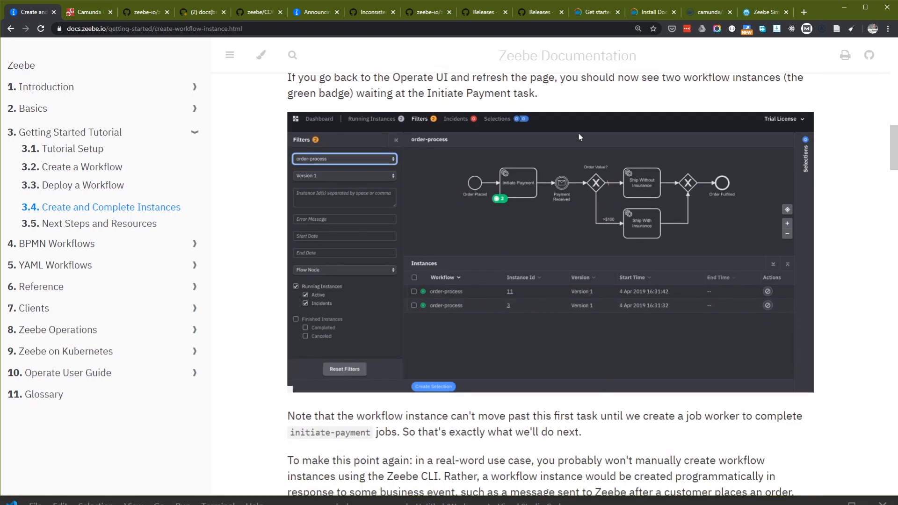
pyautogui.scroll(-3)
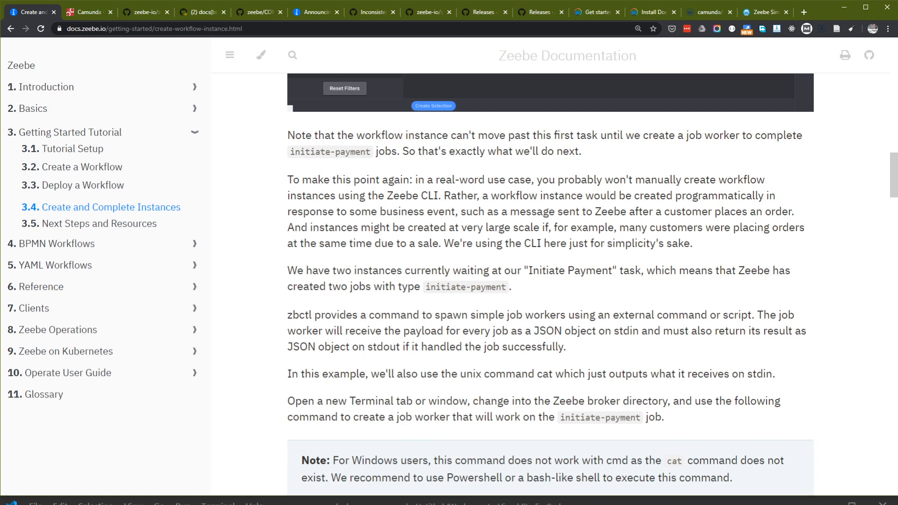
pyautogui.scroll(-3)
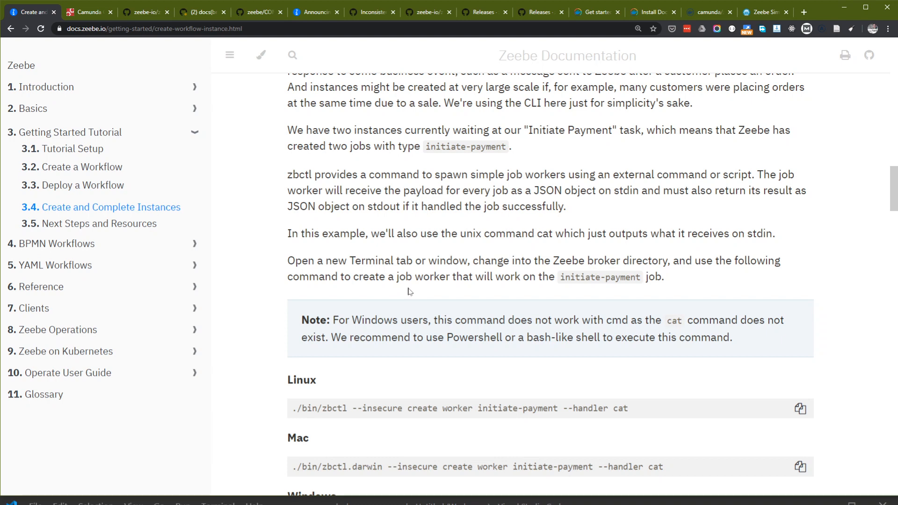
pyautogui.scroll(-3)
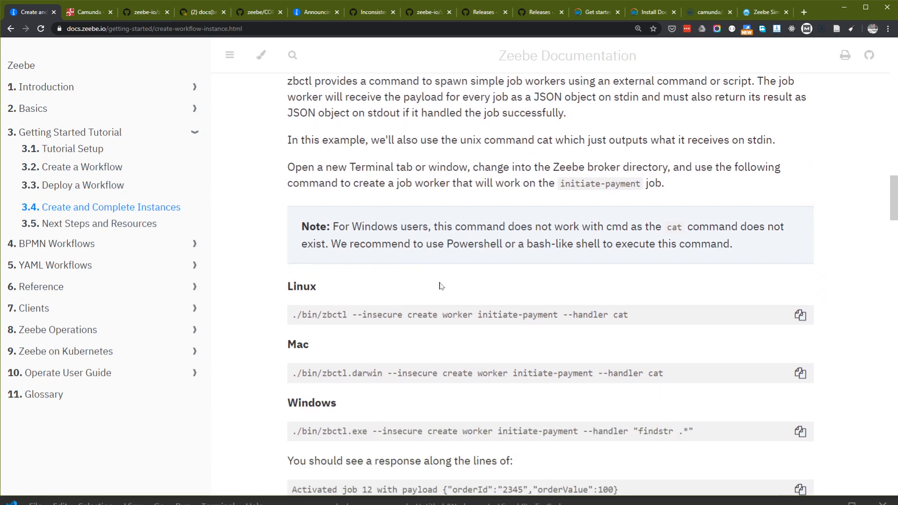
pyautogui.scroll(-3)
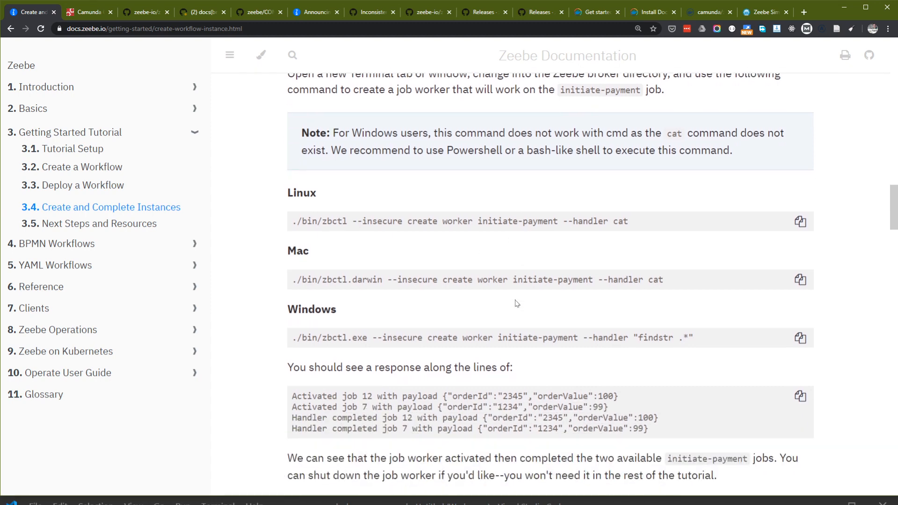
pyautogui.moveTo(634, 332)
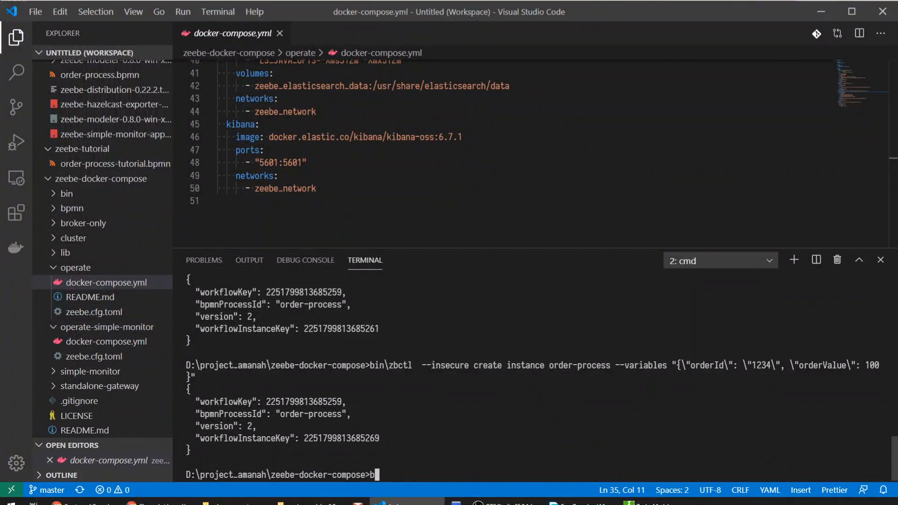
# Enter bin\zbctl --insecure create worker initiate-payment --handler "findstr .*" in the terminal.
pyautogui.write('in\\zbctl --')
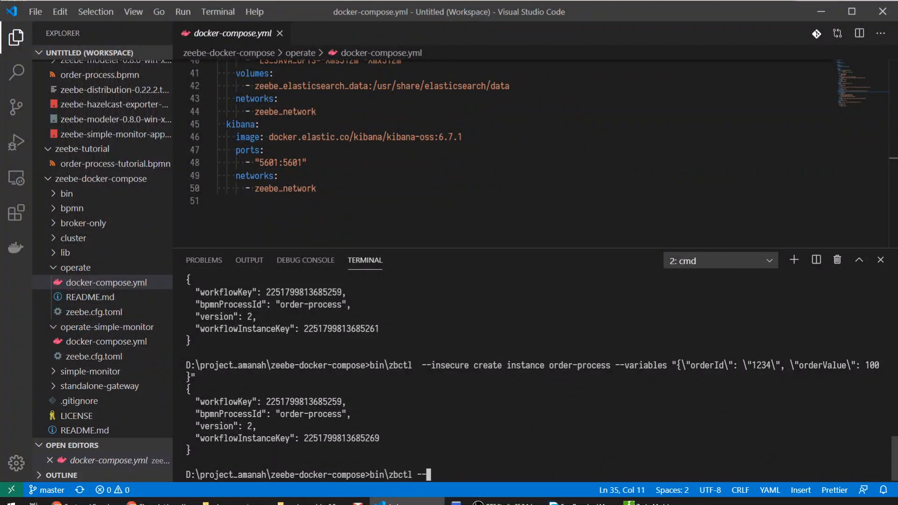
pyautogui.write('--insecure create')
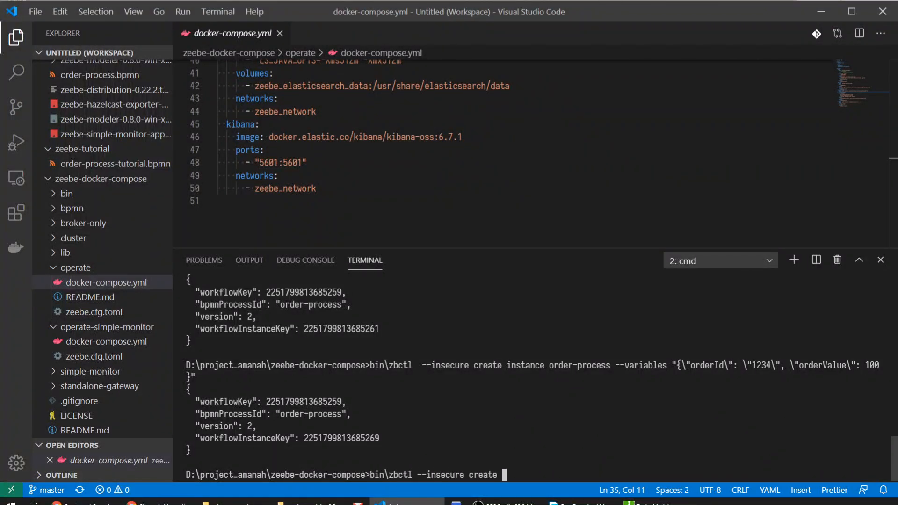
pyautogui.write('worker initiat')
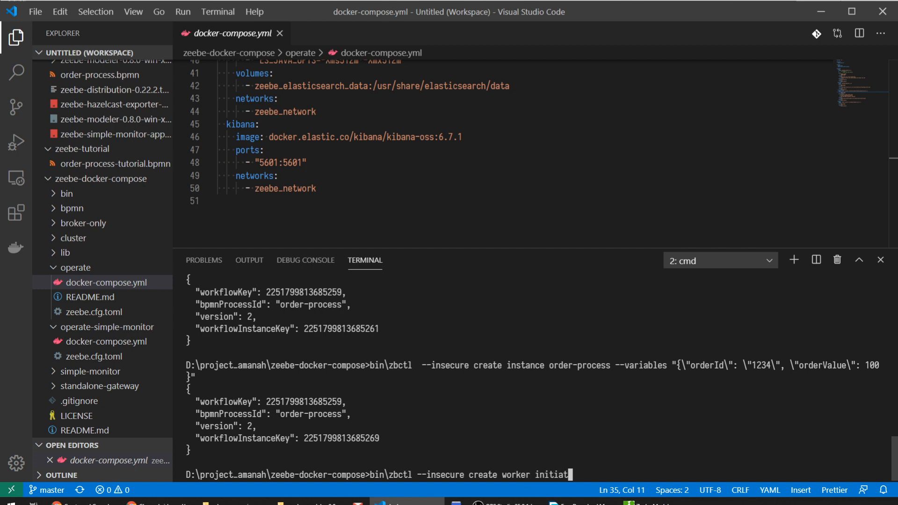
pyautogui.write('e-payment --handler')
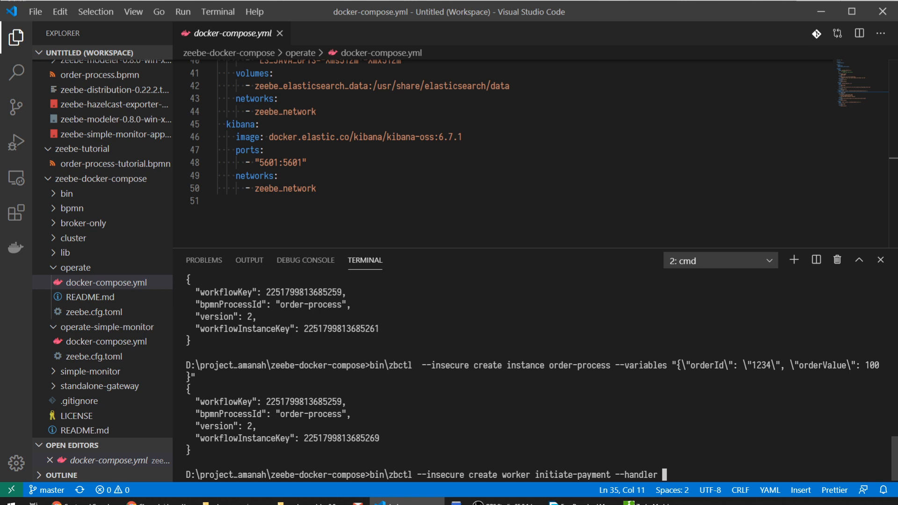
pyautogui.write('"findstr .*')
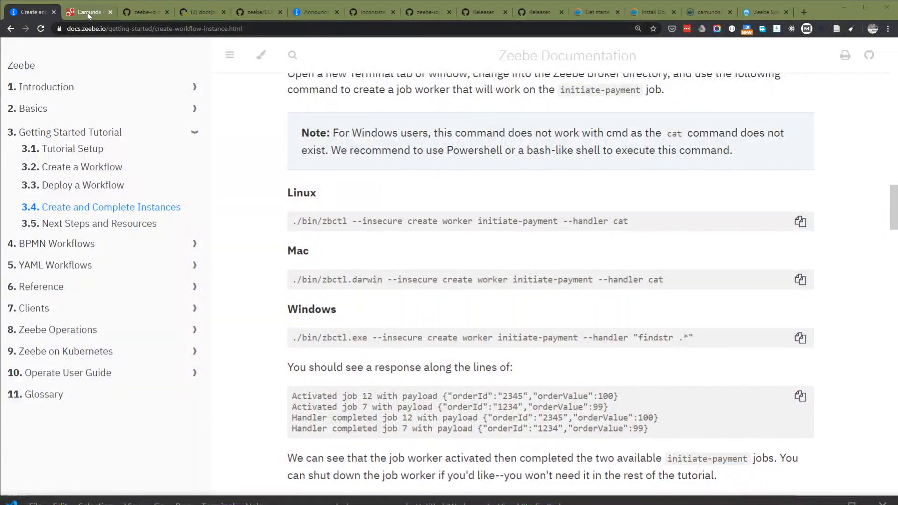
pyautogui.click(87, 12)
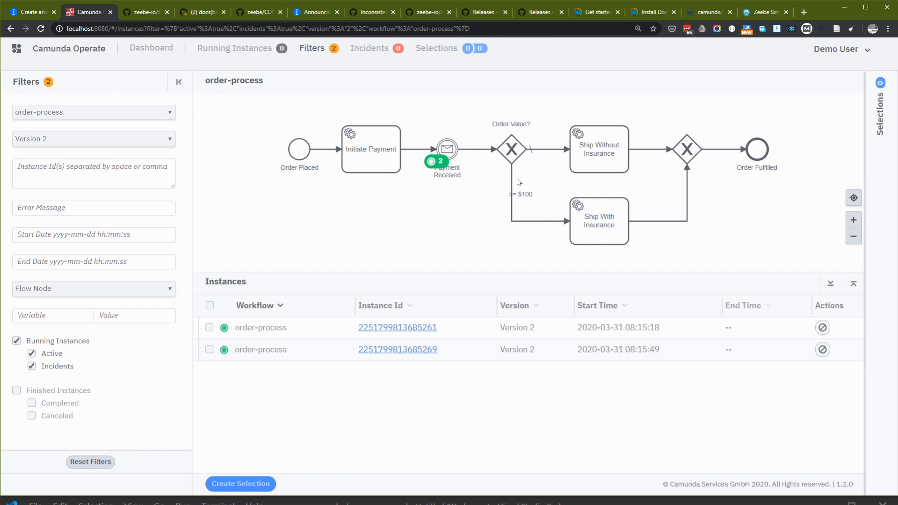
pyautogui.moveTo(419, 150)
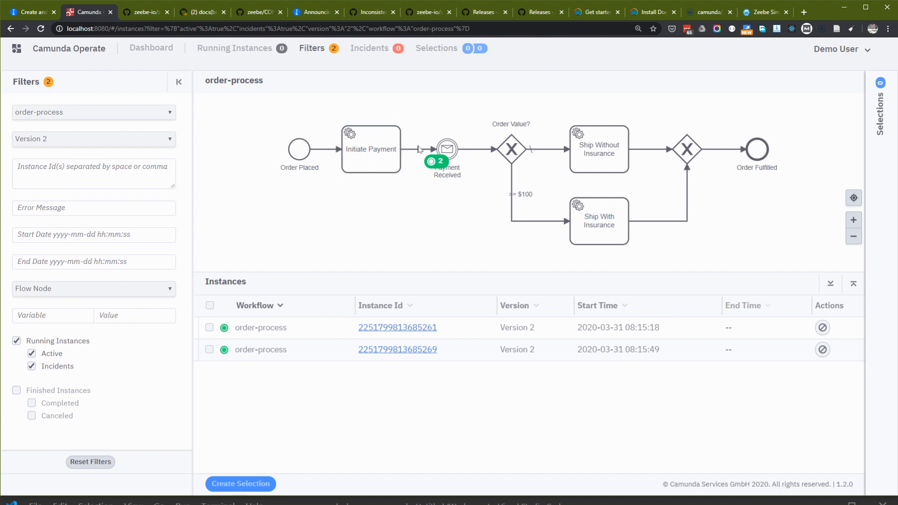
pyautogui.click(370, 149)
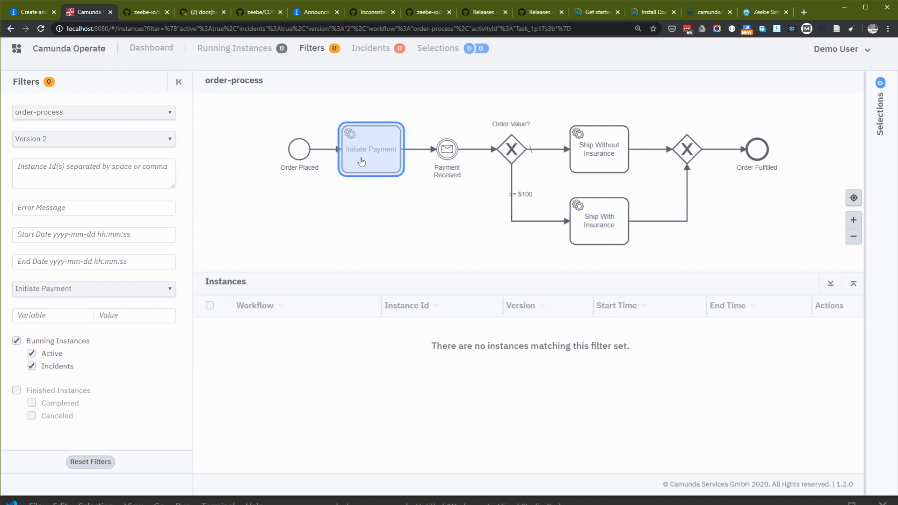
pyautogui.click(447, 150)
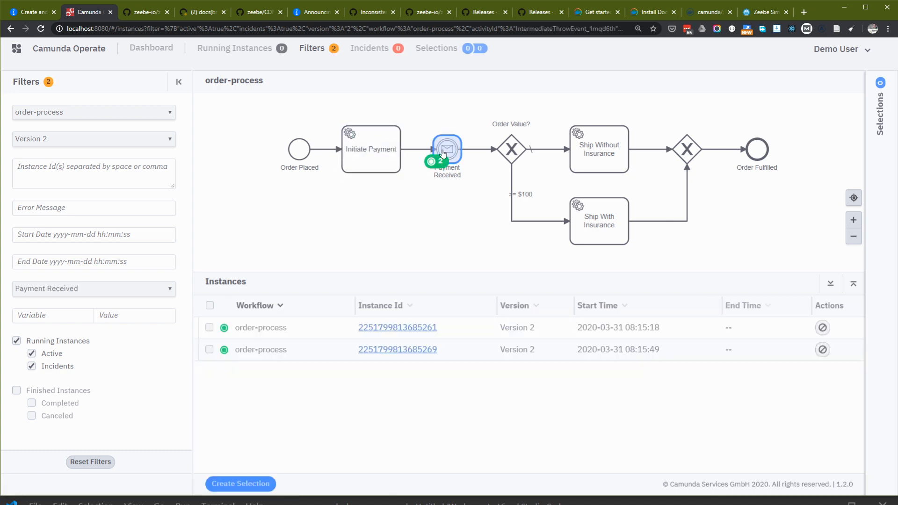
pyautogui.click(446, 149)
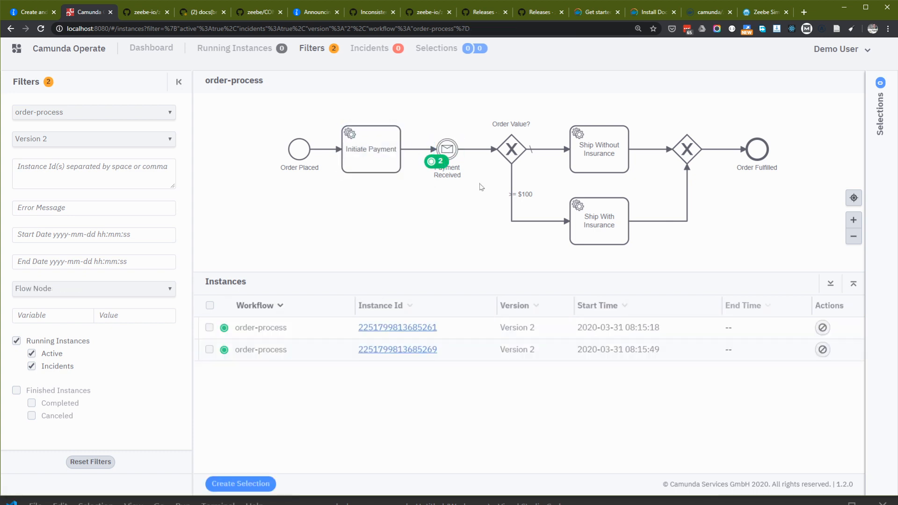
pyautogui.moveTo(494, 168)
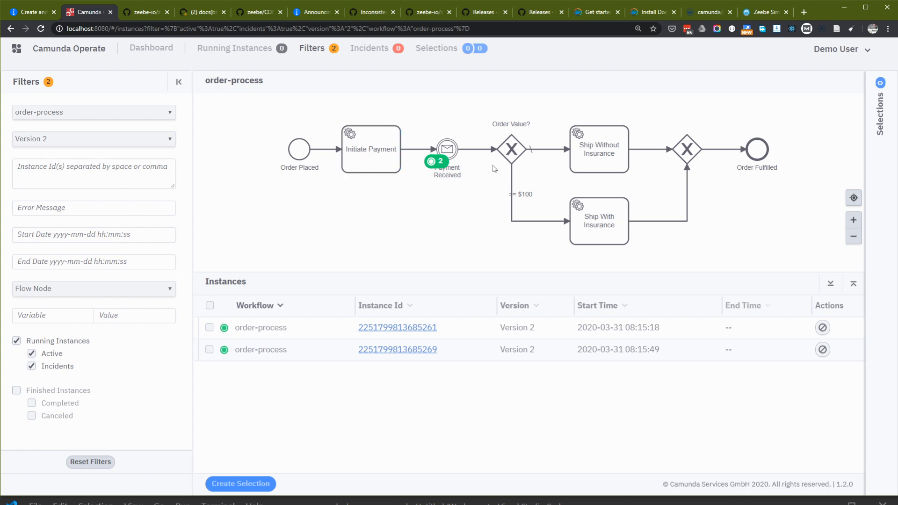
pyautogui.moveTo(376, 186)
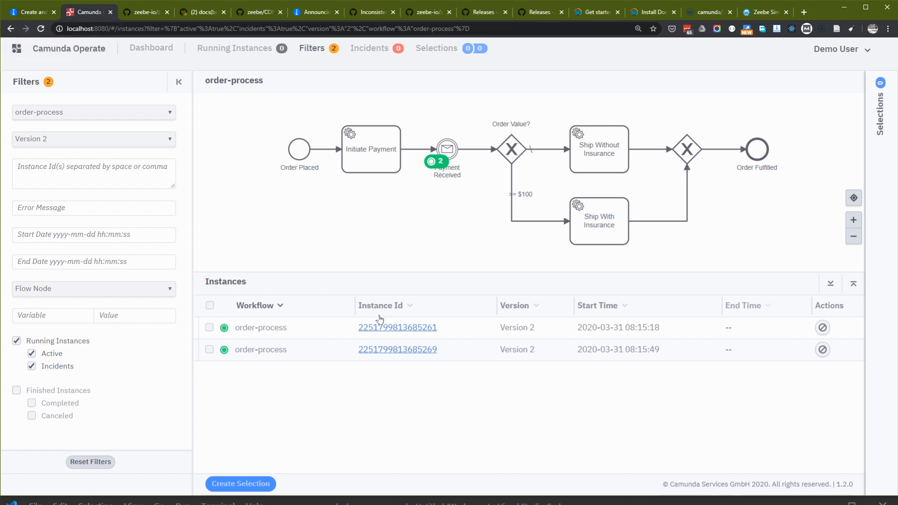
pyautogui.moveTo(396, 349)
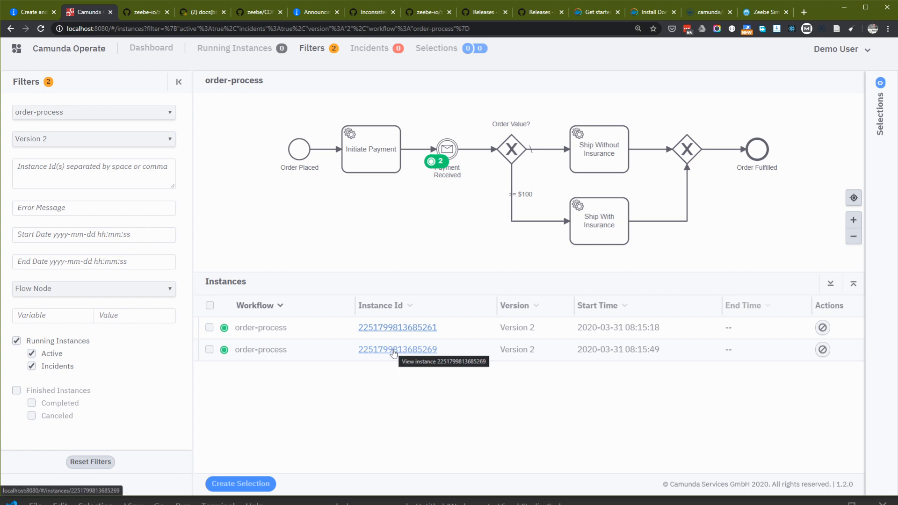
pyautogui.click(396, 327)
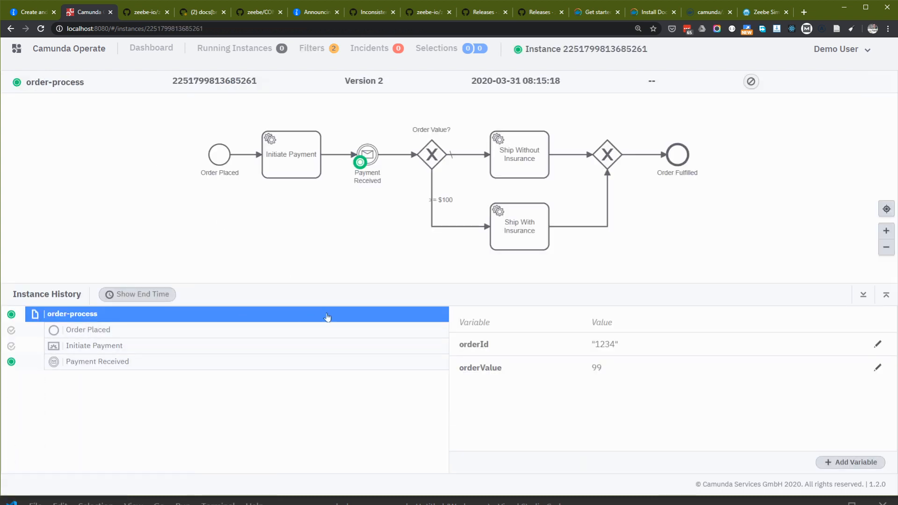
# Inspect Order Placed and Initiate Payment timing metadata (ended 08:18:14), then return to the tutorial.
pyautogui.click(88, 329)
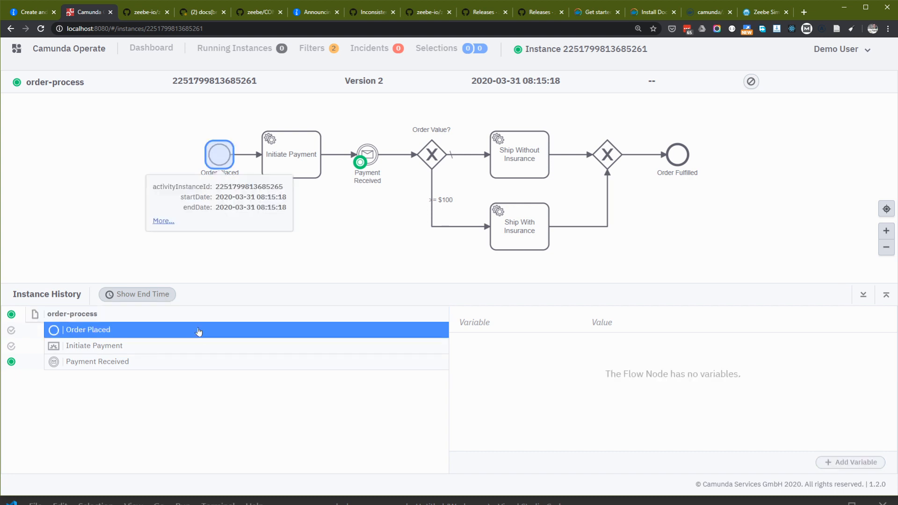
pyautogui.click(94, 345)
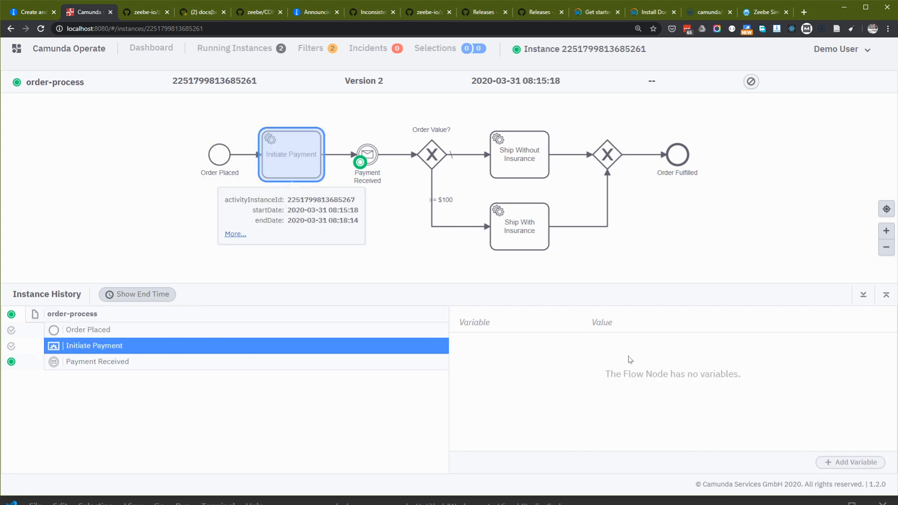
pyautogui.moveTo(259, 229)
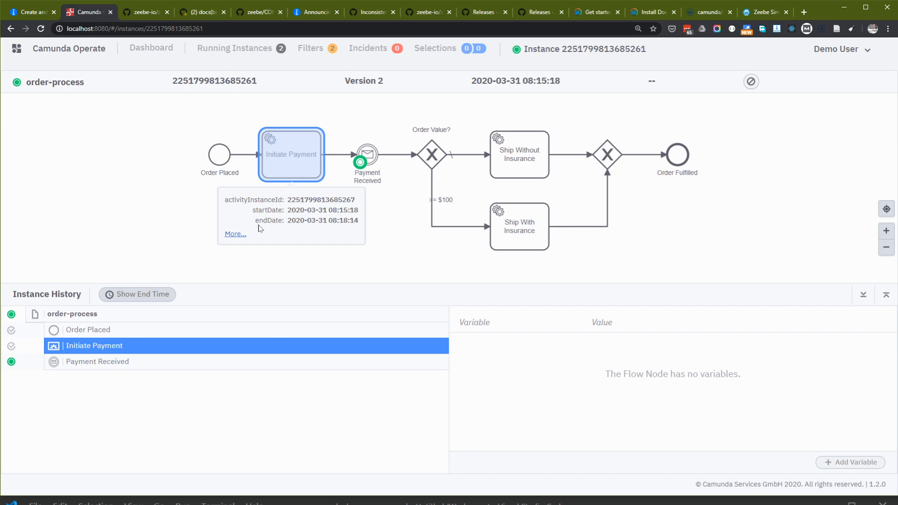
pyautogui.click(233, 234)
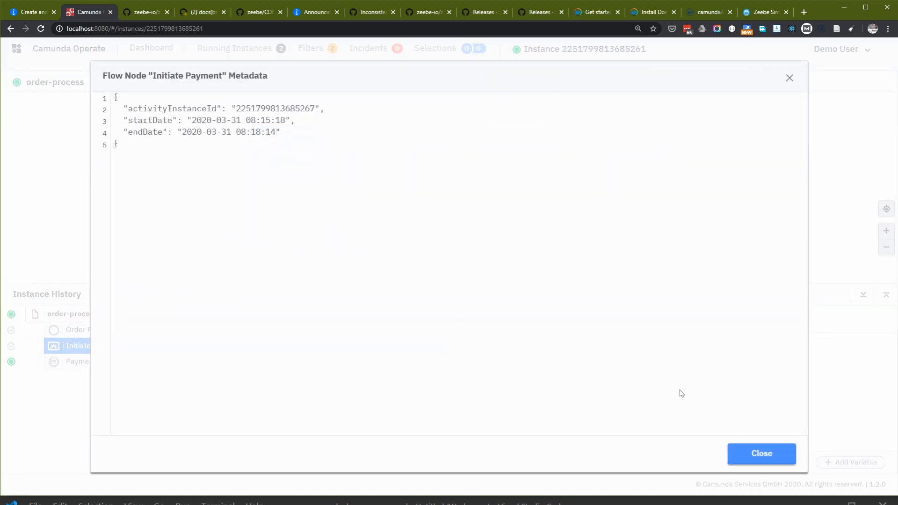
pyautogui.click(761, 453)
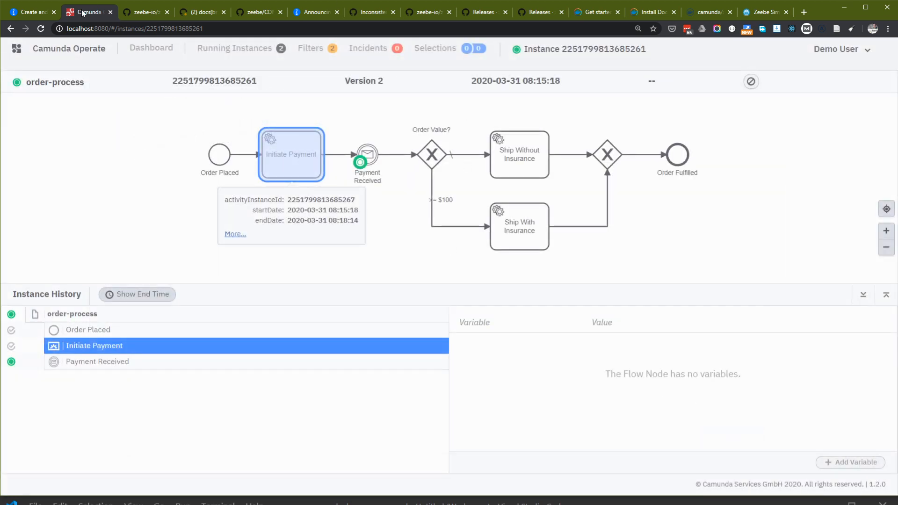
pyautogui.click(32, 11)
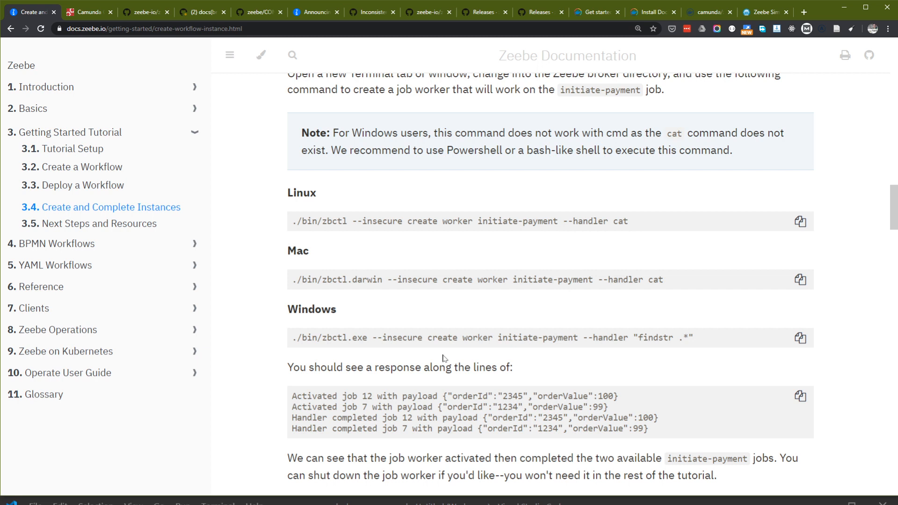
# Read down the tutorial page, briefly comparing with the instance in Operate.
pyautogui.scroll(-3)
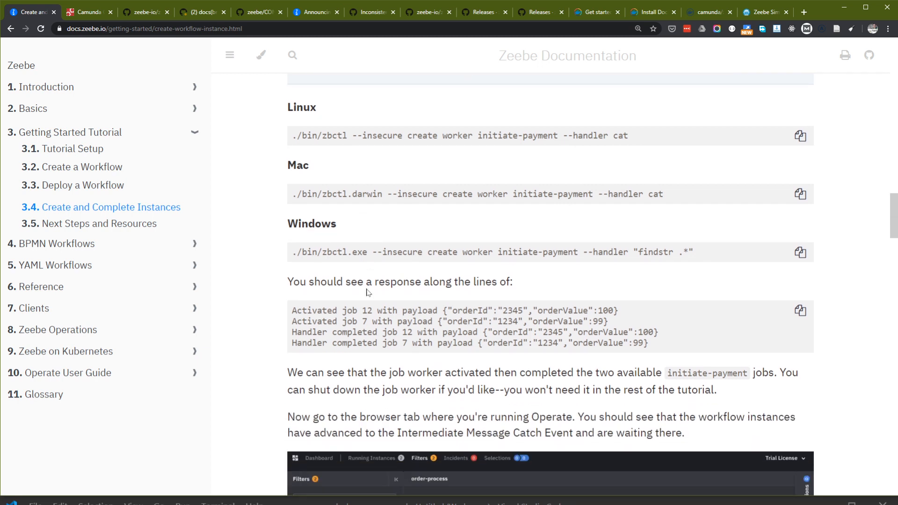
pyautogui.scroll(-3)
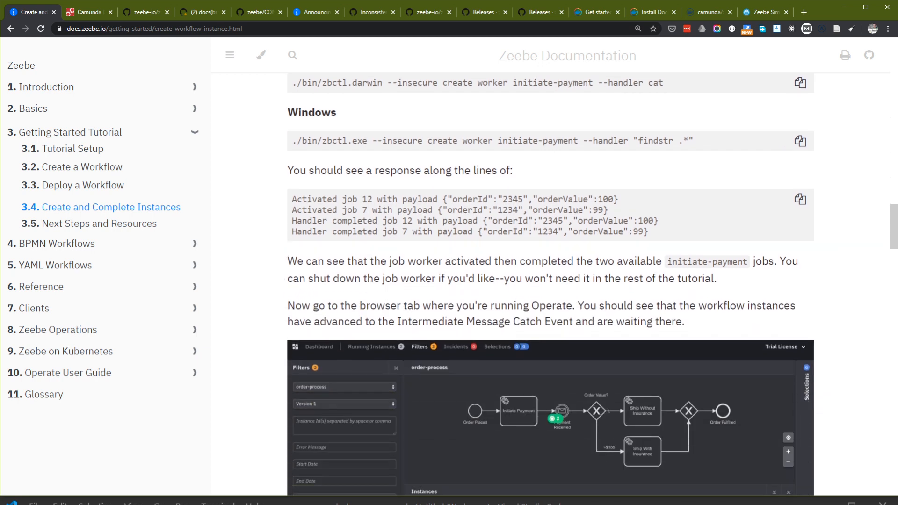
pyautogui.scroll(-3)
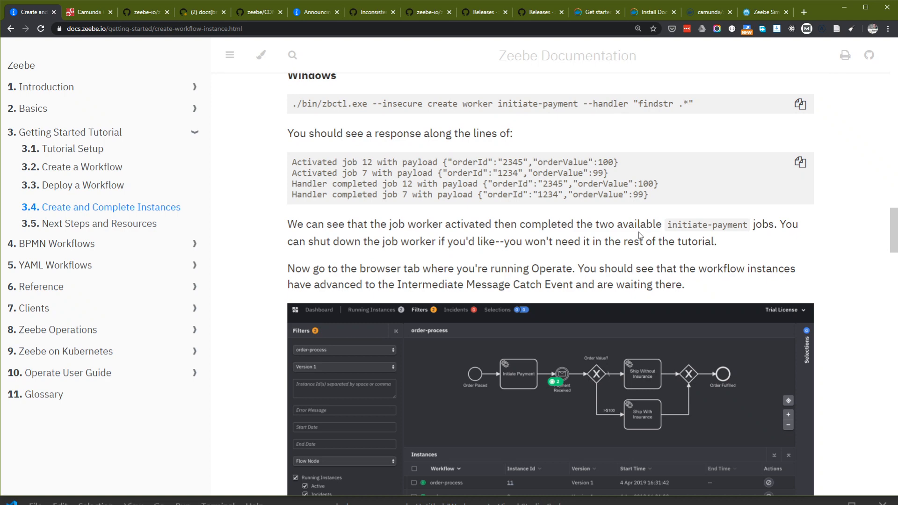
pyautogui.moveTo(640, 236)
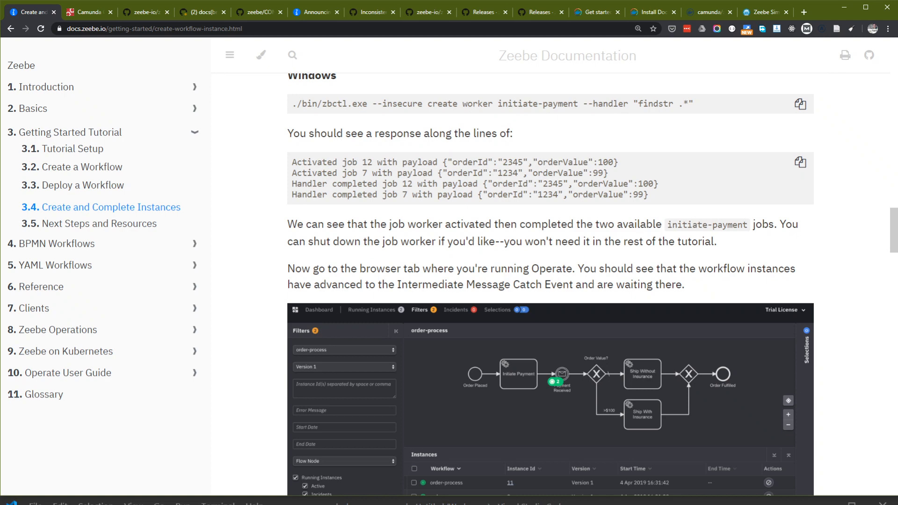
pyautogui.scroll(-3)
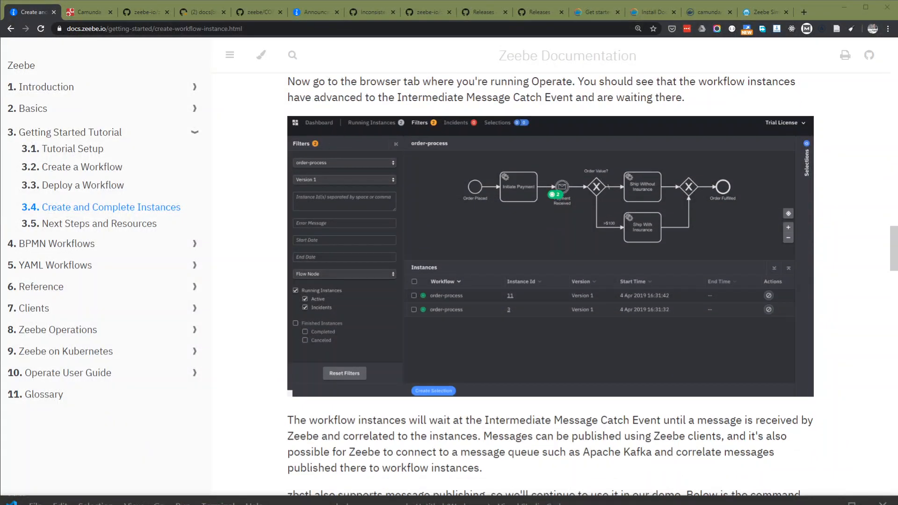
pyautogui.moveTo(337, 179)
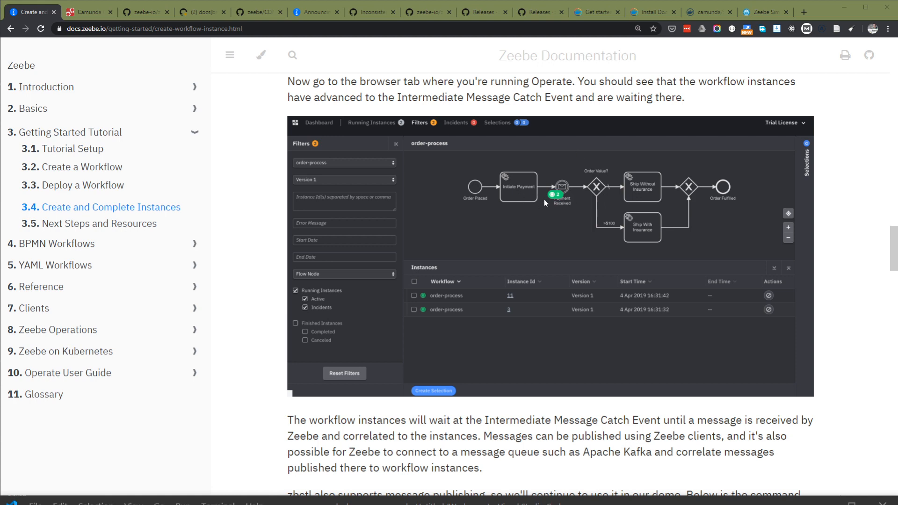
pyautogui.click(87, 11)
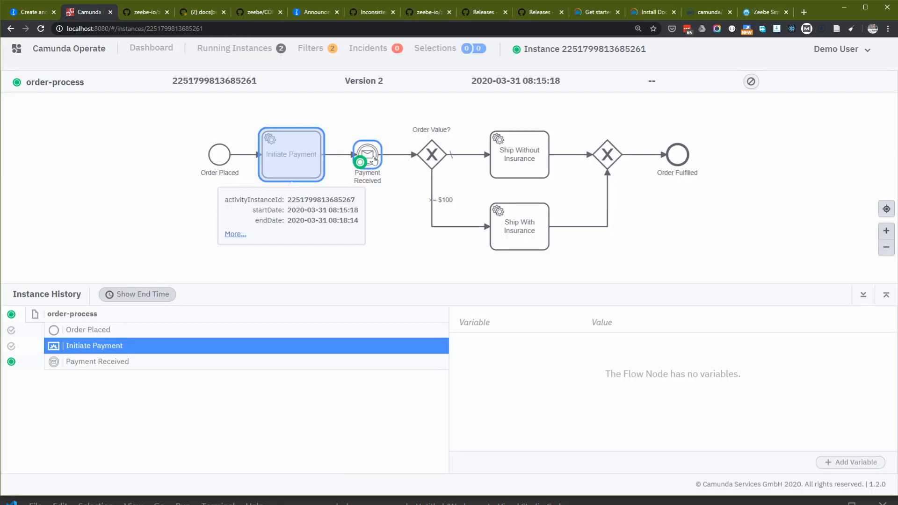
pyautogui.click(32, 11)
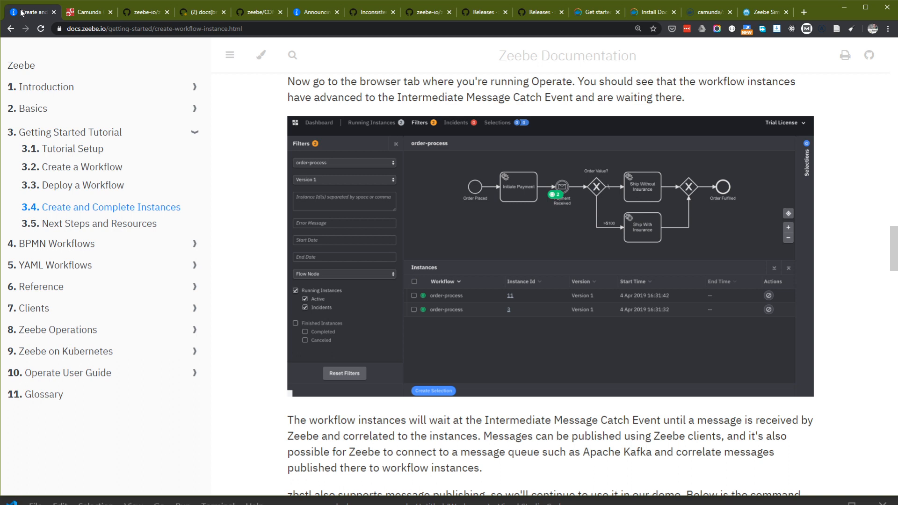
# Scroll to the zbctl publish payment-received message commands for correlation keys 1234 and 2345.
pyautogui.scroll(-3)
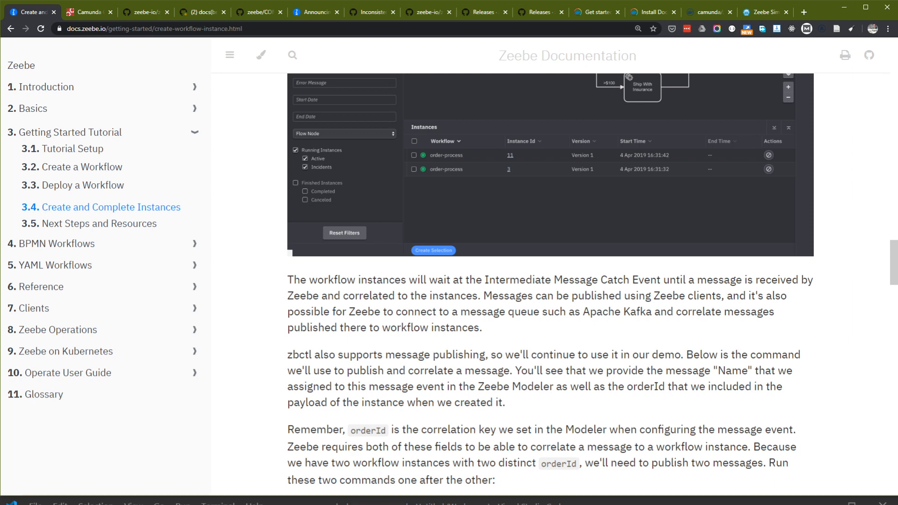
pyautogui.moveTo(613, 324)
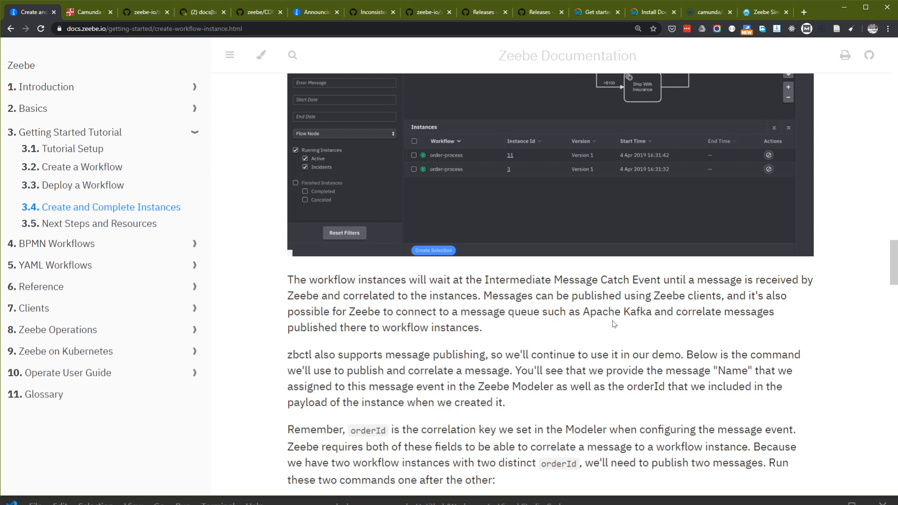
pyautogui.scroll(-3)
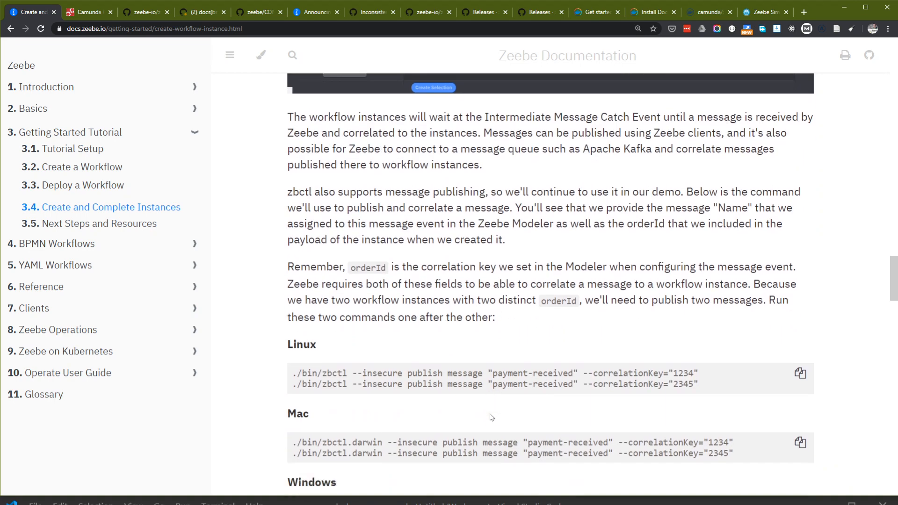
pyautogui.scroll(-3)
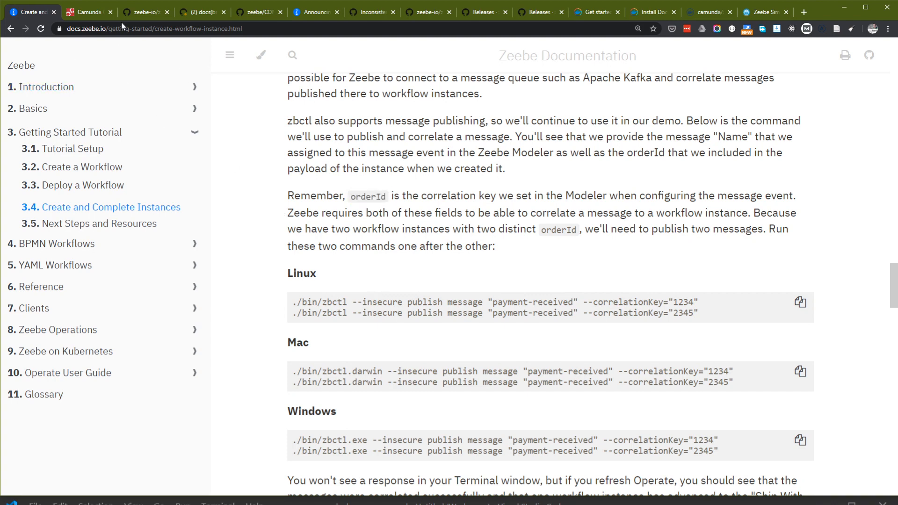
# Review the instance's Payment Received variables, then filter running instances to the Payment Received node.
pyautogui.click(88, 11)
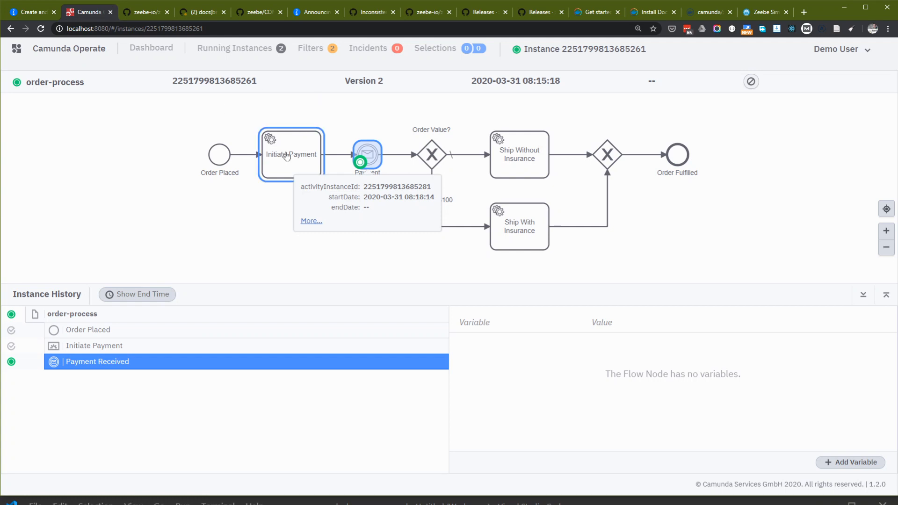
pyautogui.click(72, 314)
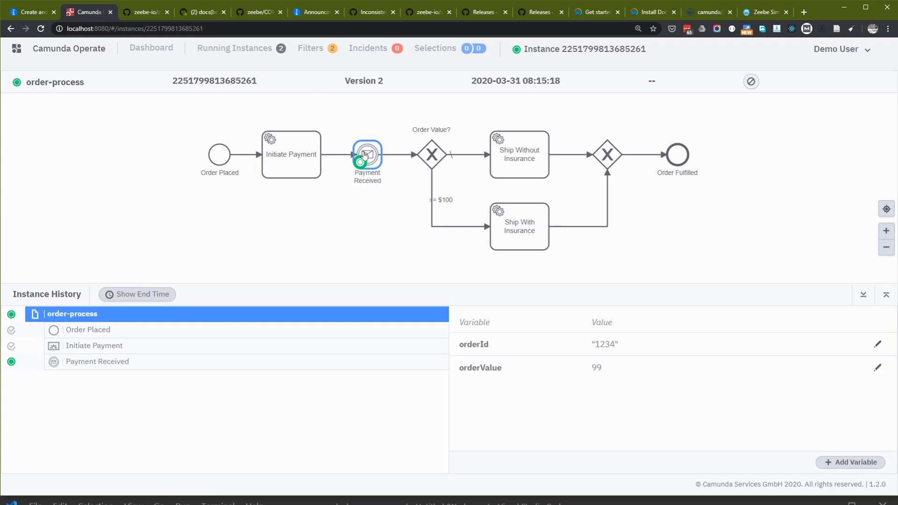
pyautogui.click(98, 361)
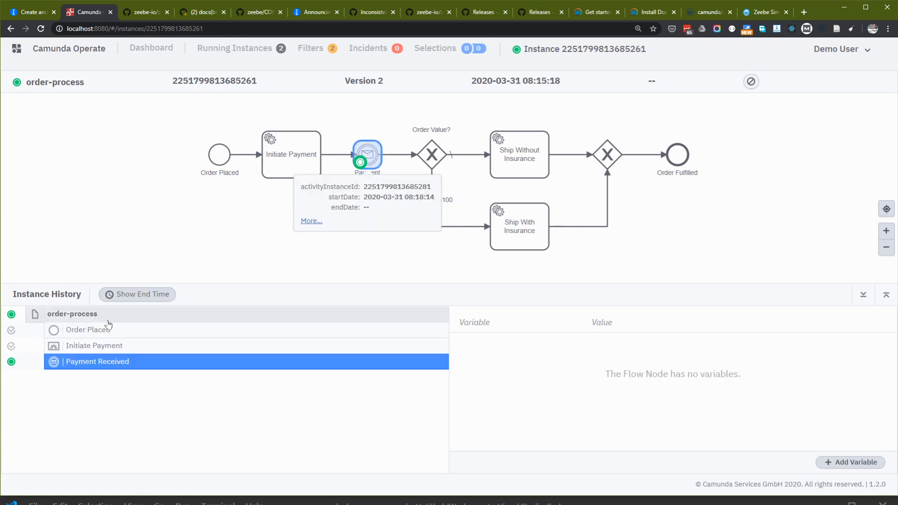
pyautogui.moveTo(345, 209)
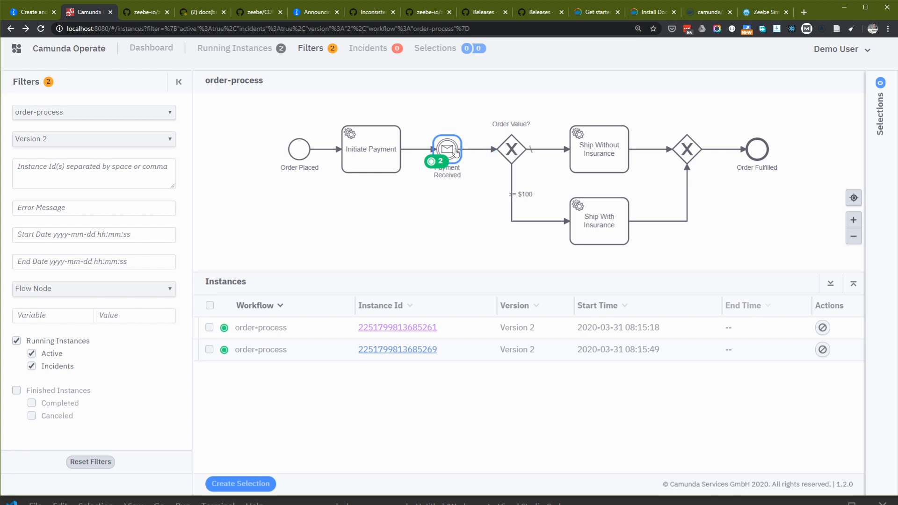
pyautogui.click(511, 149)
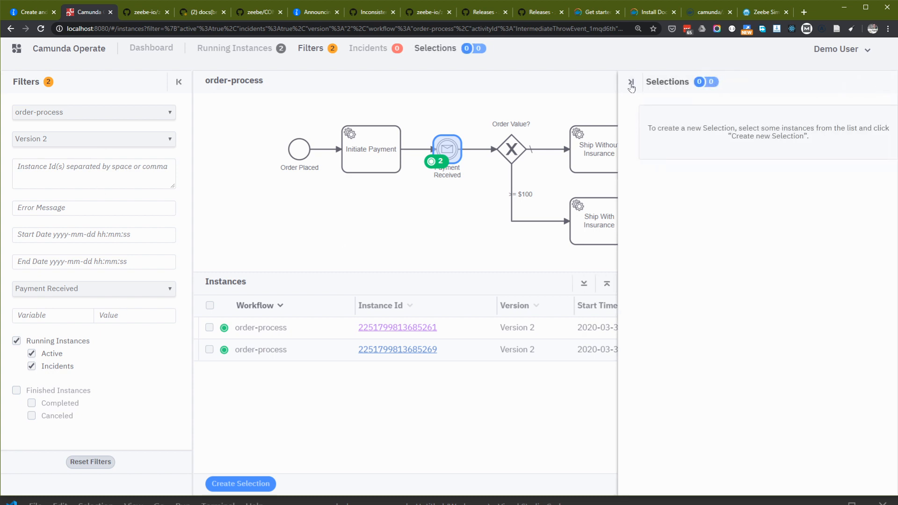
pyautogui.click(631, 83)
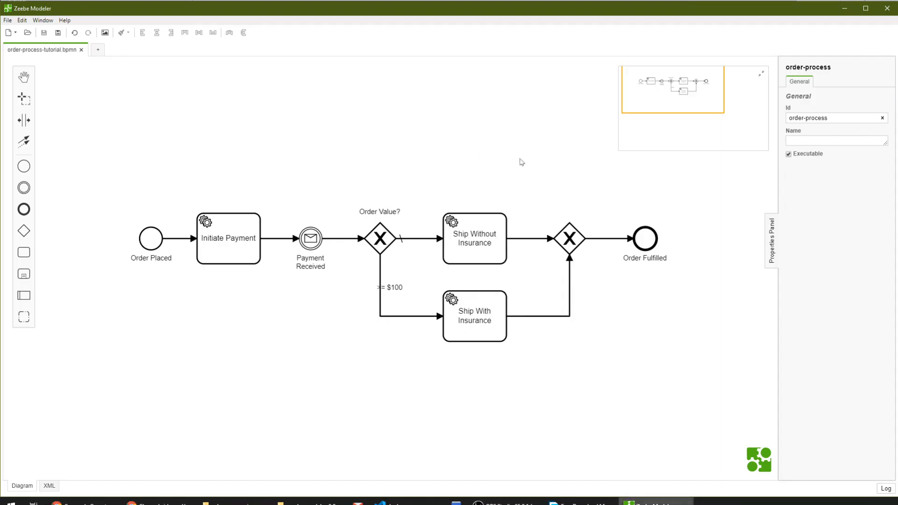
pyautogui.click(309, 239)
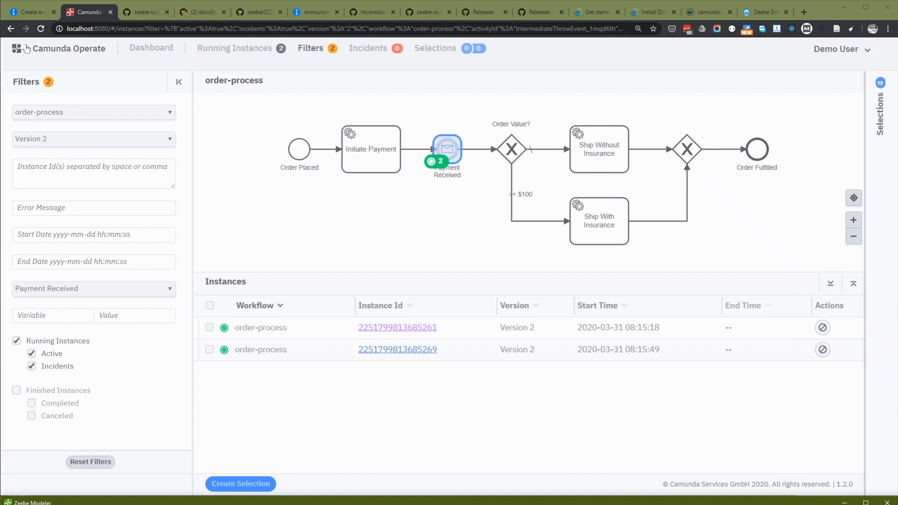
# Return to the tutorial and select the Windows publish payment-received message command.
pyautogui.click(32, 11)
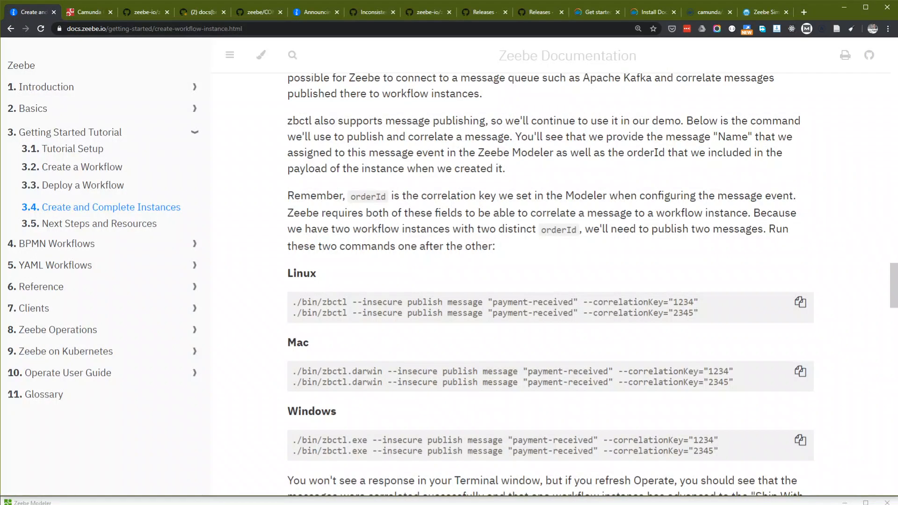
pyautogui.scroll(-3)
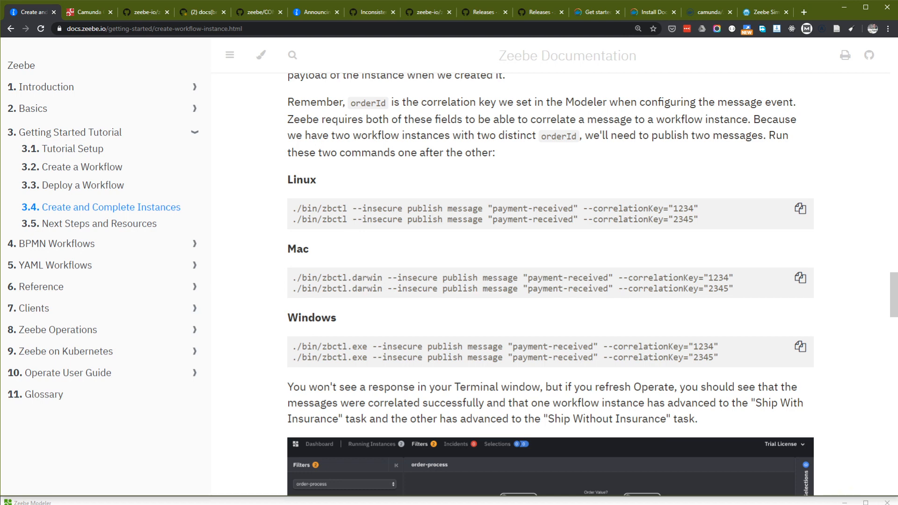
pyautogui.doubleClick(552, 346)
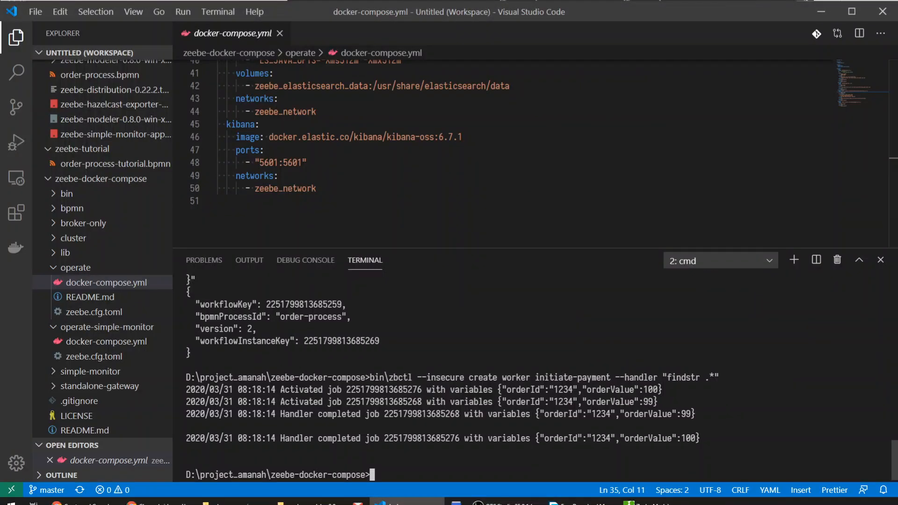
# Run bin\zbctl --insecure publish message "payment-received" --correlationKey="1234" in the terminal.
pyautogui.write('bin\\zbctl --insecure c')
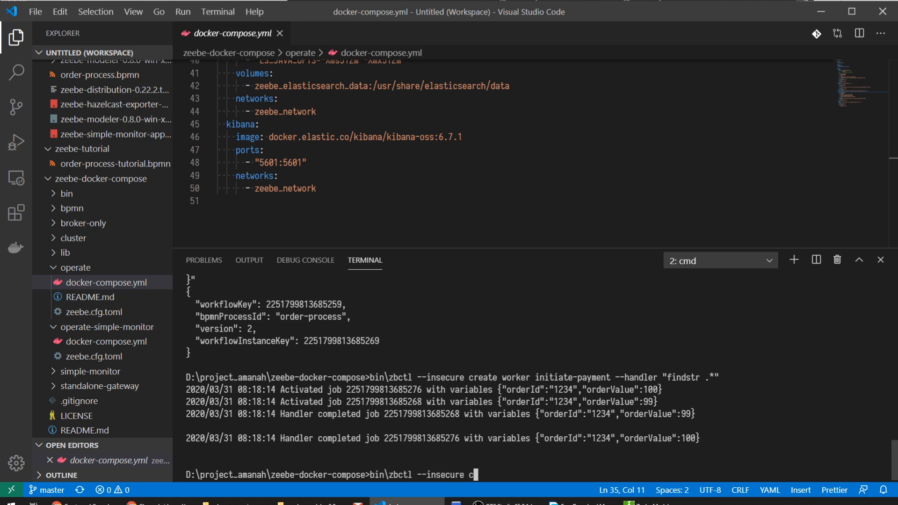
pyautogui.write('ublish message "')
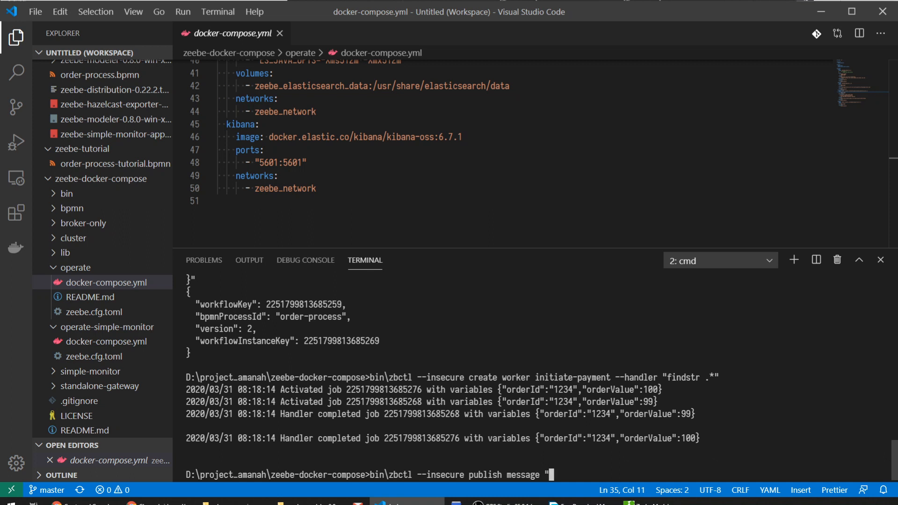
pyautogui.write('payment-received" --correlationKey=')
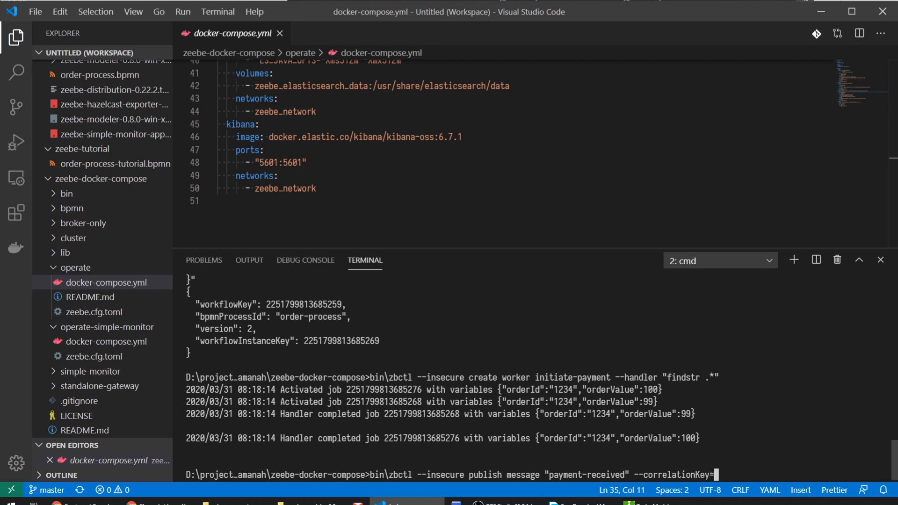
pyautogui.write('"1234"')
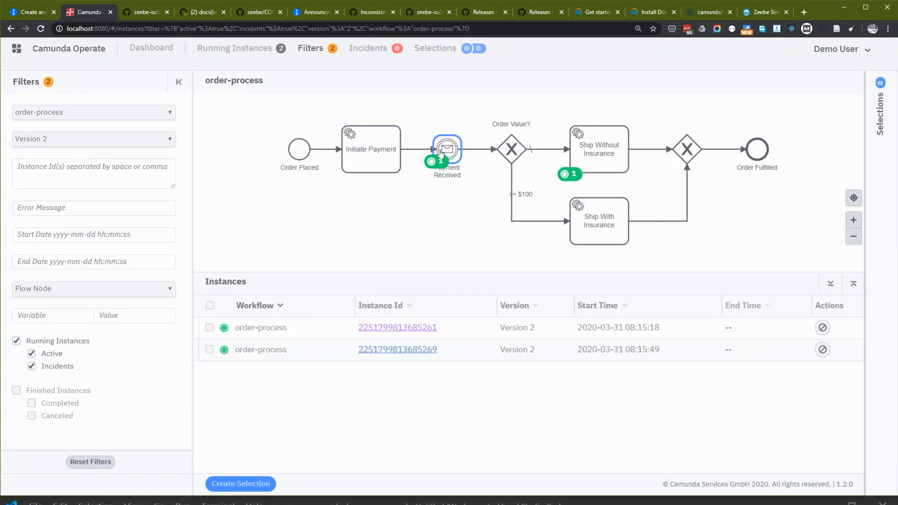
# Clear the Payment Received selection and check the instance counts on the diagram.
pyautogui.click(371, 149)
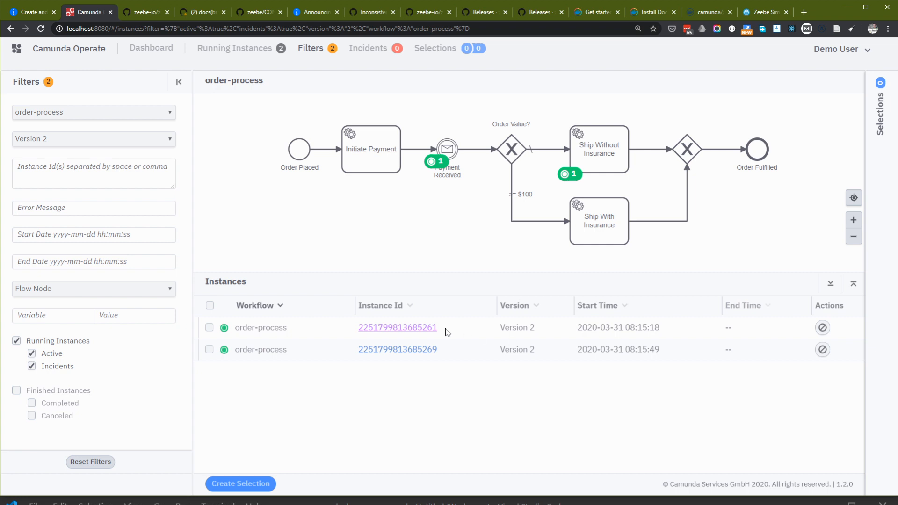
pyautogui.click(447, 148)
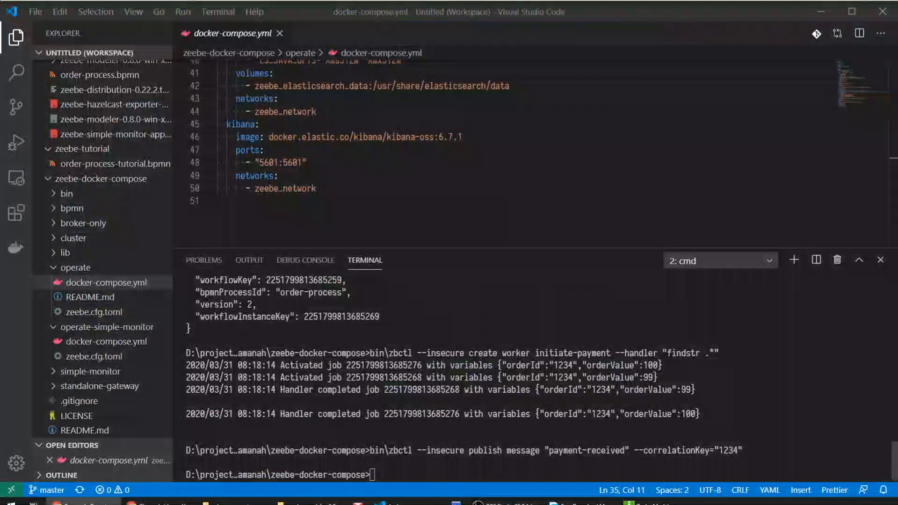
# Run zbctl create instance order-process with orderId "2345" and orderValue 100 in the terminal.
pyautogui.write('bin\\zbctl --insecure create worker initiate-payment --handler "findstr .*"')
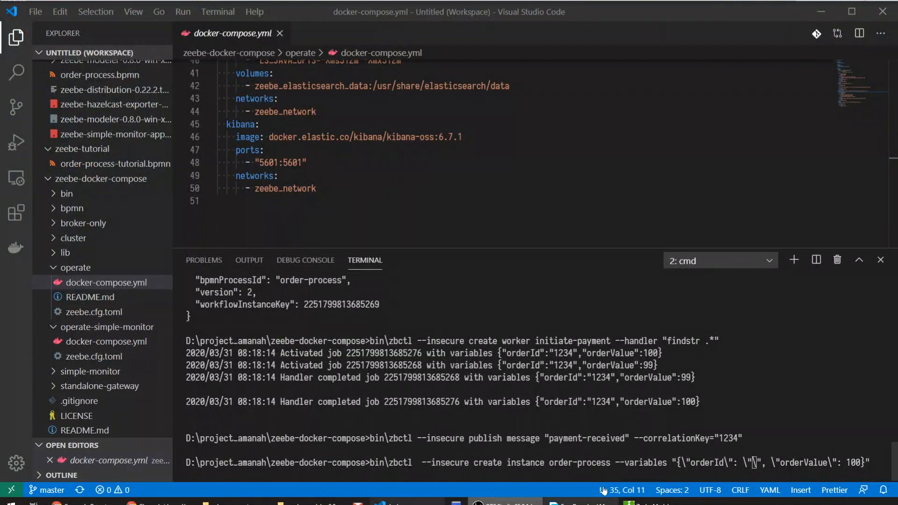
pyautogui.write('2345')
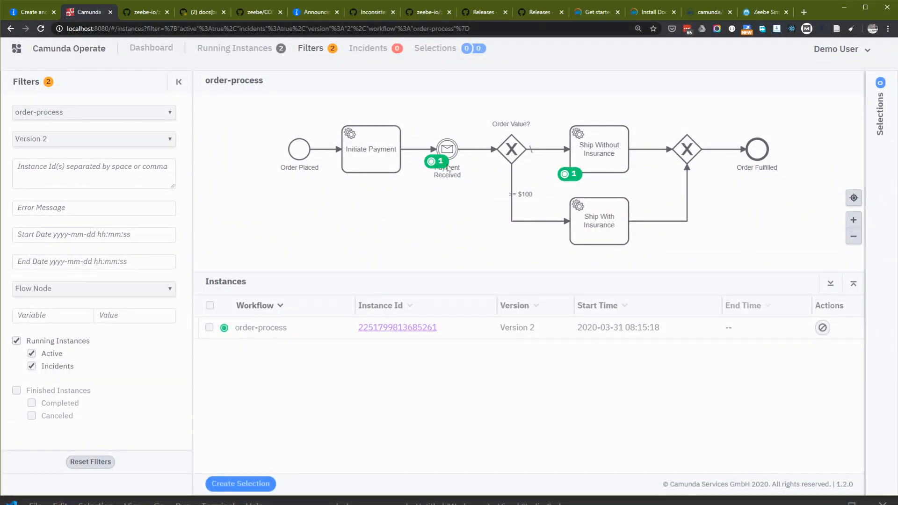
pyautogui.click(370, 149)
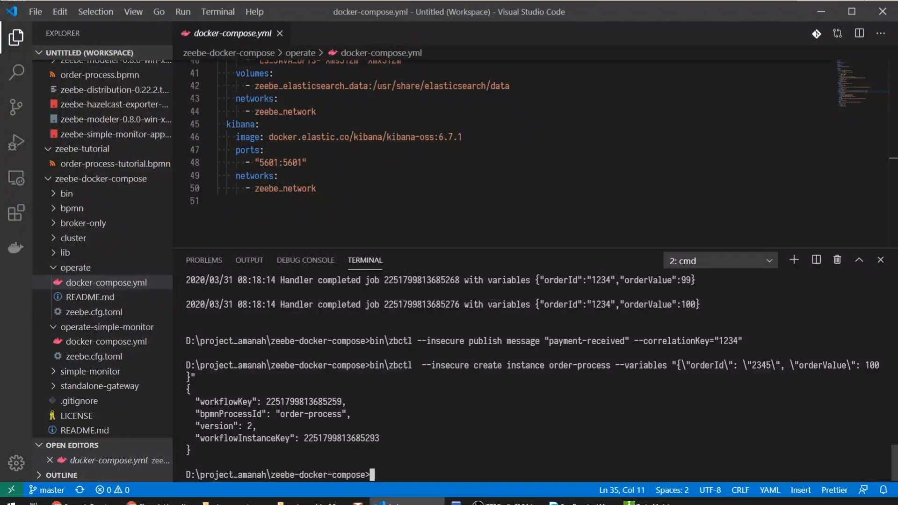
pyautogui.write('bin\\zbctl --insecure create worker initiate-payment --handler "findstr .*"')
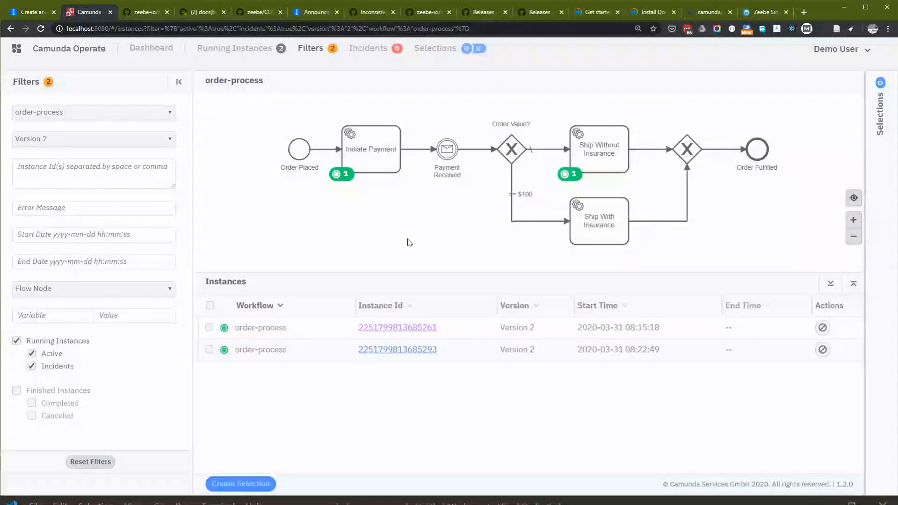
# Refresh the instance list and select the Initiate Payment task showing the new order.
pyautogui.click(371, 149)
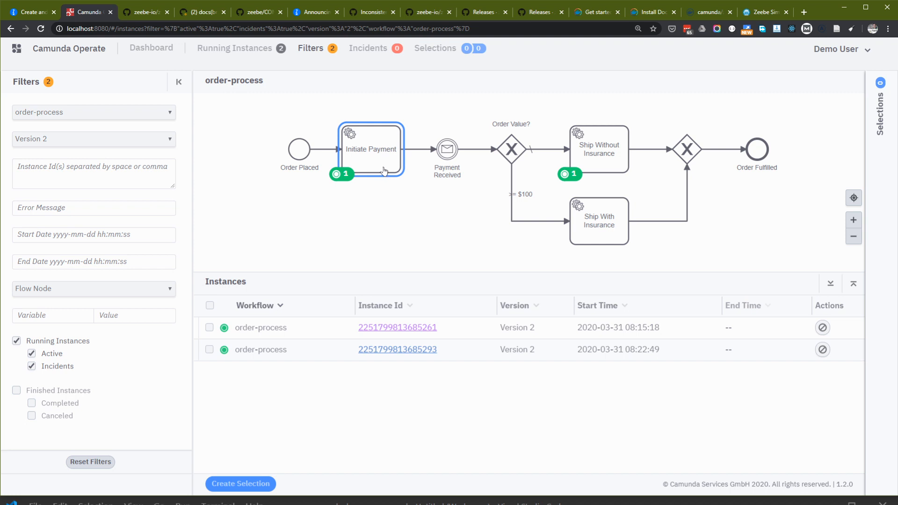
pyautogui.click(448, 149)
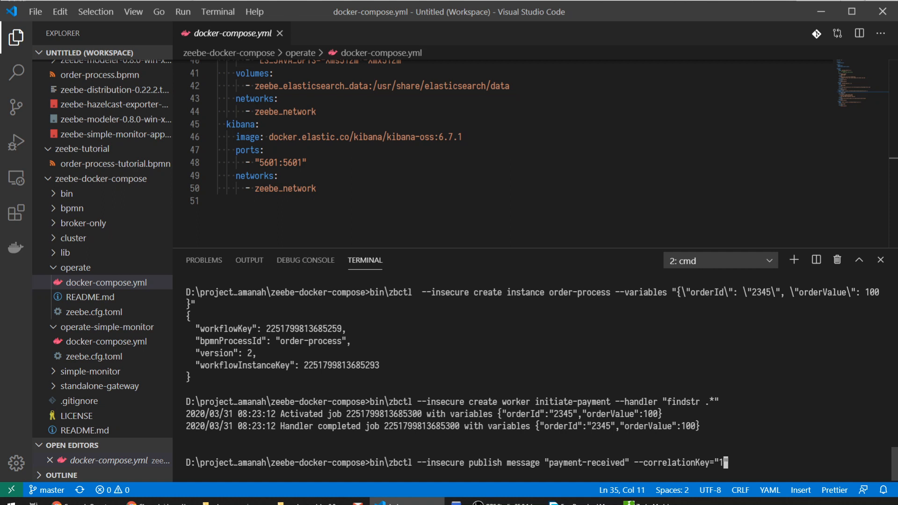
# Publish message payment-received with correlationKey 2345 after the initiate-payment worker runs.
pyautogui.write('2345')
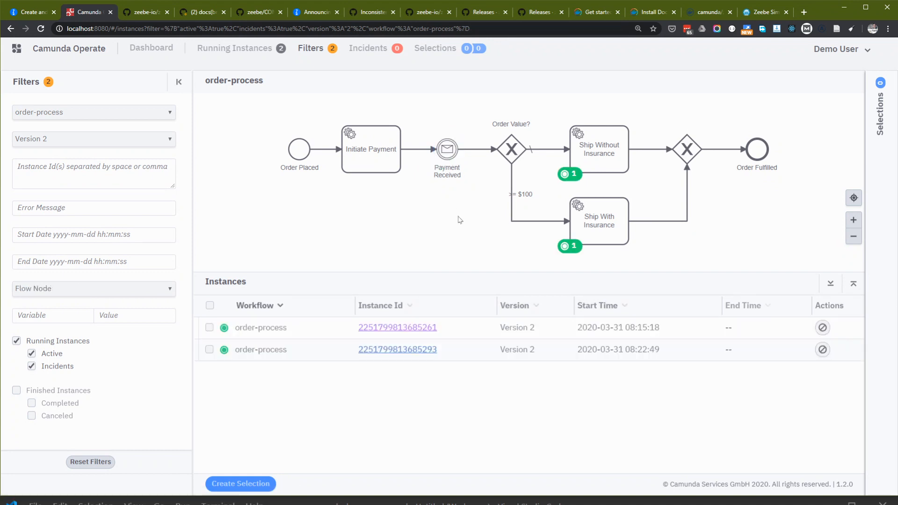
# Filter to Ship Without Insurance and view the order waiting there.
pyautogui.click(447, 149)
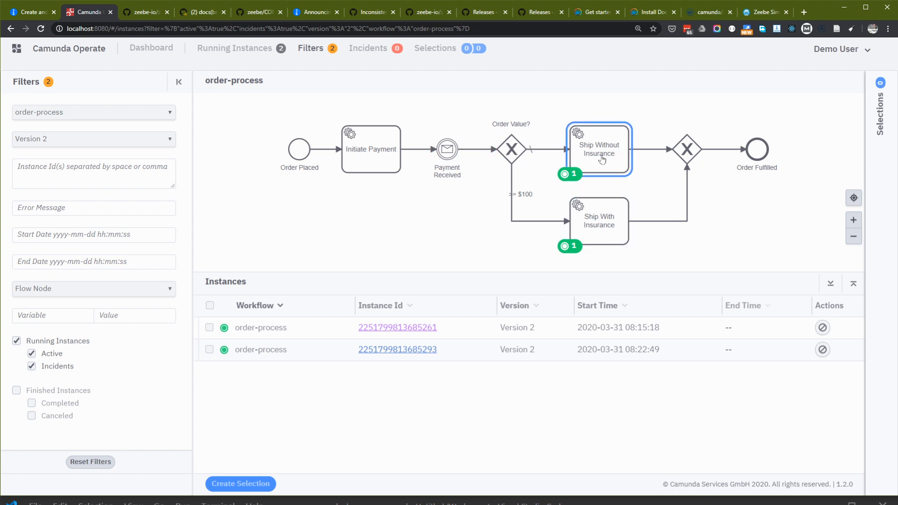
pyautogui.click(597, 221)
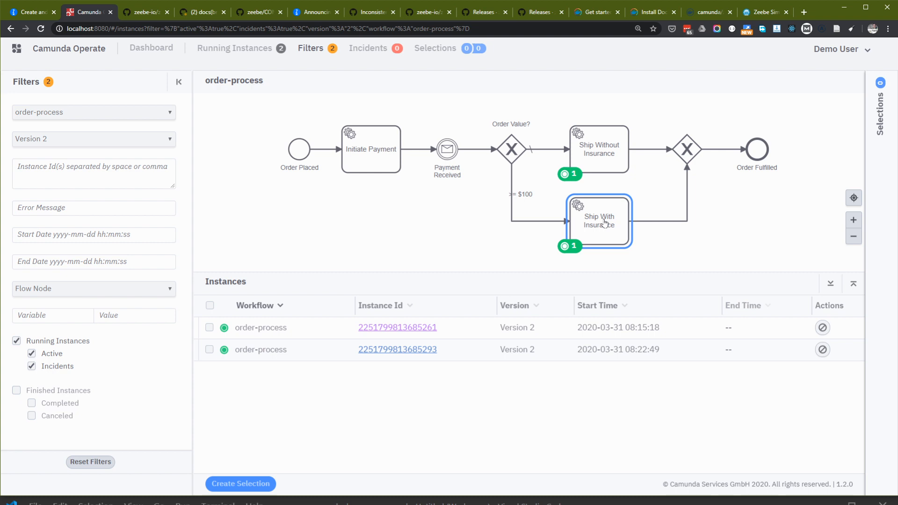
pyautogui.click(598, 149)
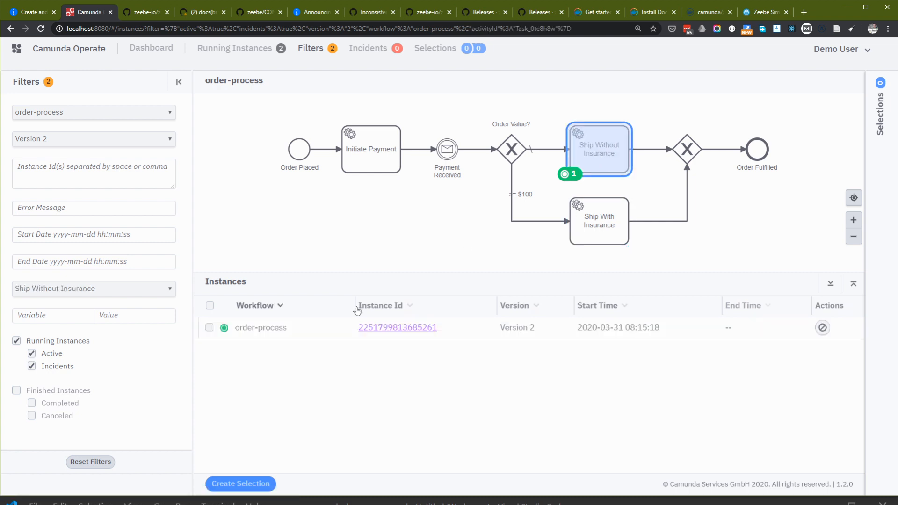
pyautogui.click(396, 328)
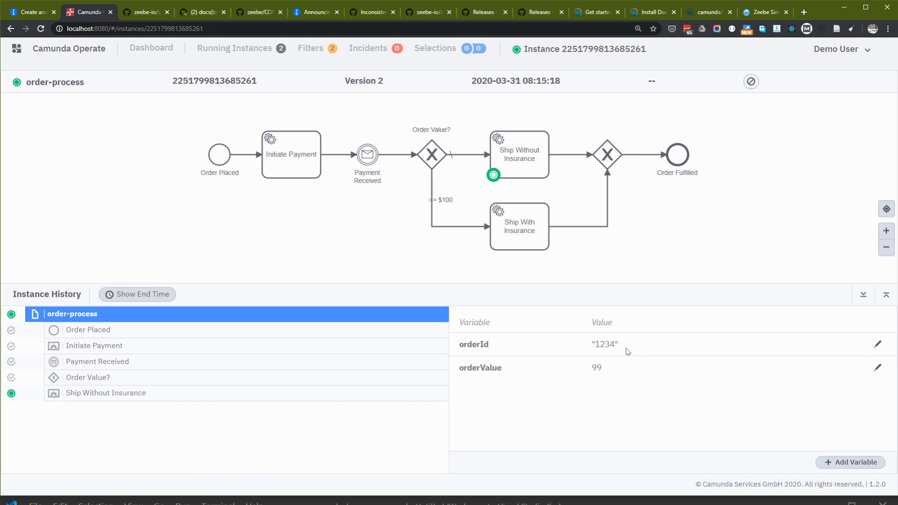
pyautogui.moveTo(498, 109)
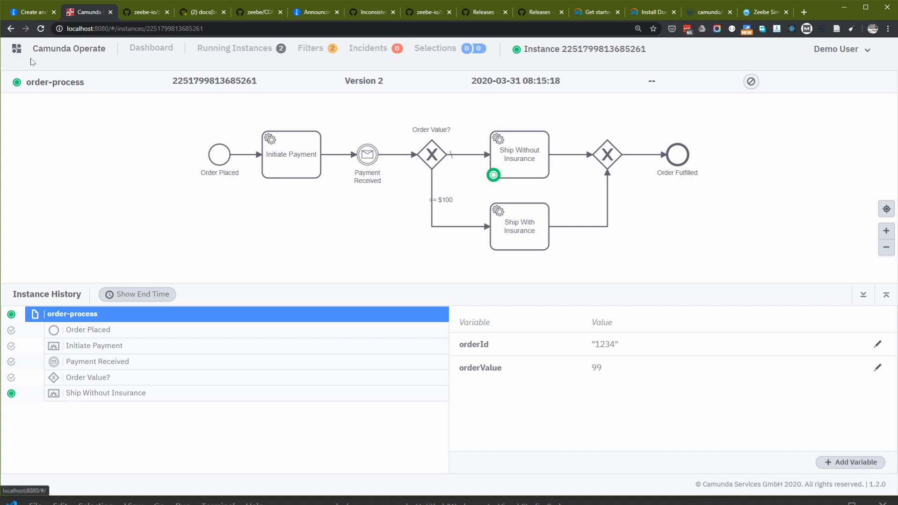
pyautogui.click(234, 48)
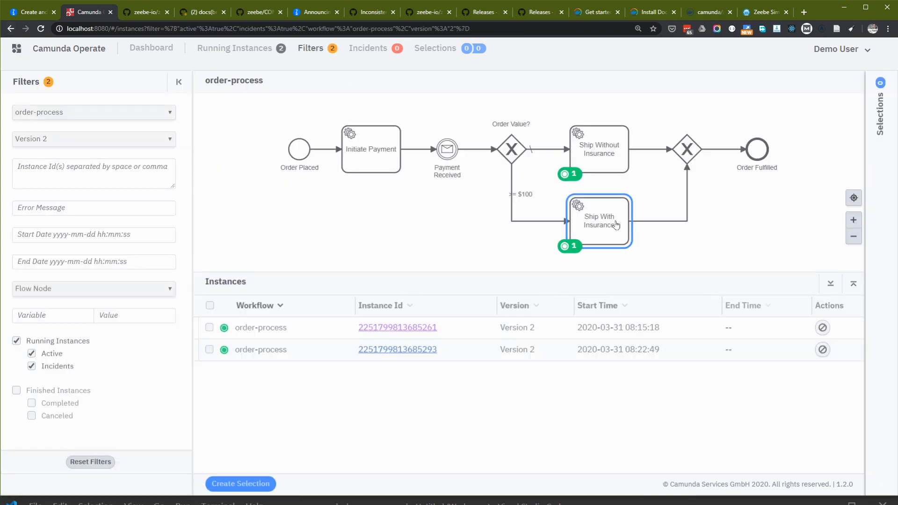
pyautogui.click(598, 221)
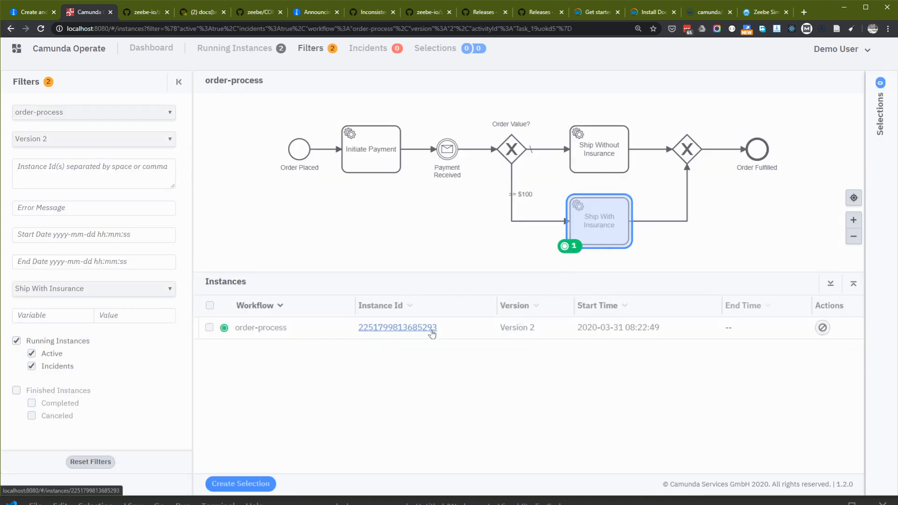
pyautogui.click(396, 327)
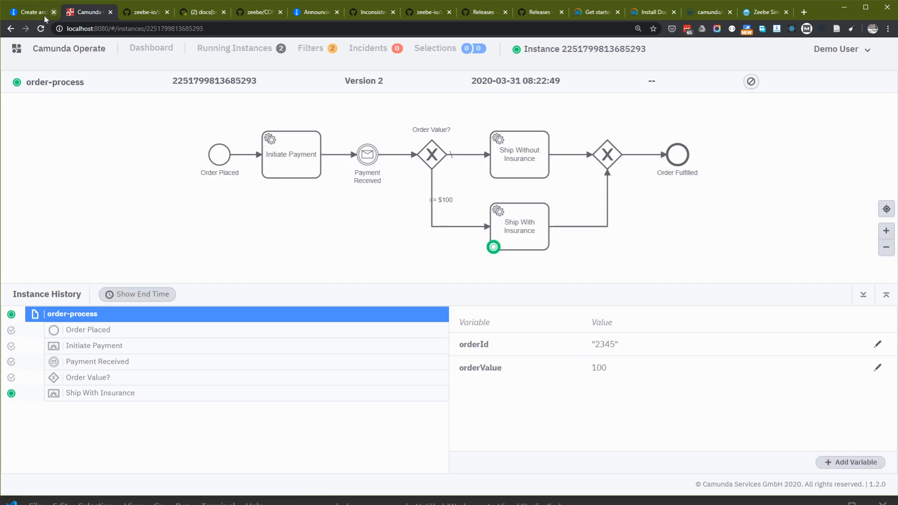
# Switch to the Zeebe docs tab and scroll to the Operate screenshot of both shipping tasks.
pyautogui.click(32, 11)
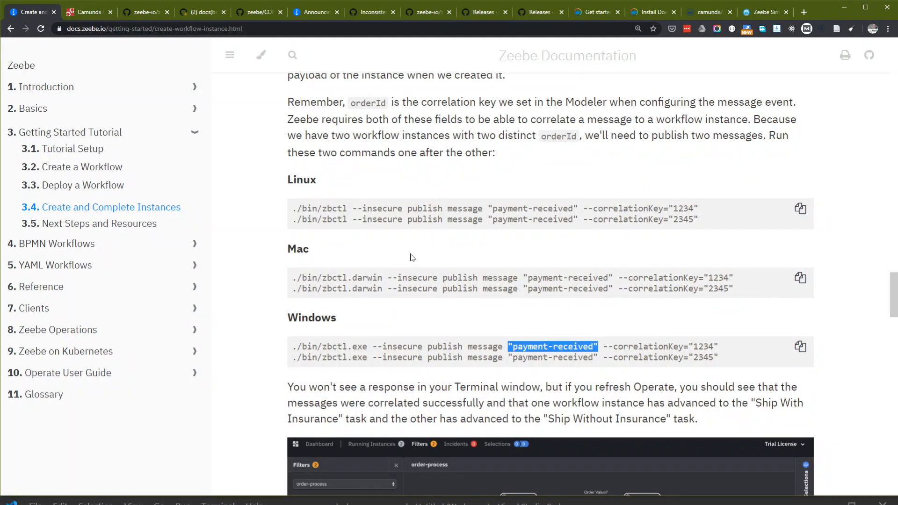
pyautogui.scroll(-3)
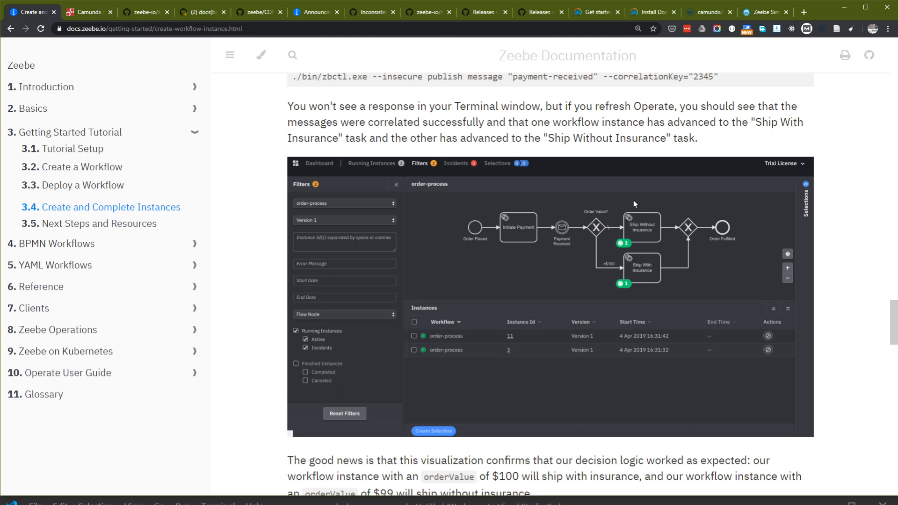
pyautogui.moveTo(565, 223)
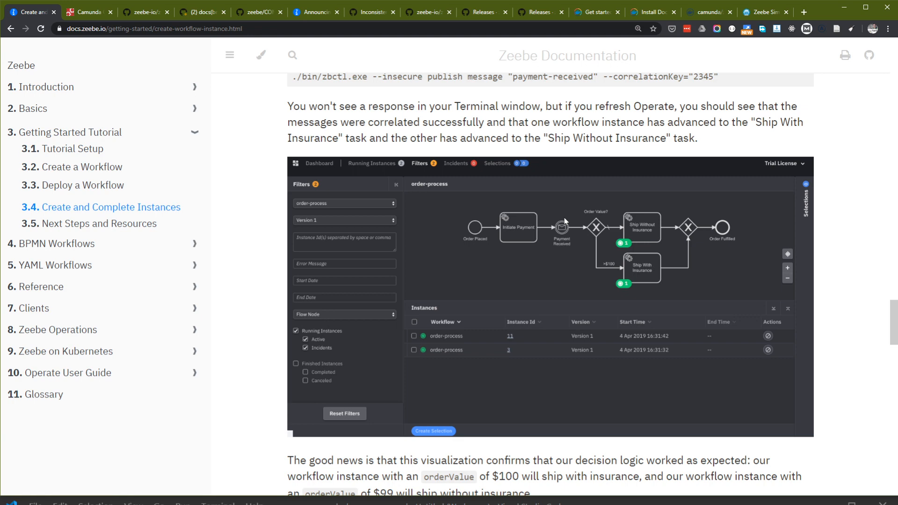
pyautogui.click(89, 12)
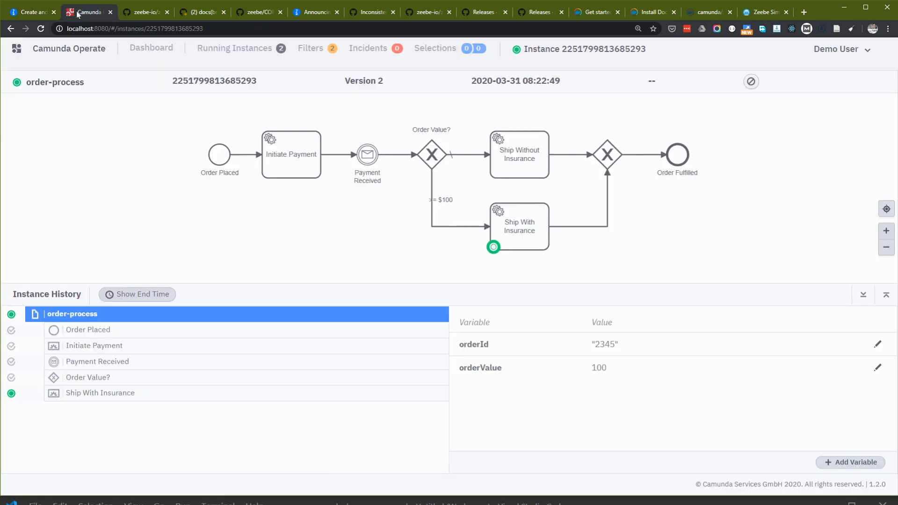
pyautogui.click(518, 226)
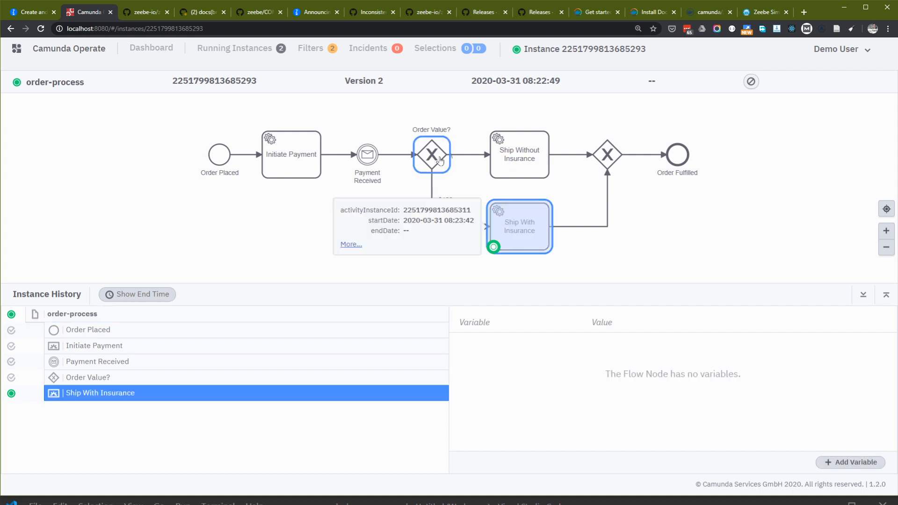
pyautogui.click(72, 314)
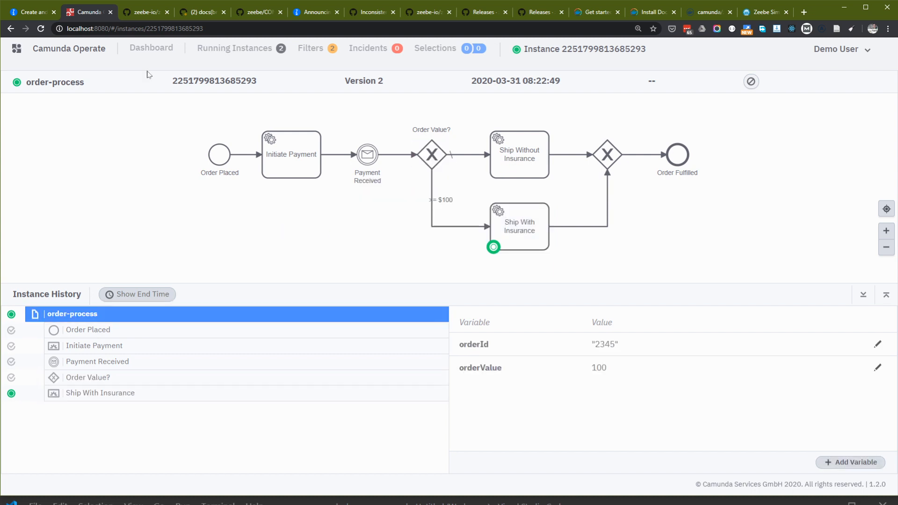
pyautogui.click(32, 12)
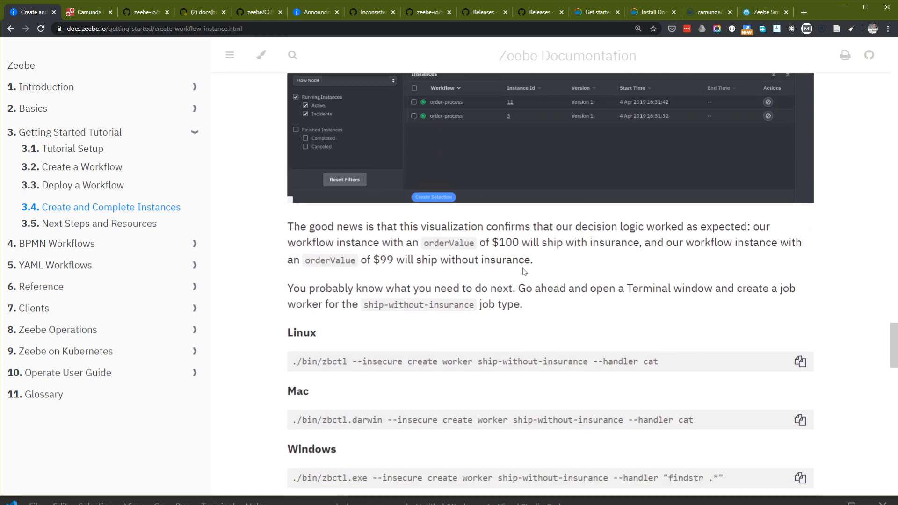
# Scroll through the shipping worker commands to 'Let's take one more look in Operate'.
pyautogui.scroll(-3)
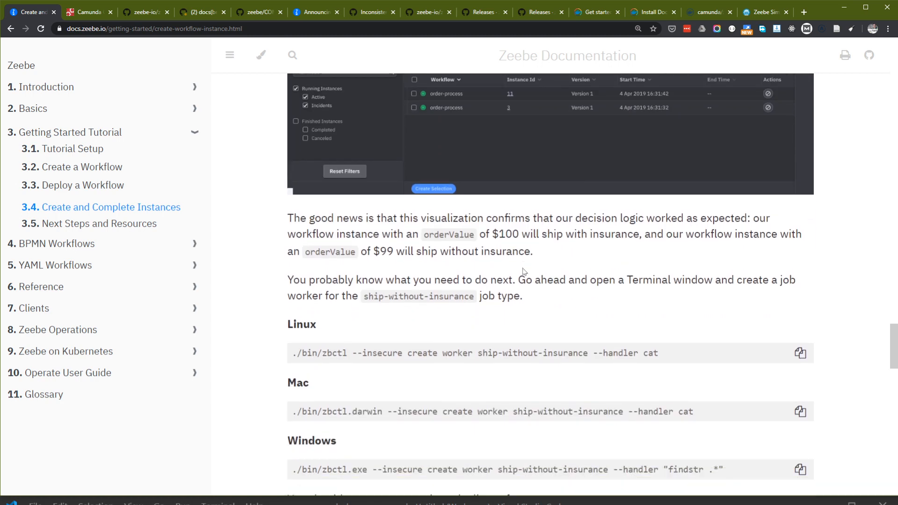
pyautogui.click(87, 11)
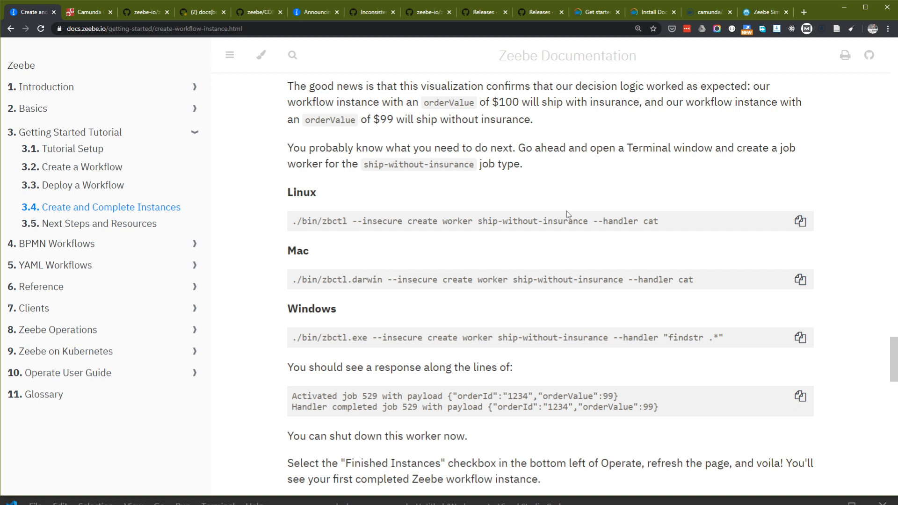
pyautogui.scroll(-3)
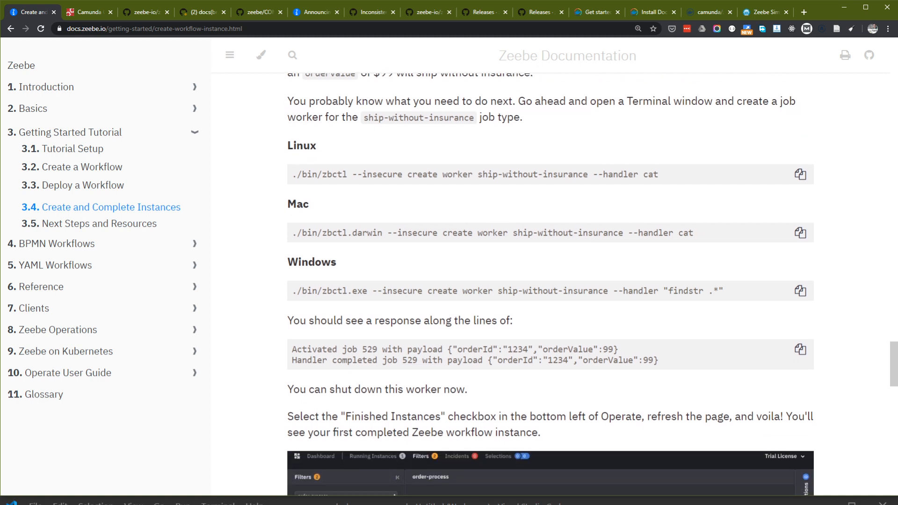
pyautogui.scroll(-3)
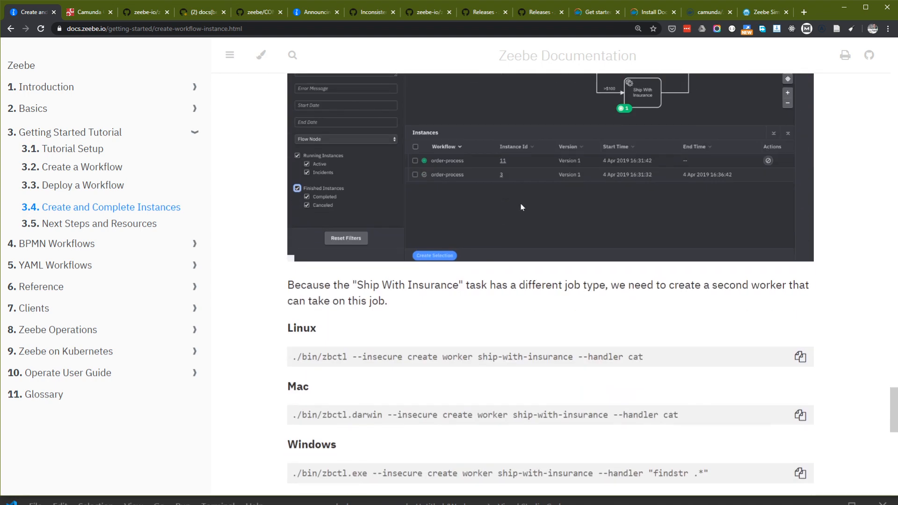
pyautogui.scroll(-3)
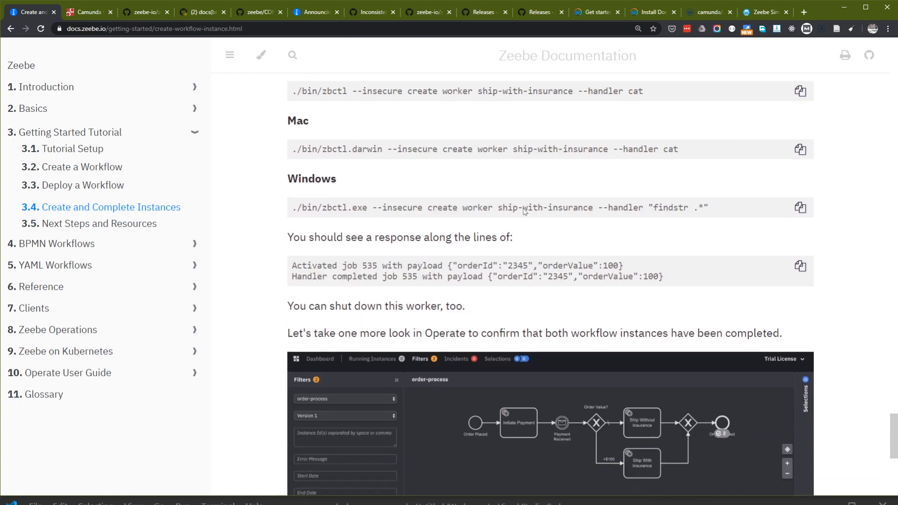
pyautogui.scroll(-3)
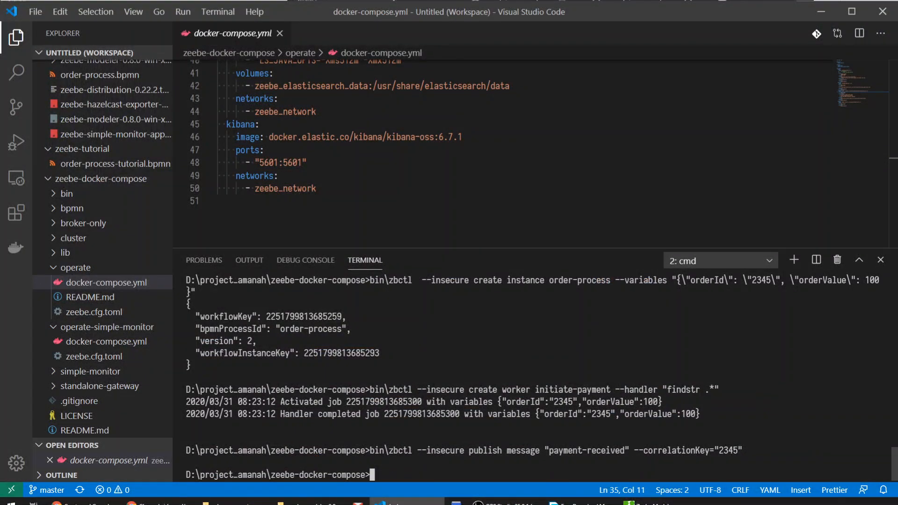
# Type the bin\zbctl create worker ship-without-insurance command in the terminal.
pyautogui.write('bin\\zbctl --insecure')
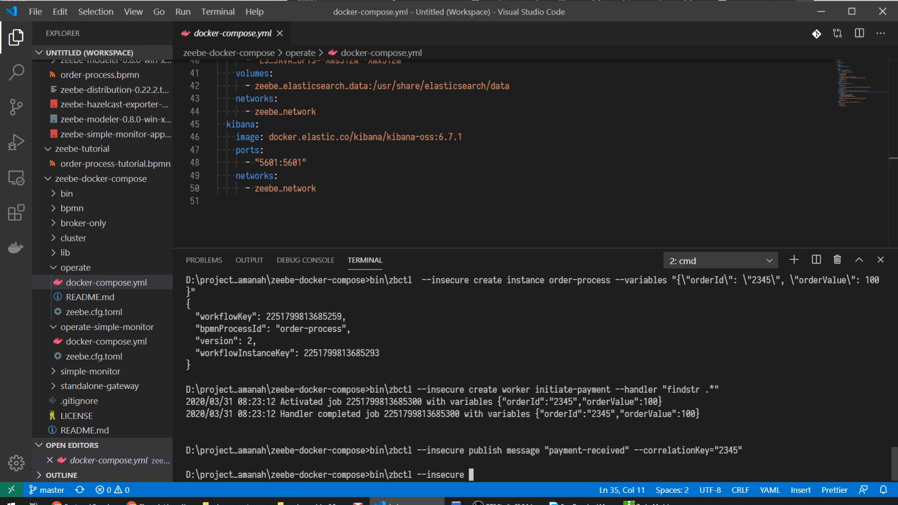
pyautogui.write('create worker ship')
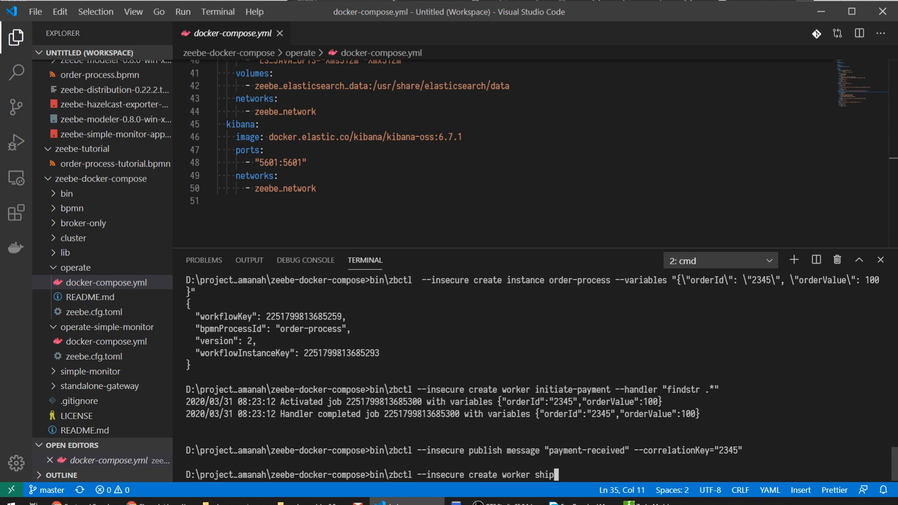
pyautogui.write('-without-insur')
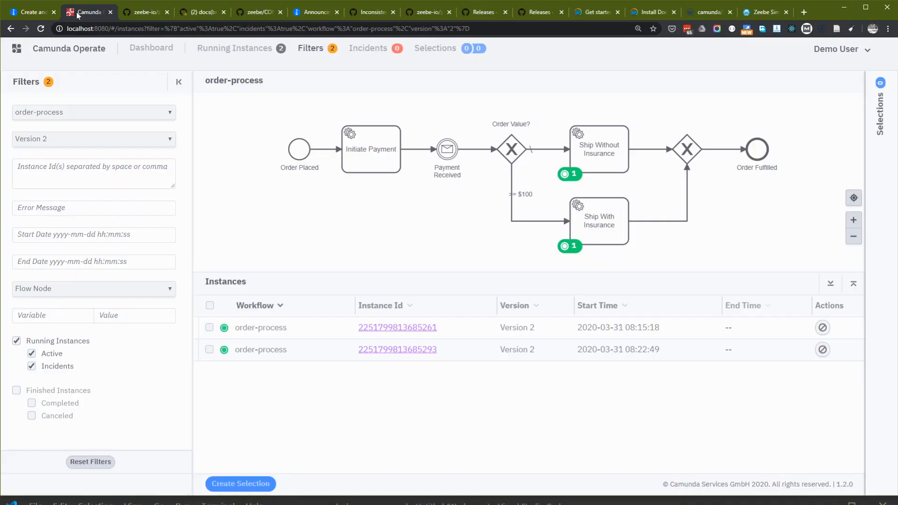
# Clear the Ship Without Insurance task filter to show all running instances.
pyautogui.click(599, 149)
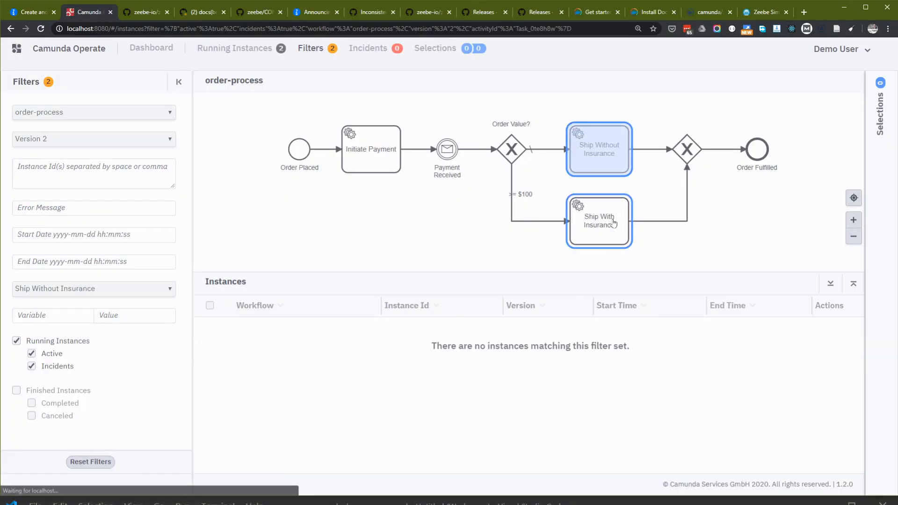
pyautogui.click(685, 149)
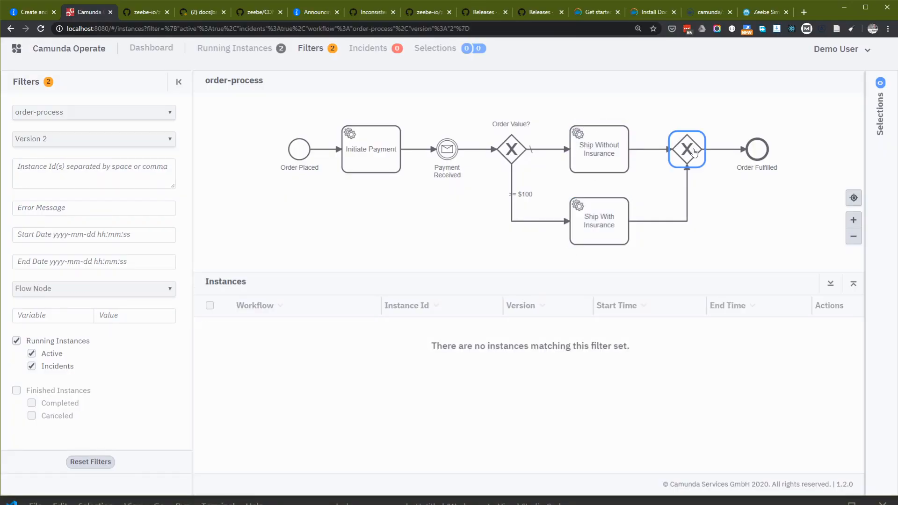
pyautogui.click(756, 150)
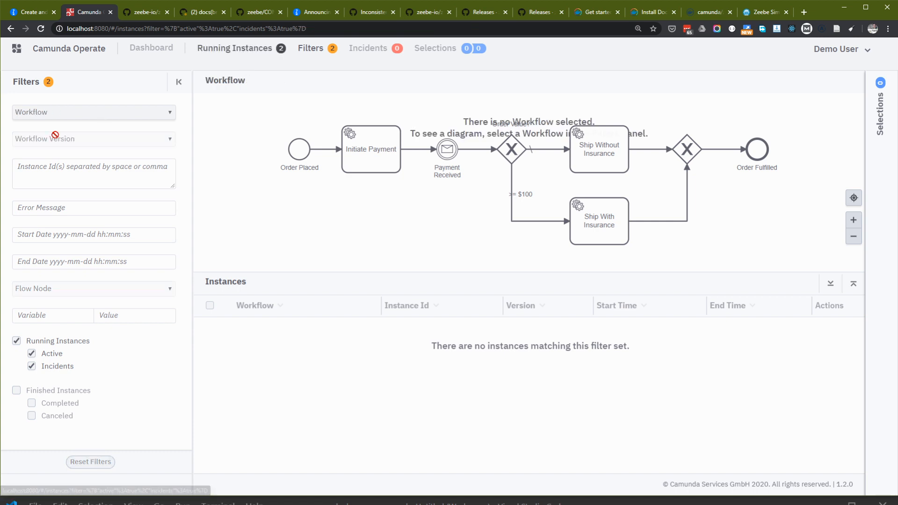
# Filter to the order-process workflow across all versions, showing no running instances remain.
pyautogui.click(93, 111)
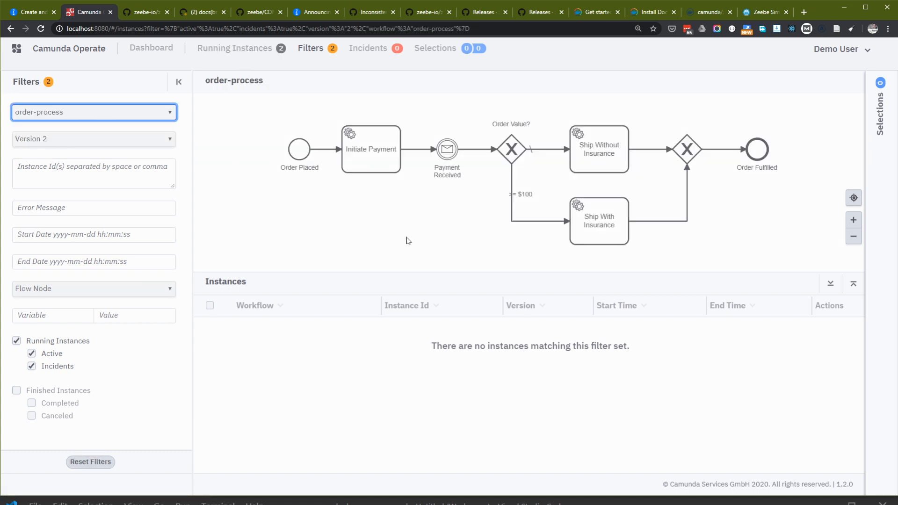
pyautogui.click(94, 138)
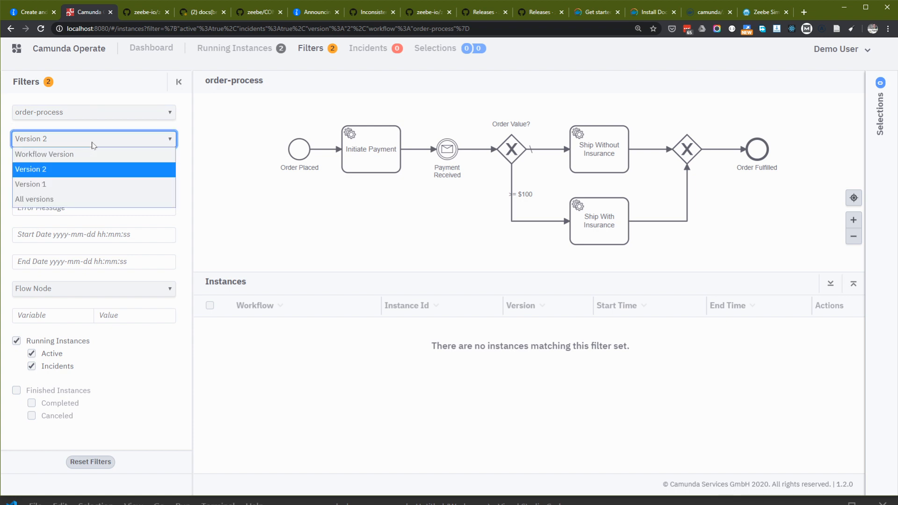
pyautogui.click(35, 199)
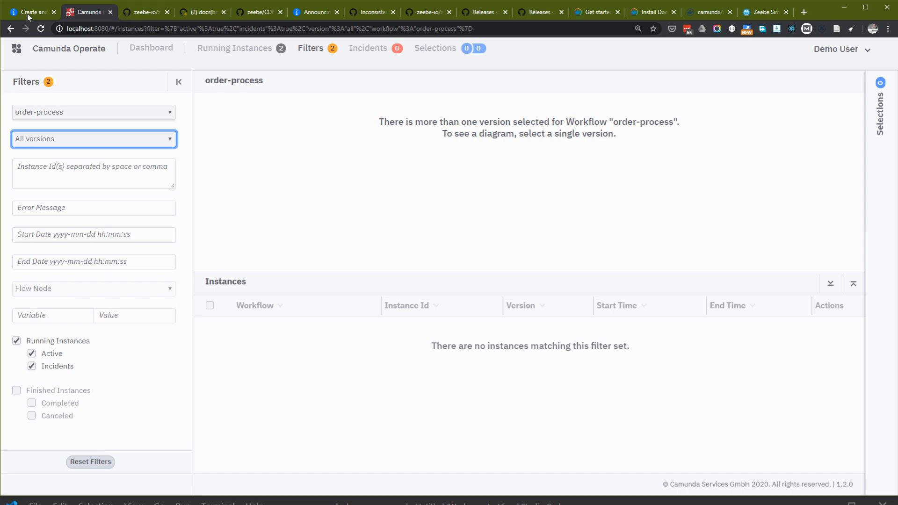
pyautogui.click(31, 11)
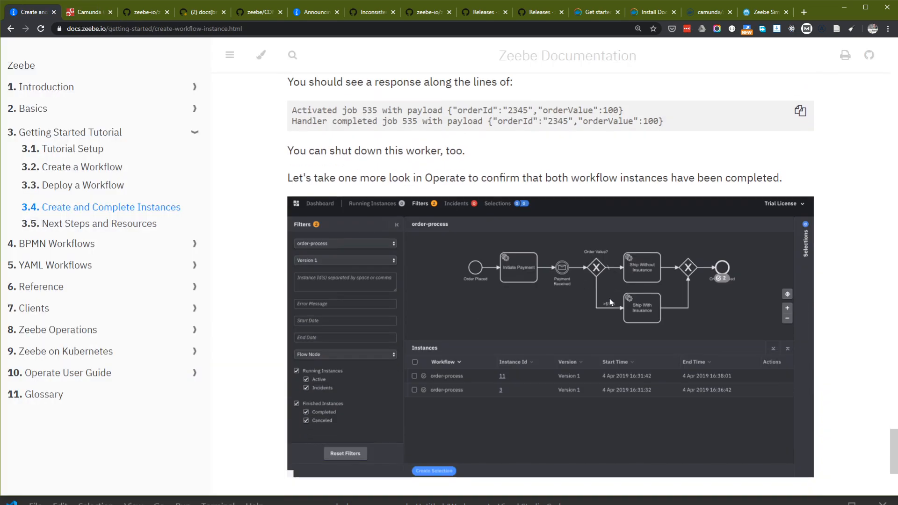
# Scroll to the tutorial's completion text, then check Operate for instances at Order Fulfilled.
pyautogui.scroll(-3)
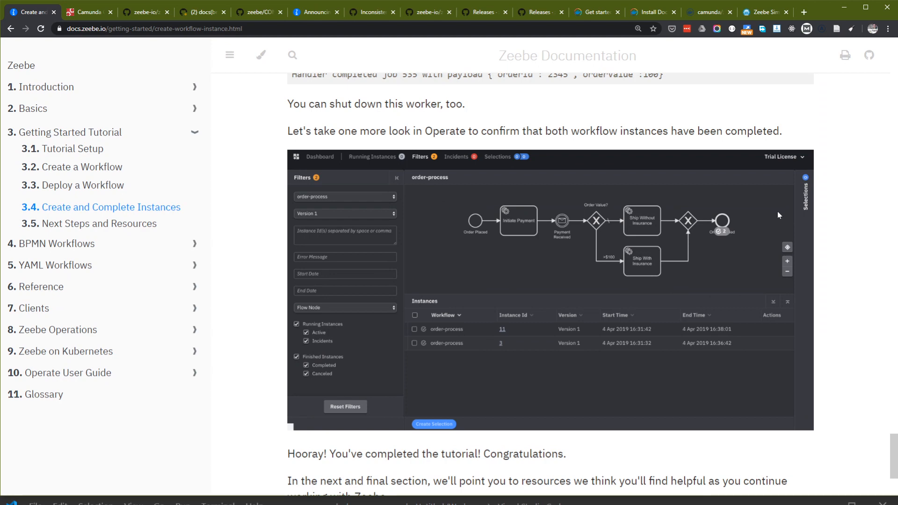
pyautogui.click(87, 12)
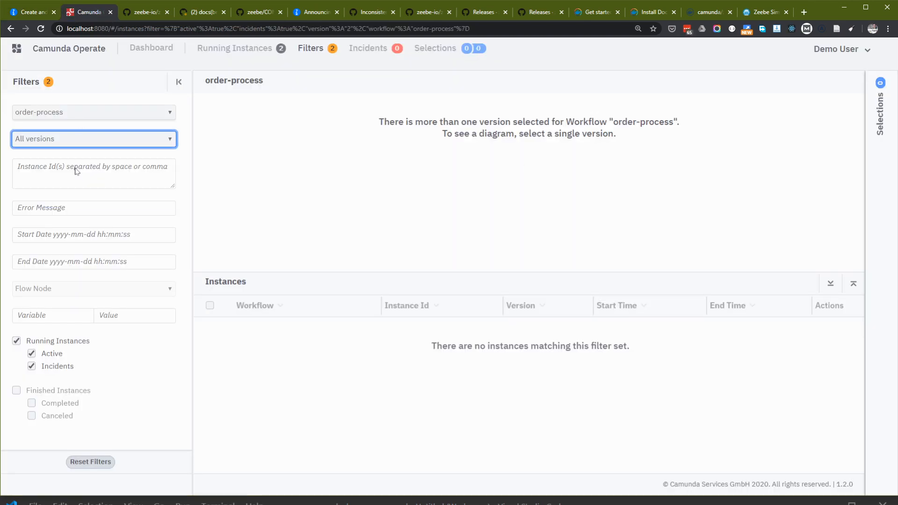
pyautogui.click(94, 138)
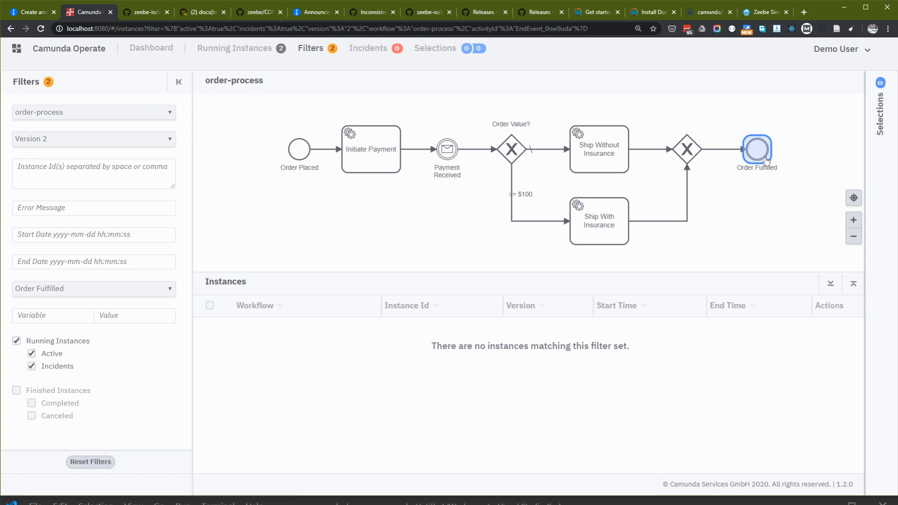
# Read the 'Hooray! You've completed the tutorial!' message and return to Operate to compare.
pyautogui.click(31, 12)
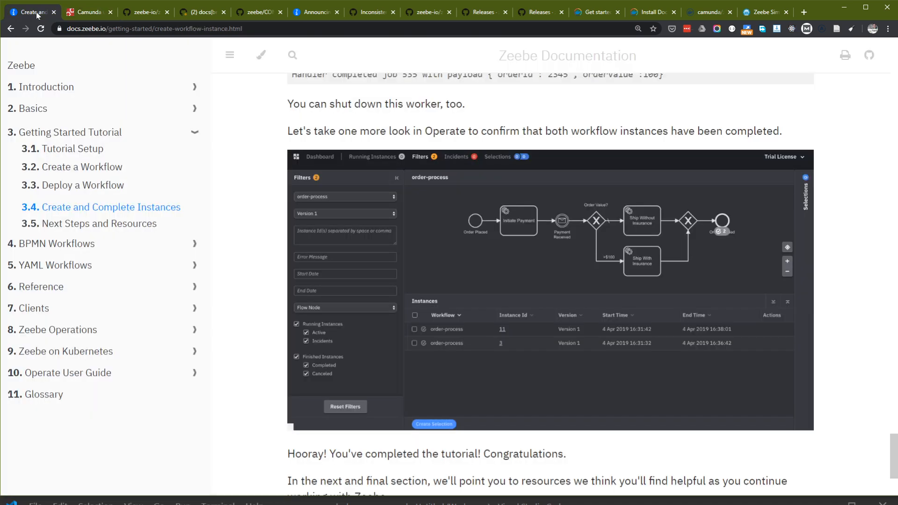
pyautogui.scroll(-3)
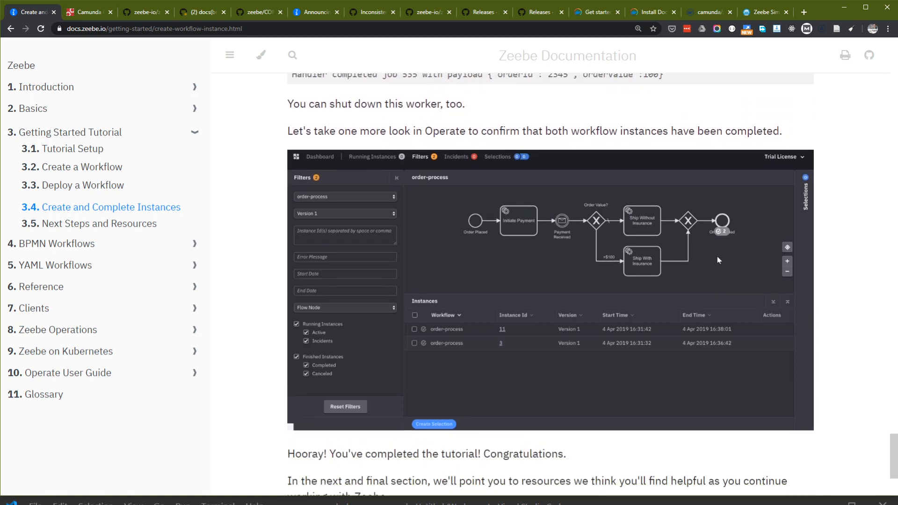
pyautogui.click(89, 12)
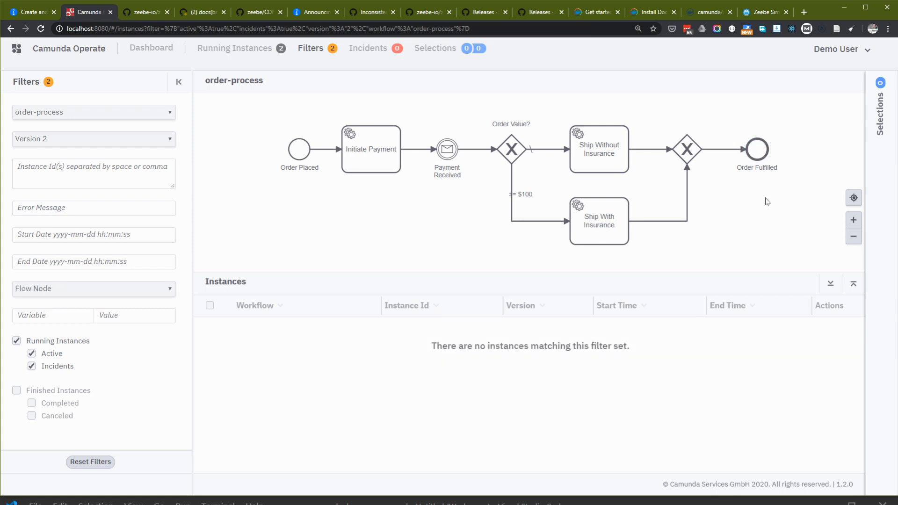
pyautogui.moveTo(16, 342)
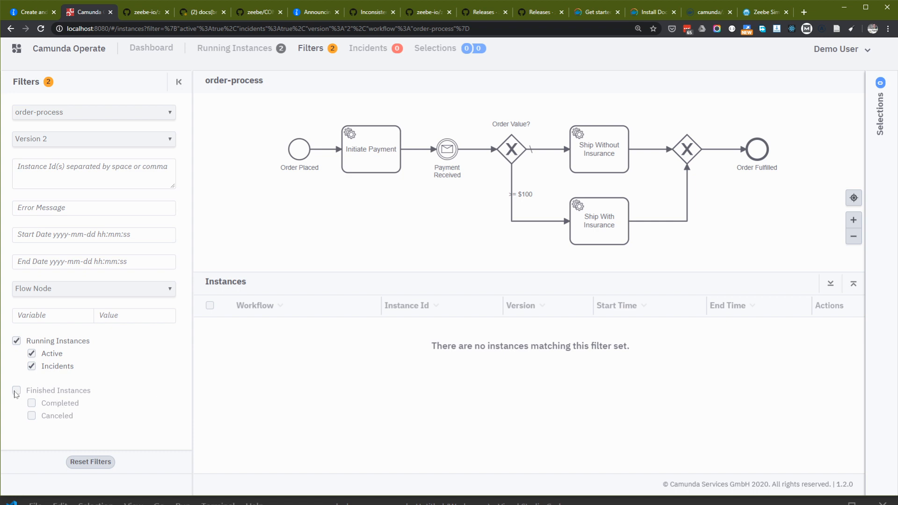
# Filter Operate to order-process finished instances with canceled ones hidden, then go back to the tutorial tab.
pyautogui.click(91, 111)
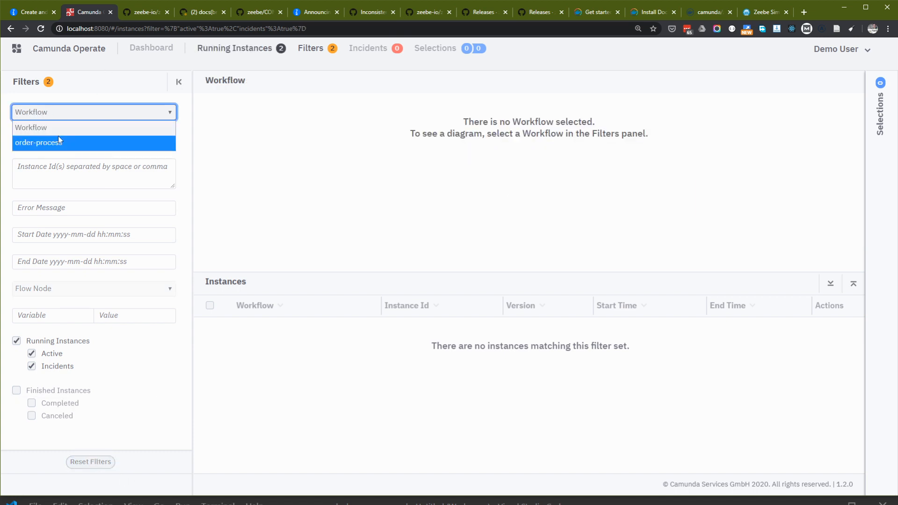
pyautogui.click(38, 142)
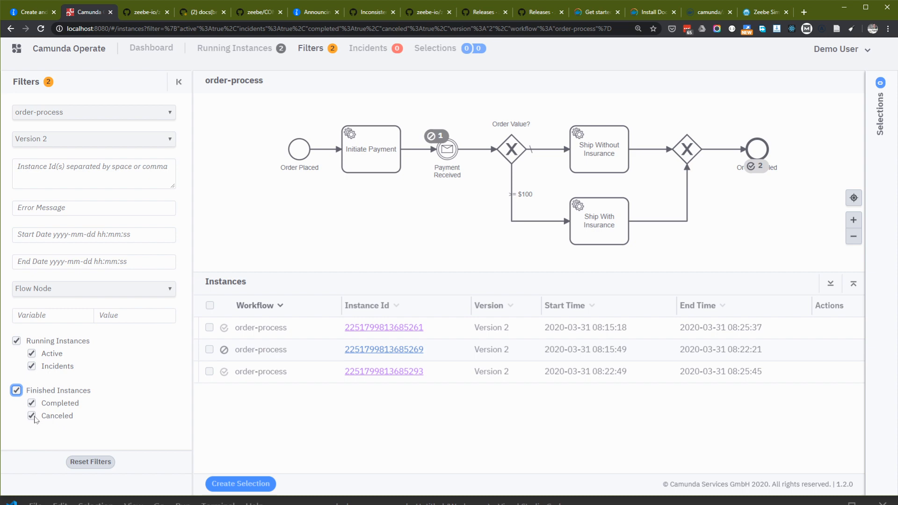
pyautogui.click(31, 416)
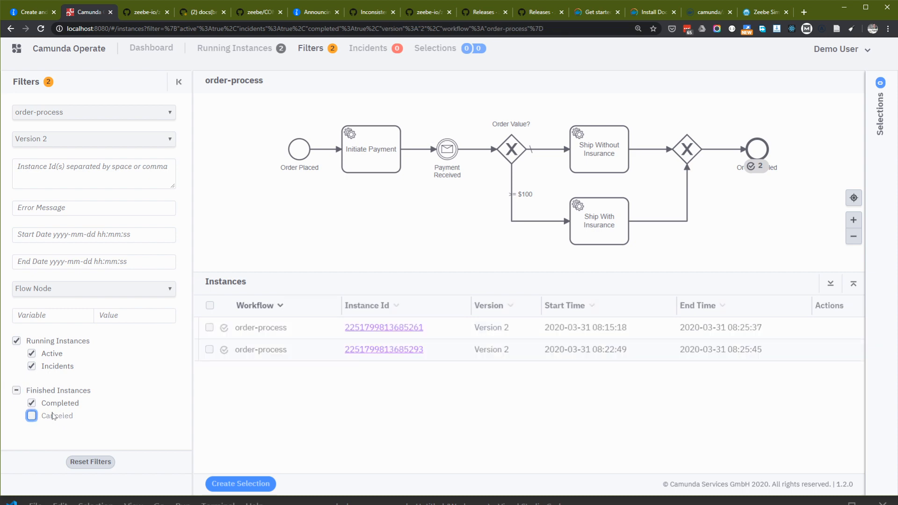
pyautogui.click(30, 11)
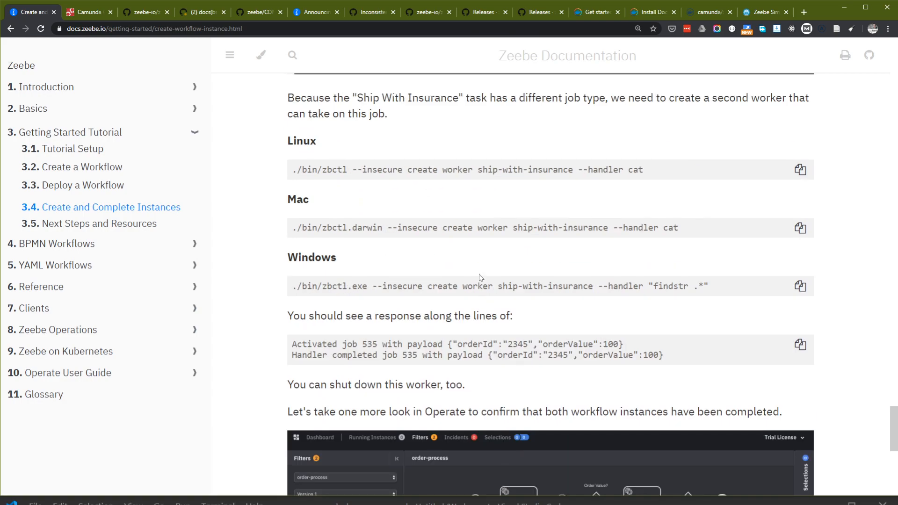
# Scroll through the tutorial's expected result and check it against the finished instances in Operate.
pyautogui.scroll(-3)
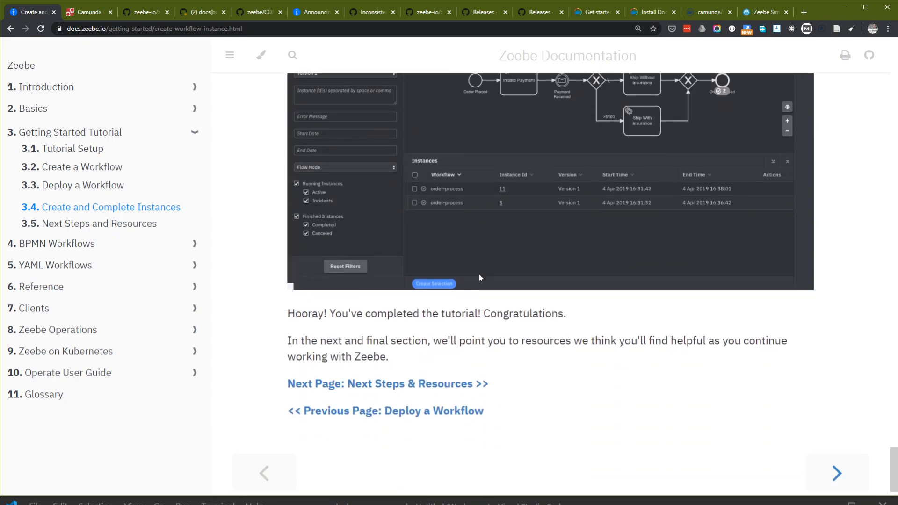
pyautogui.scroll(-3)
pyautogui.write('finished')
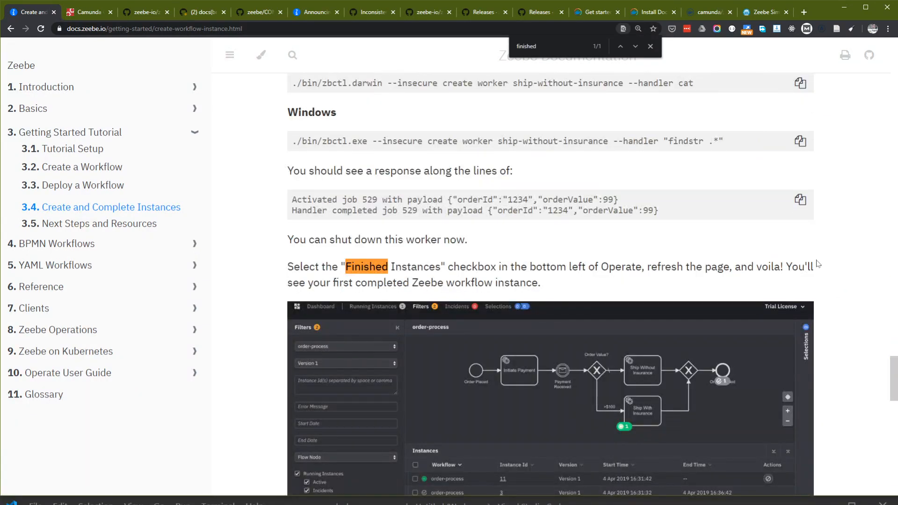
pyautogui.scroll(-3)
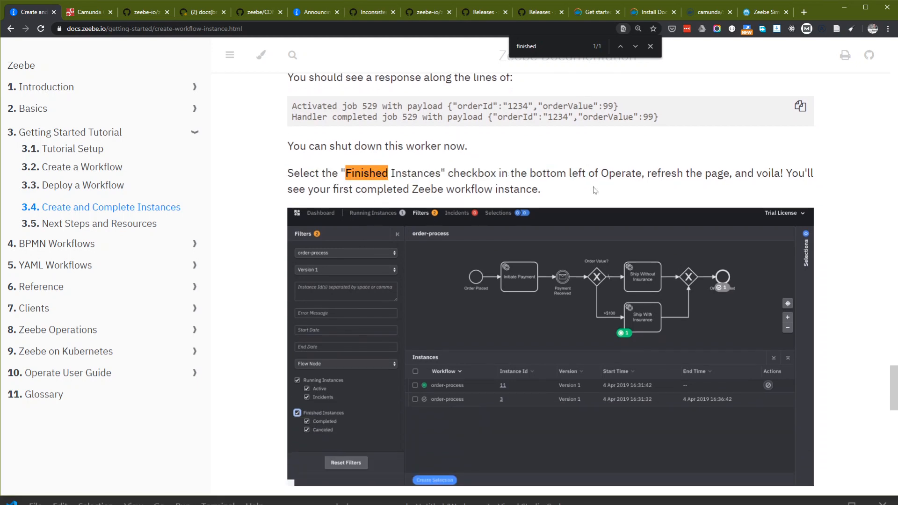
pyautogui.scroll(-3)
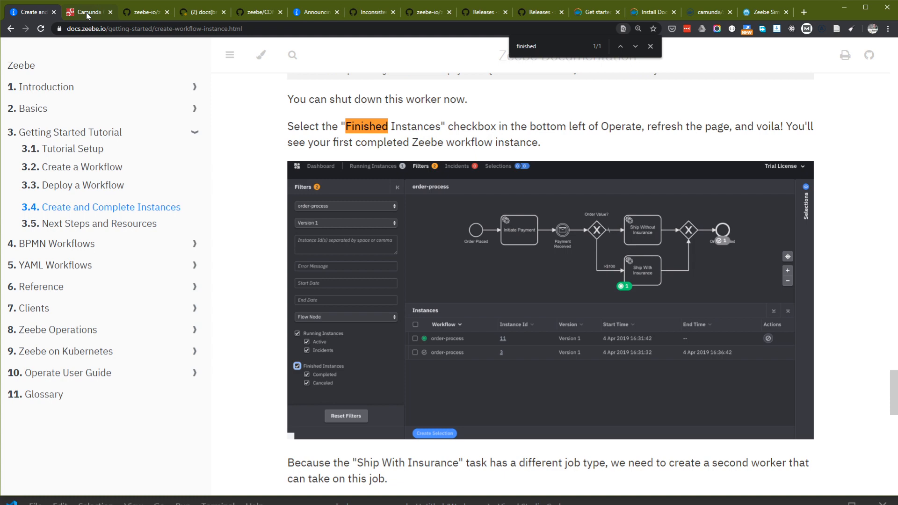
pyautogui.click(89, 12)
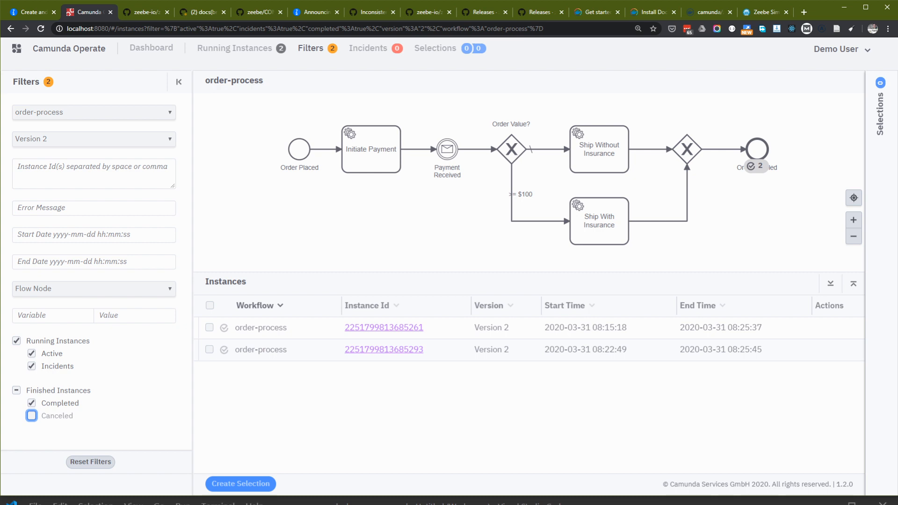
pyautogui.moveTo(509, 340)
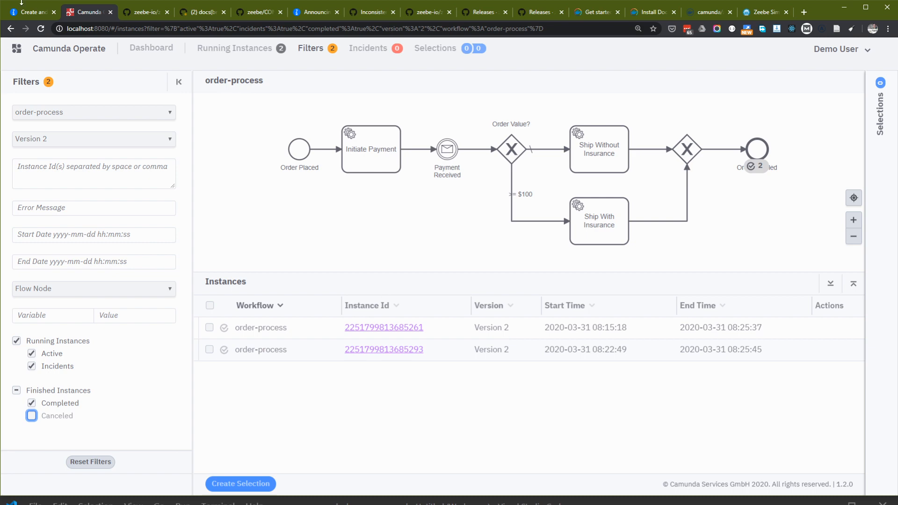
pyautogui.click(30, 10)
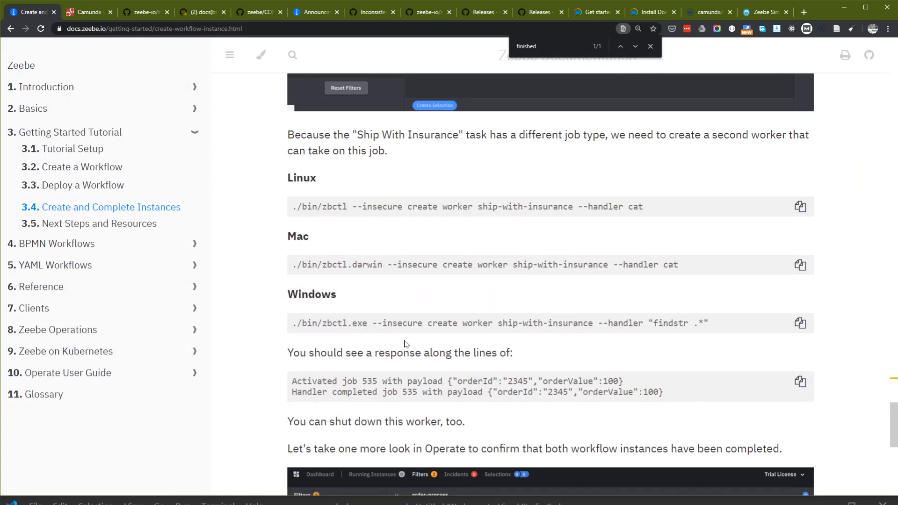
# Continue to the 'Next Page: Next Steps & Resources' link at the tutorial's end.
pyautogui.scroll(-3)
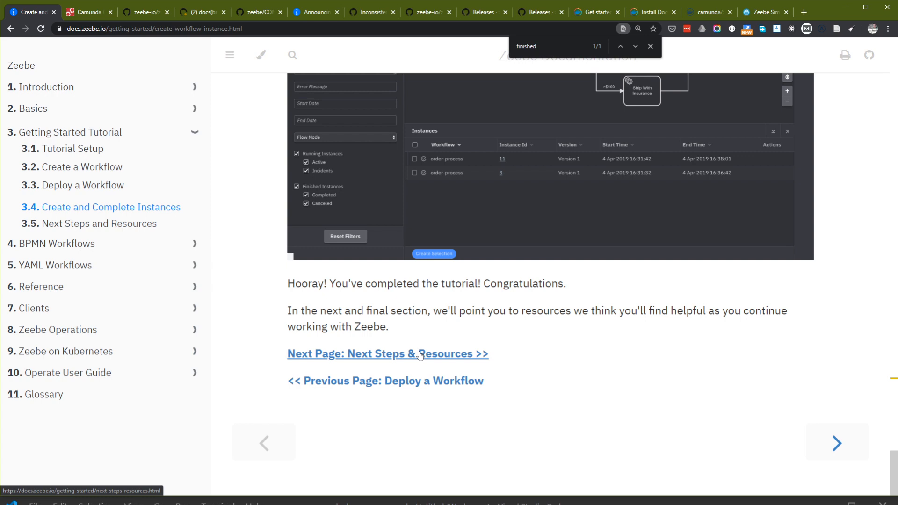
pyautogui.click(387, 354)
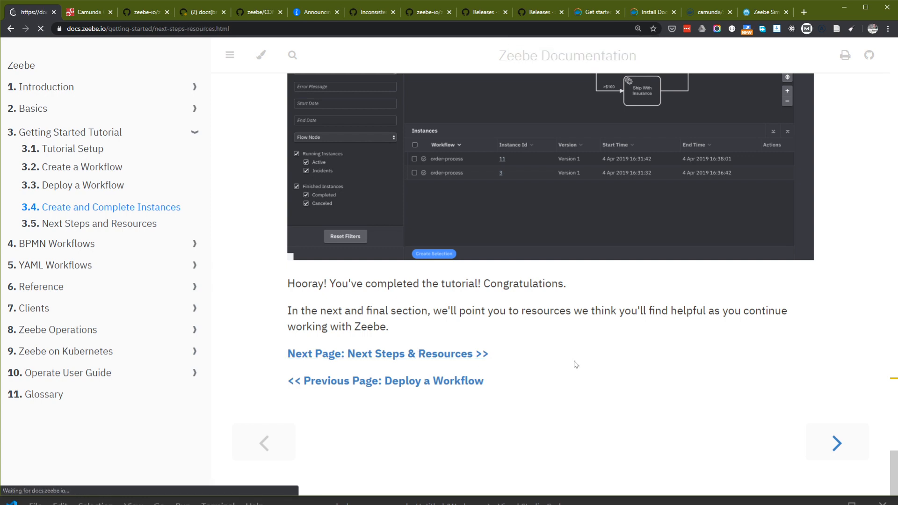
pyautogui.click(388, 353)
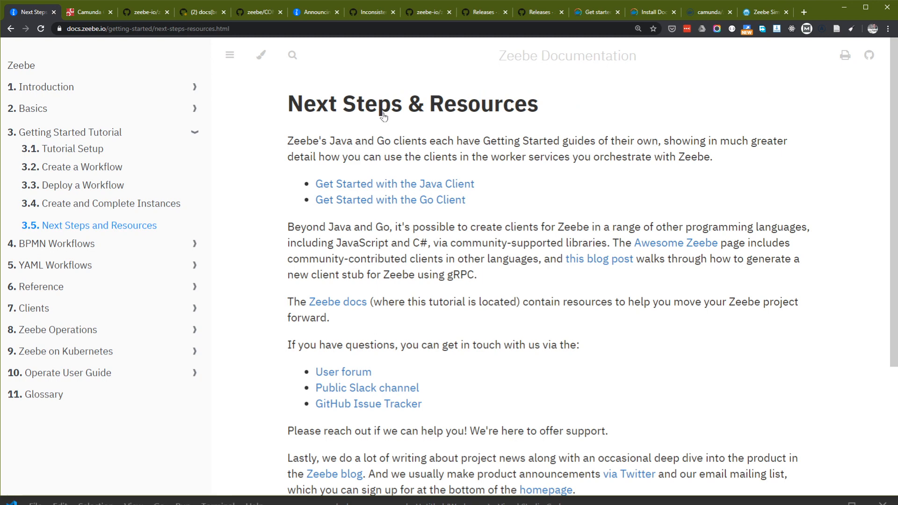
# Glance at Operate's two completed orders and return to the Next Steps & Resources page.
pyautogui.click(86, 11)
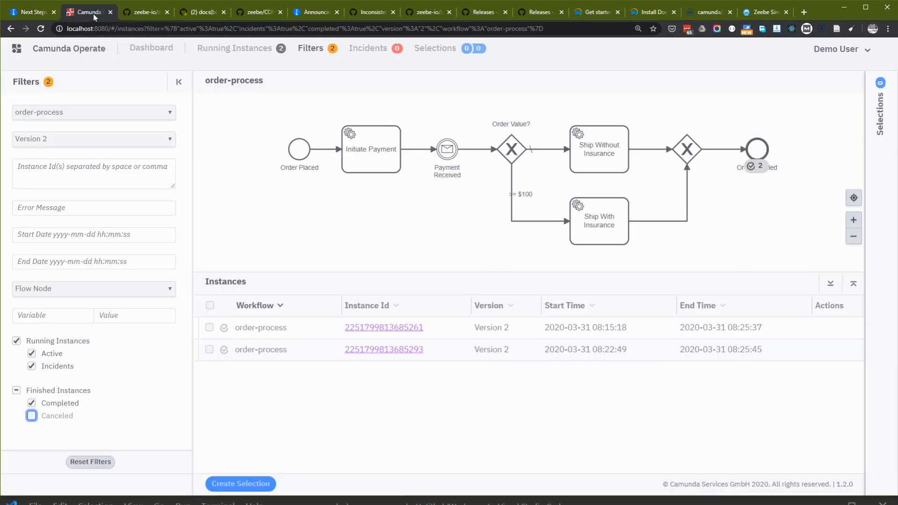
pyautogui.moveTo(721, 267)
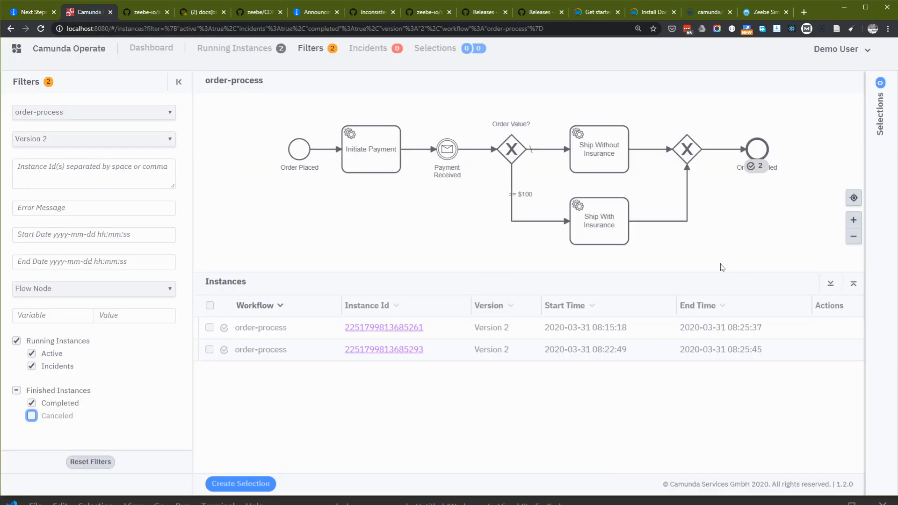
pyautogui.click(32, 12)
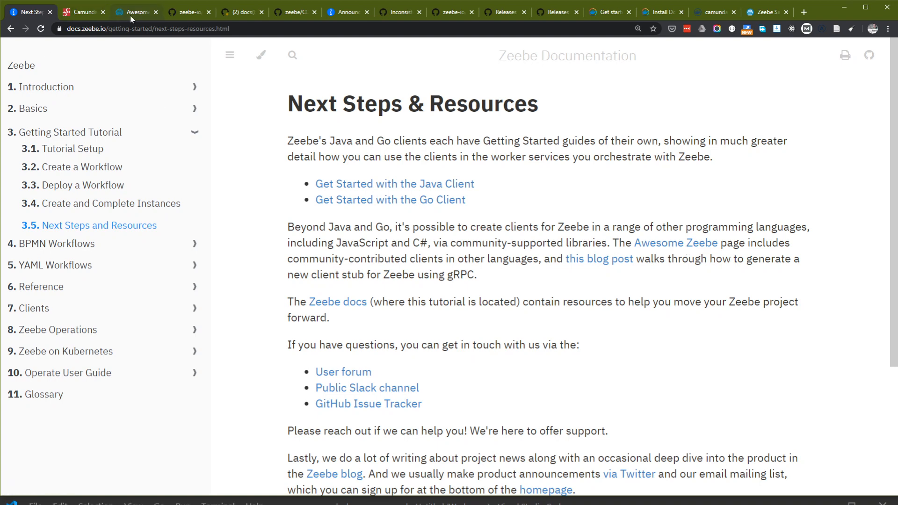
# From Awesome Zeebe's Clients list, reach the zeebe-client-node-js GitHub repository.
pyautogui.click(135, 11)
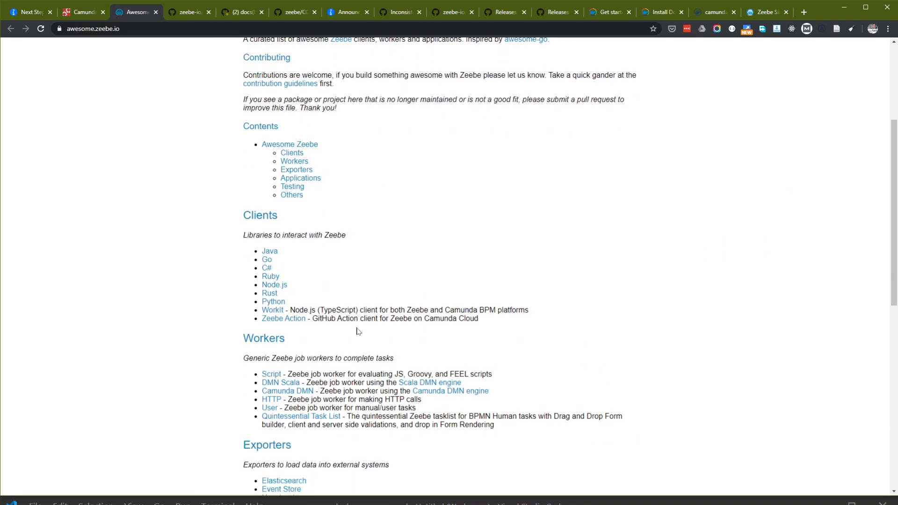
pyautogui.scroll(-3)
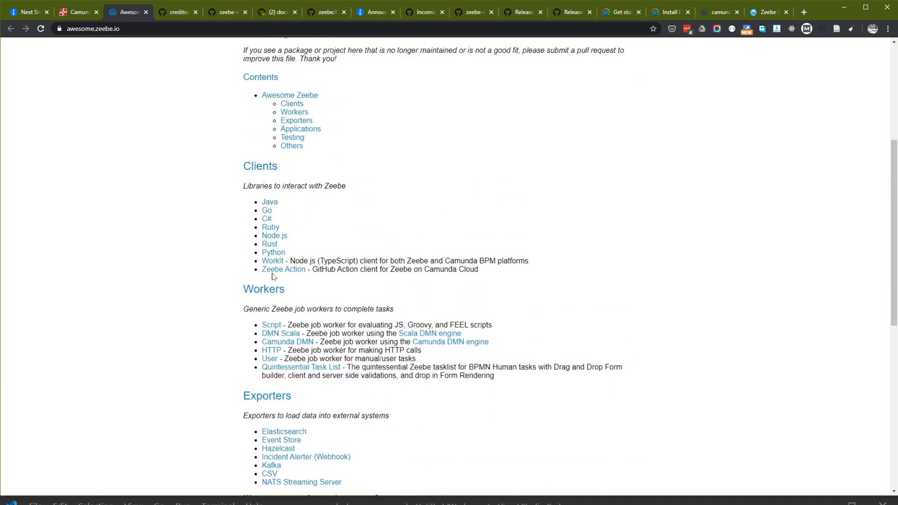
pyautogui.moveTo(273, 261)
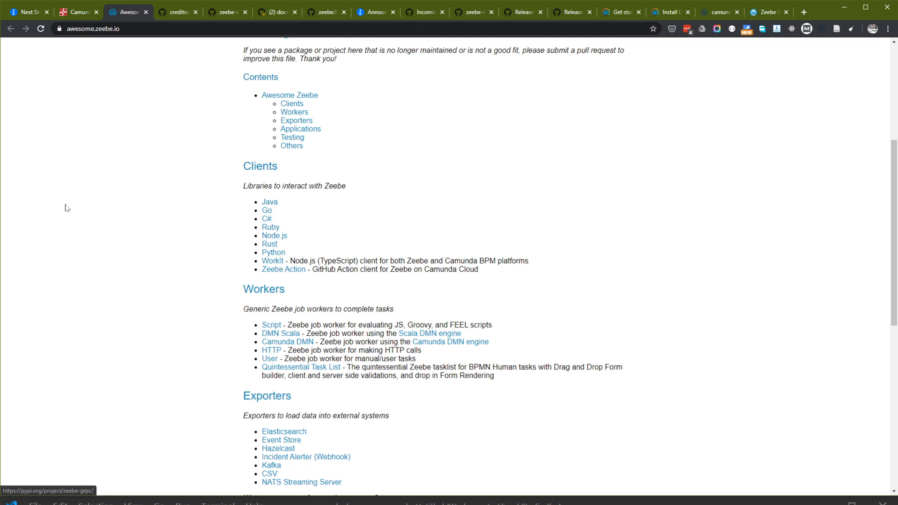
pyautogui.click(177, 11)
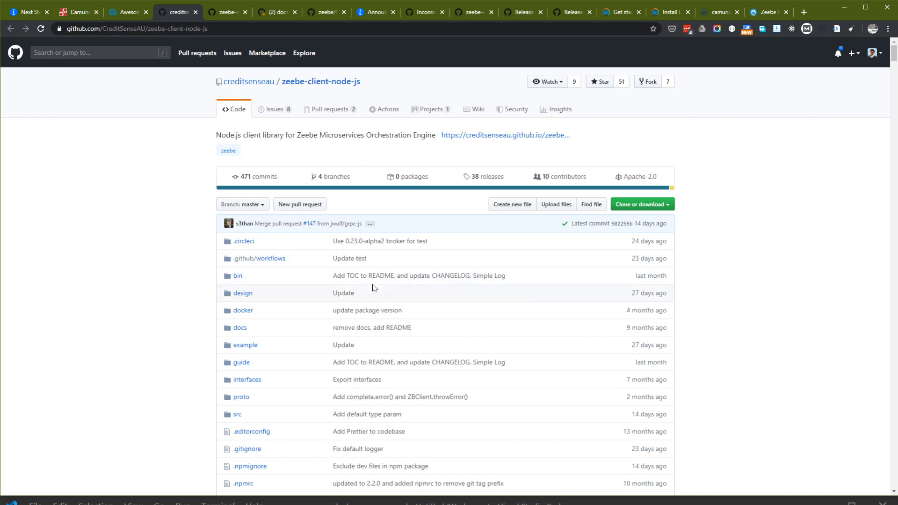
# Star zeebe-client-node-js, view its Insights pulse, and return to Camunda Operate.
pyautogui.scroll(-3)
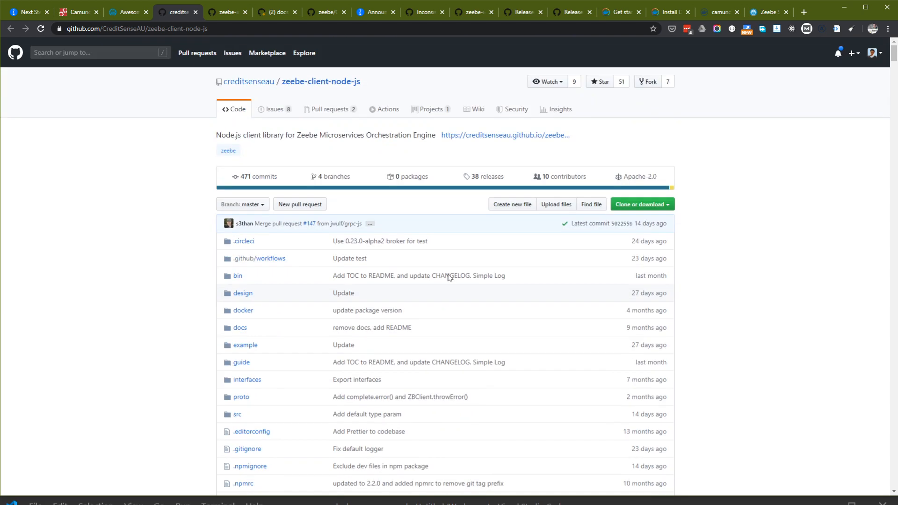
pyautogui.moveTo(310, 178)
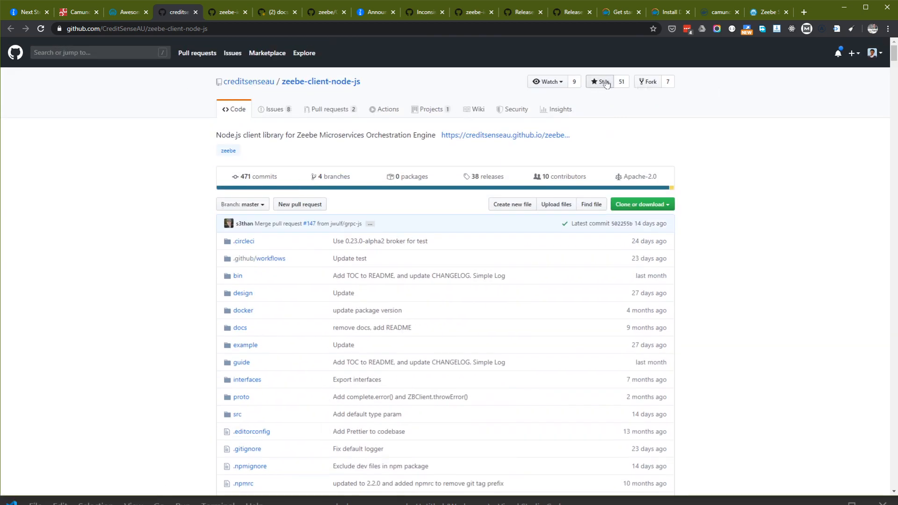
pyautogui.click(600, 82)
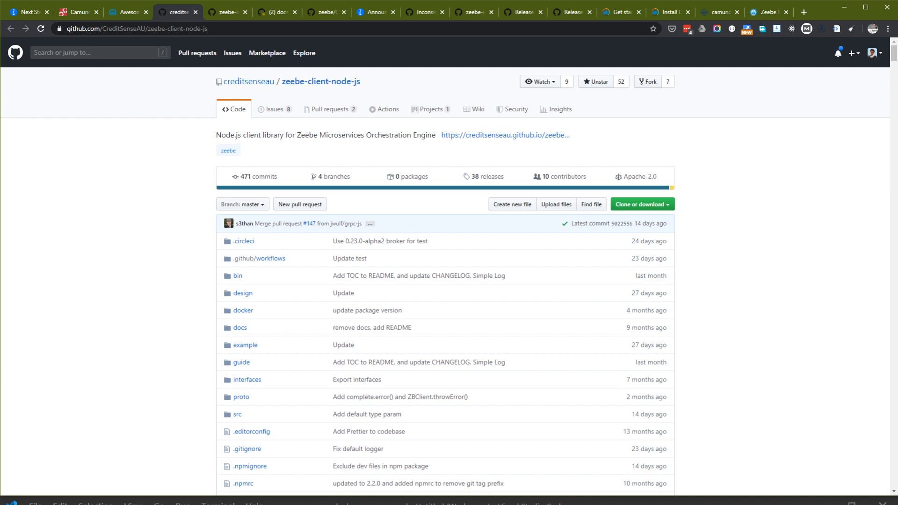
pyautogui.moveTo(550, 116)
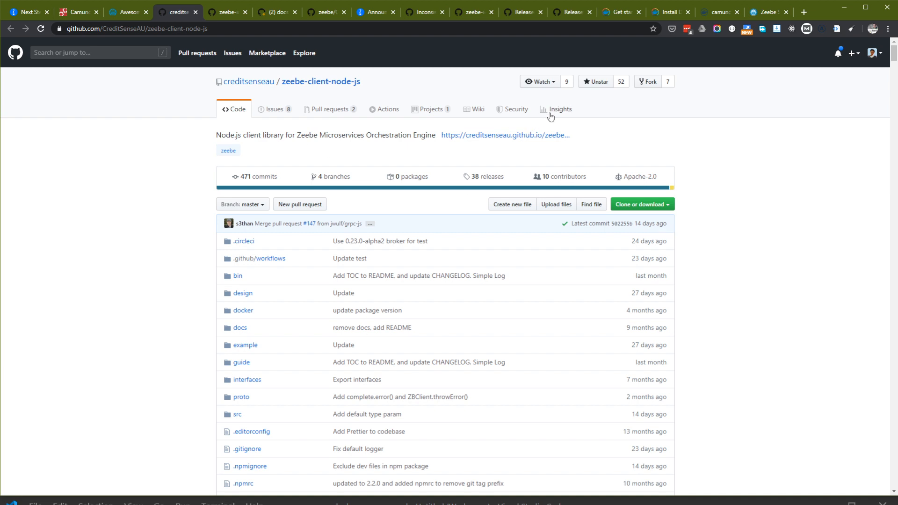
pyautogui.click(559, 108)
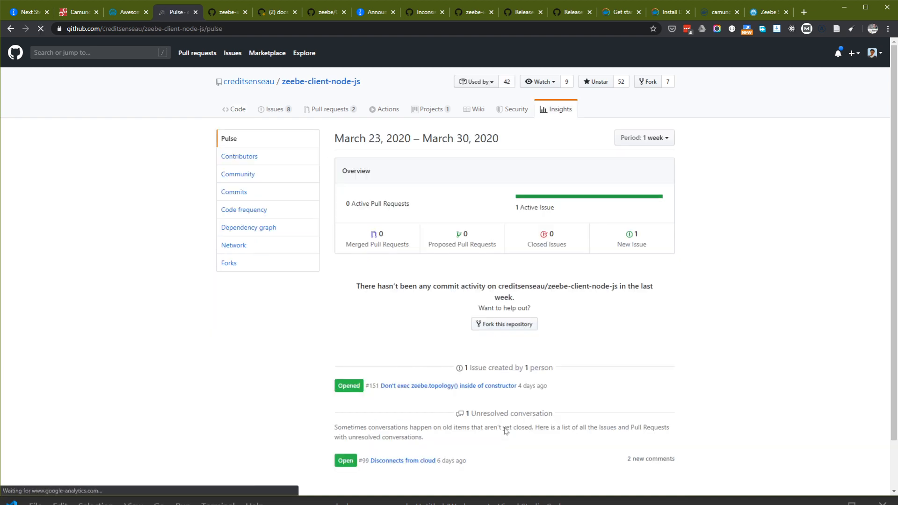
pyautogui.moveTo(77, 12)
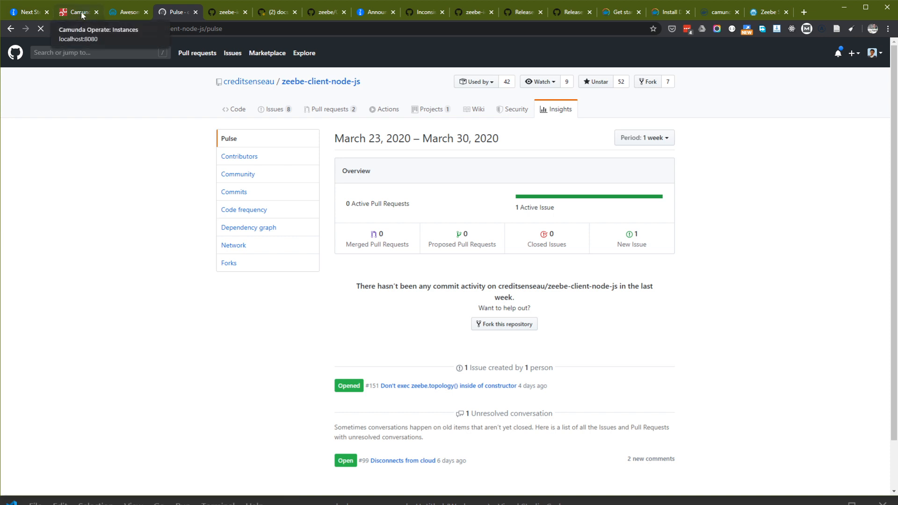
pyautogui.click(77, 11)
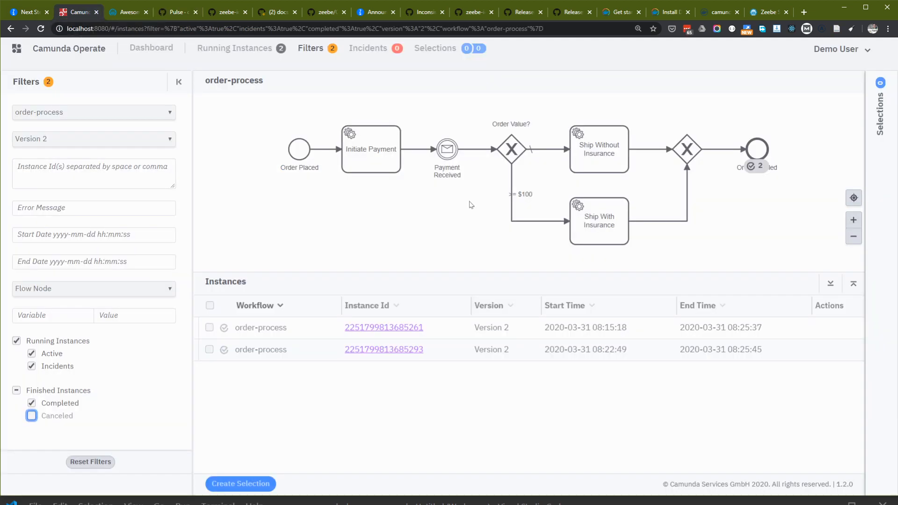